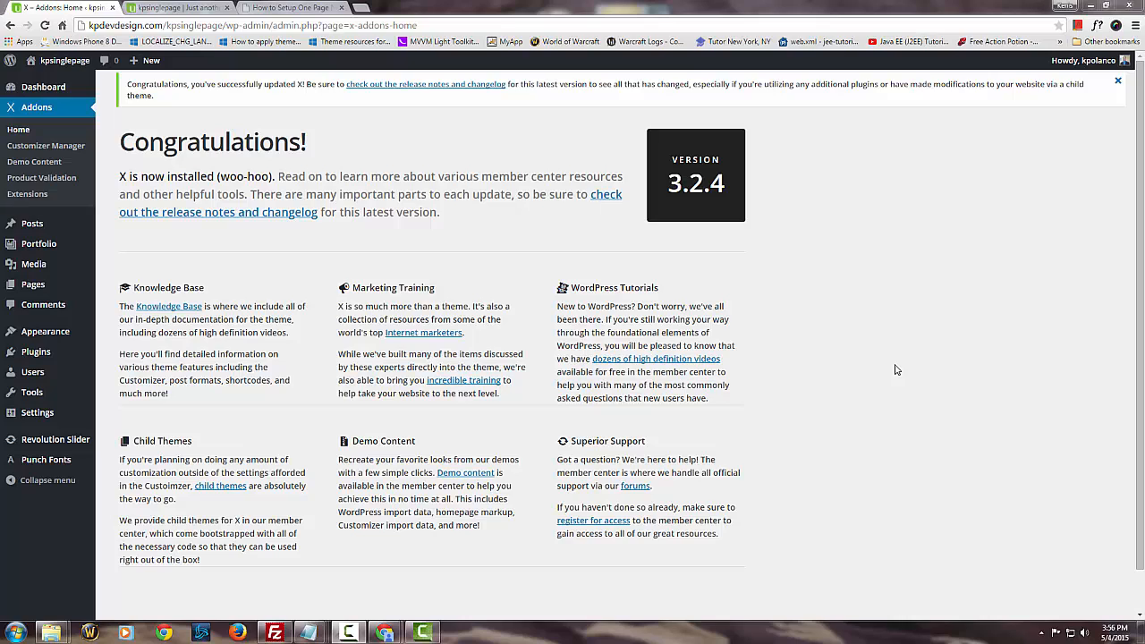
{"action": "mouse_move", "coordinate": [20, 129]}
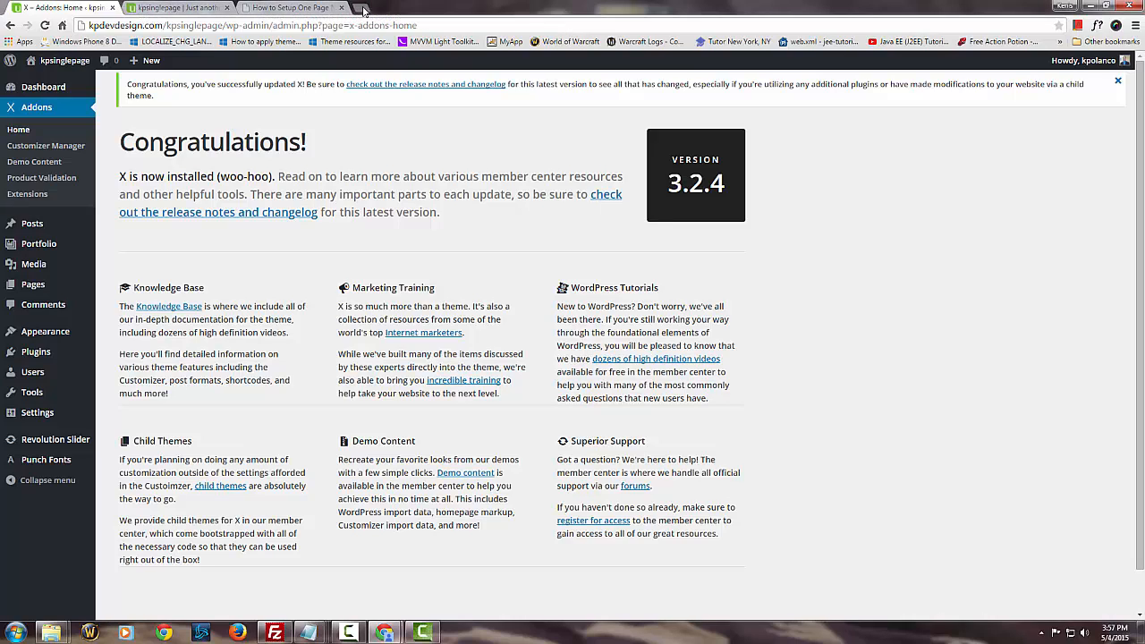
Step: Search the web for 'xtheme demo' from a fresh browser tab
{"action": "left_click", "coordinate": [362, 8]}
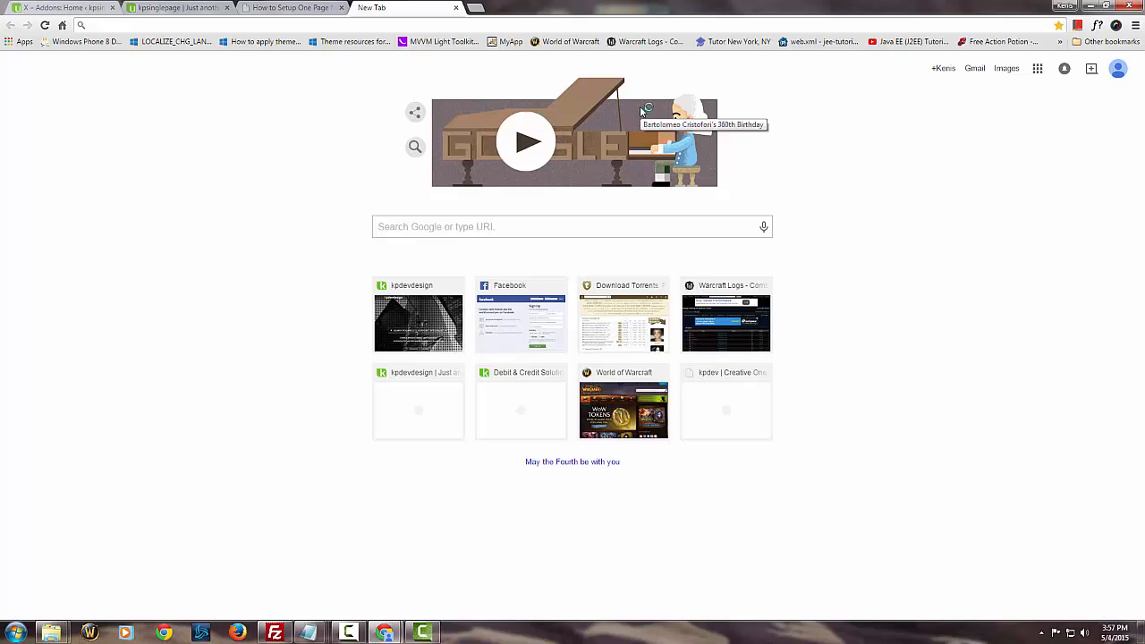
{"action": "type", "text": "xtheme demo"}
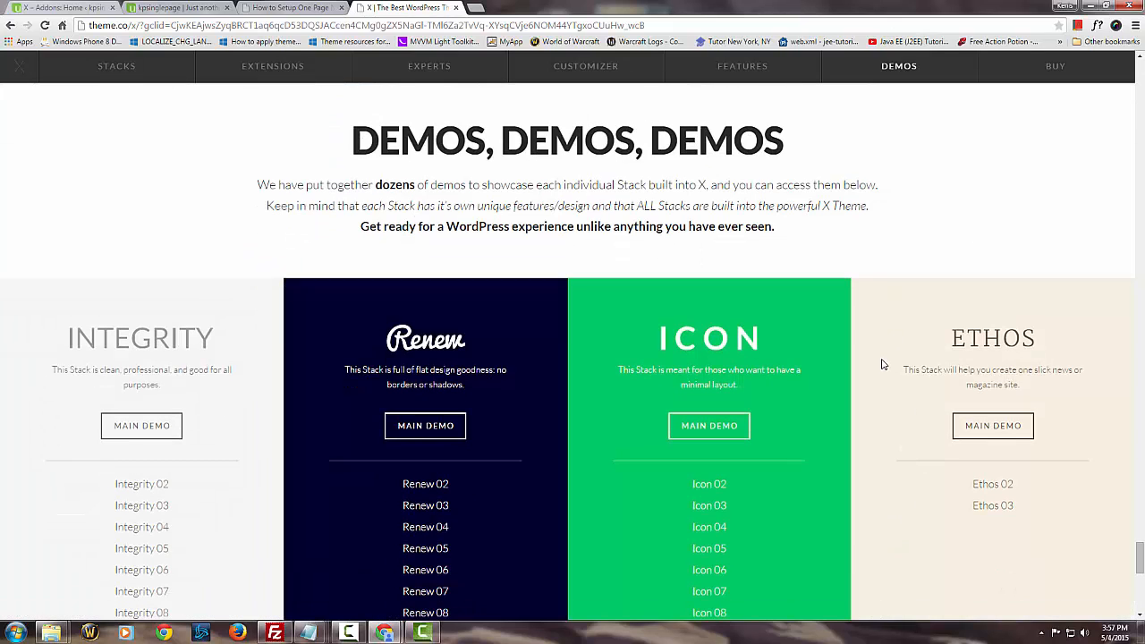
{"action": "mouse_move", "coordinate": [880, 247]}
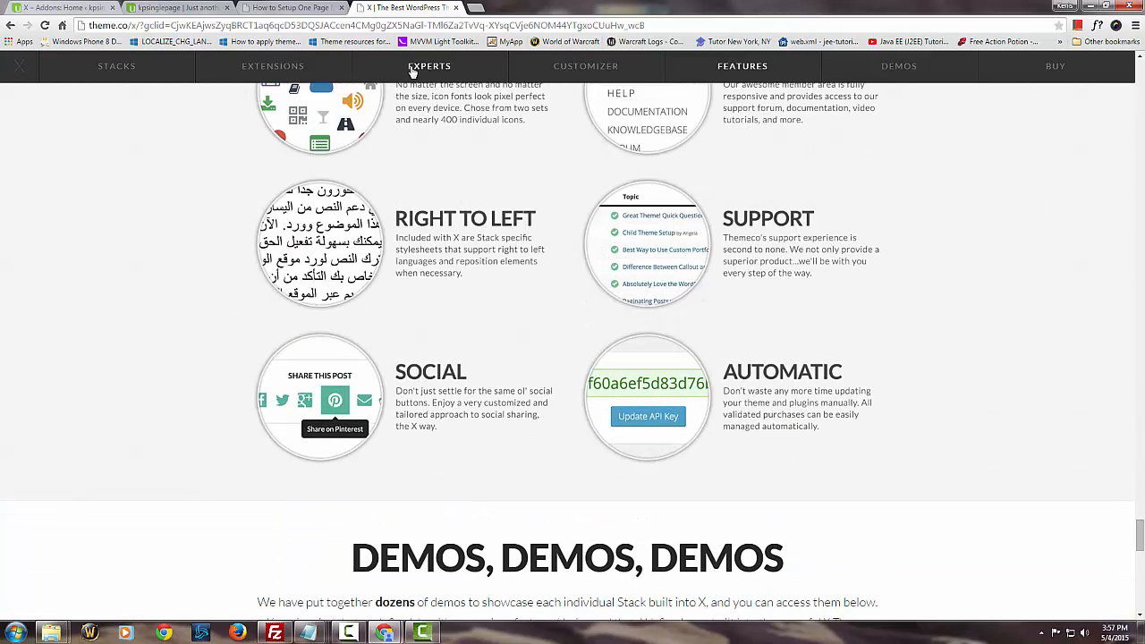
Step: Open an X theme nav link in a new tab and jump to the Features section
{"action": "right_click", "coordinate": [429, 64]}
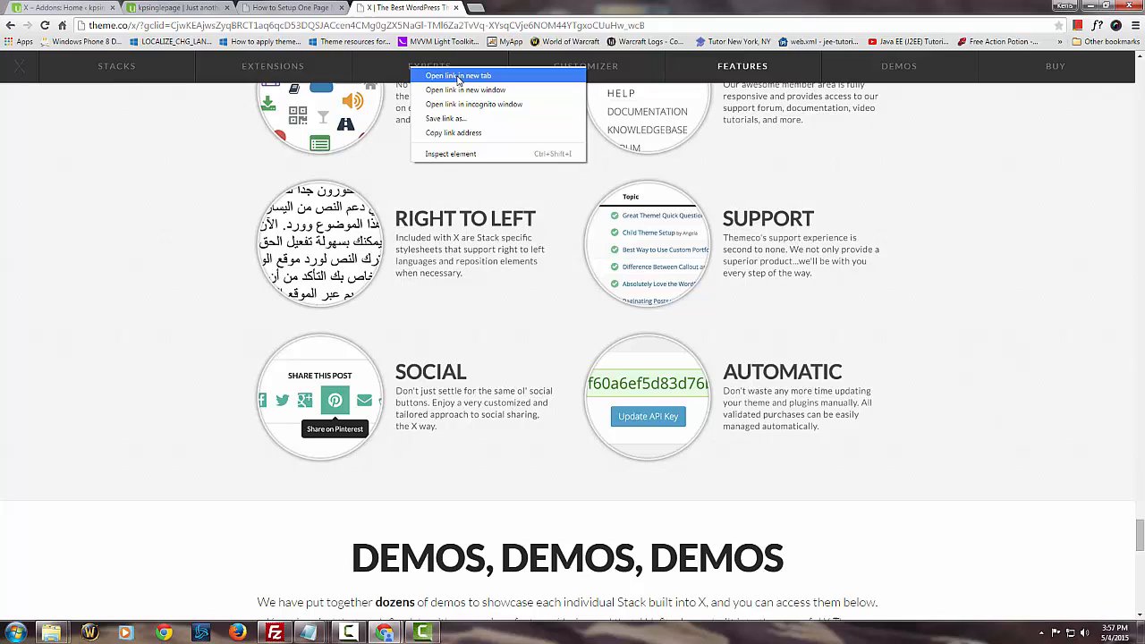
{"action": "left_click", "coordinate": [458, 75]}
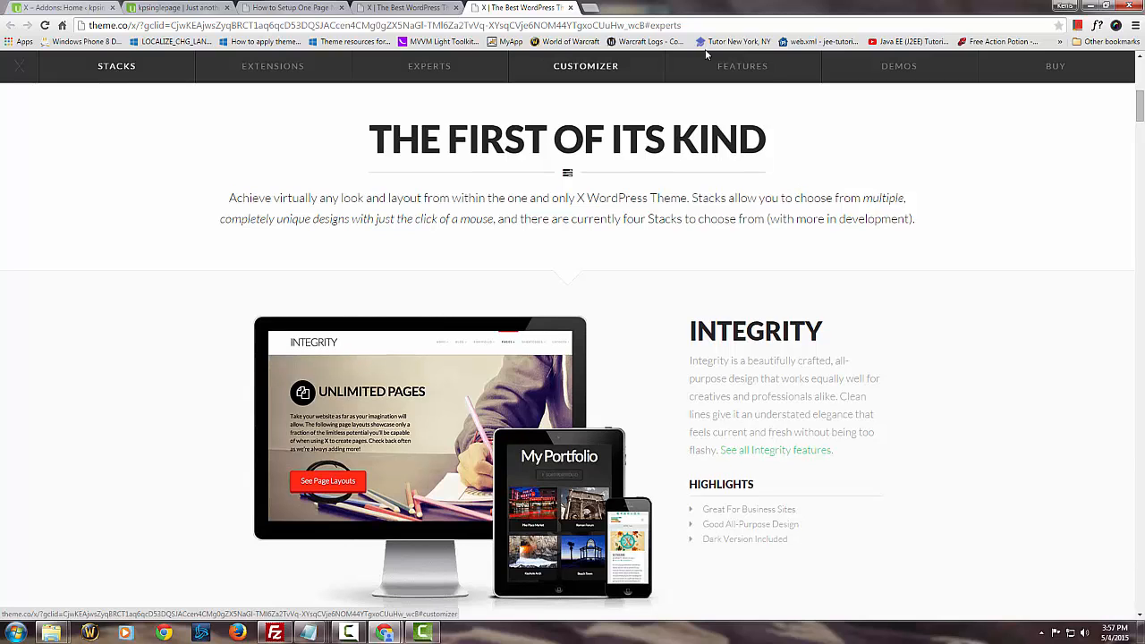
{"action": "left_click", "coordinate": [741, 64]}
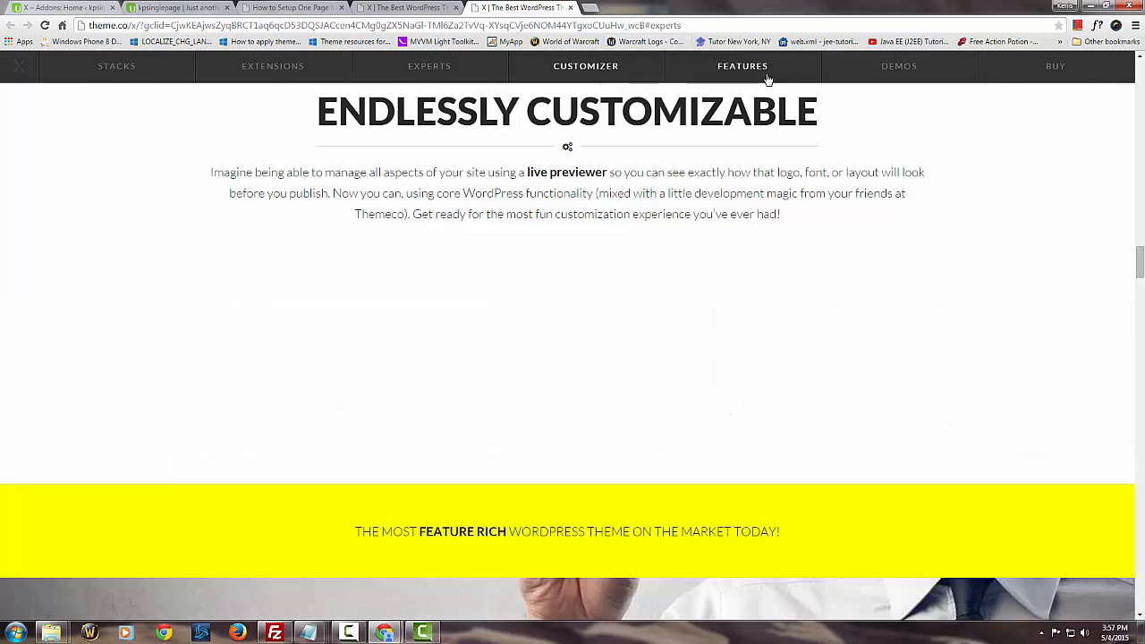
Step: Scroll down through the X theme Features page
{"action": "scroll", "scroll_direction": "down", "scroll_amount": 3}
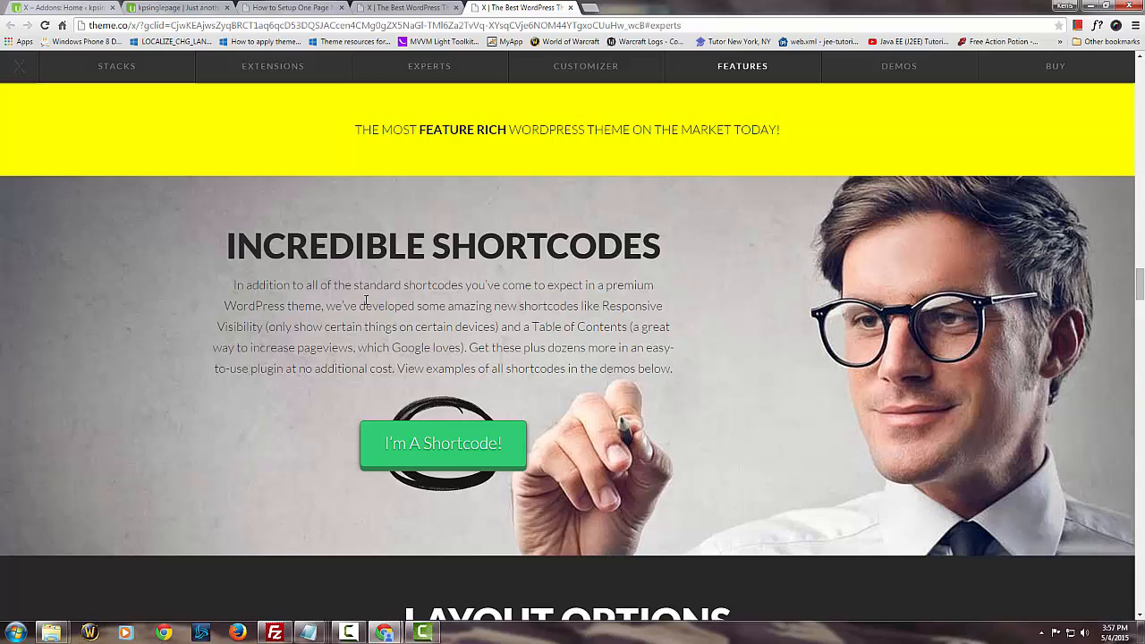
{"action": "mouse_move", "coordinate": [721, 265]}
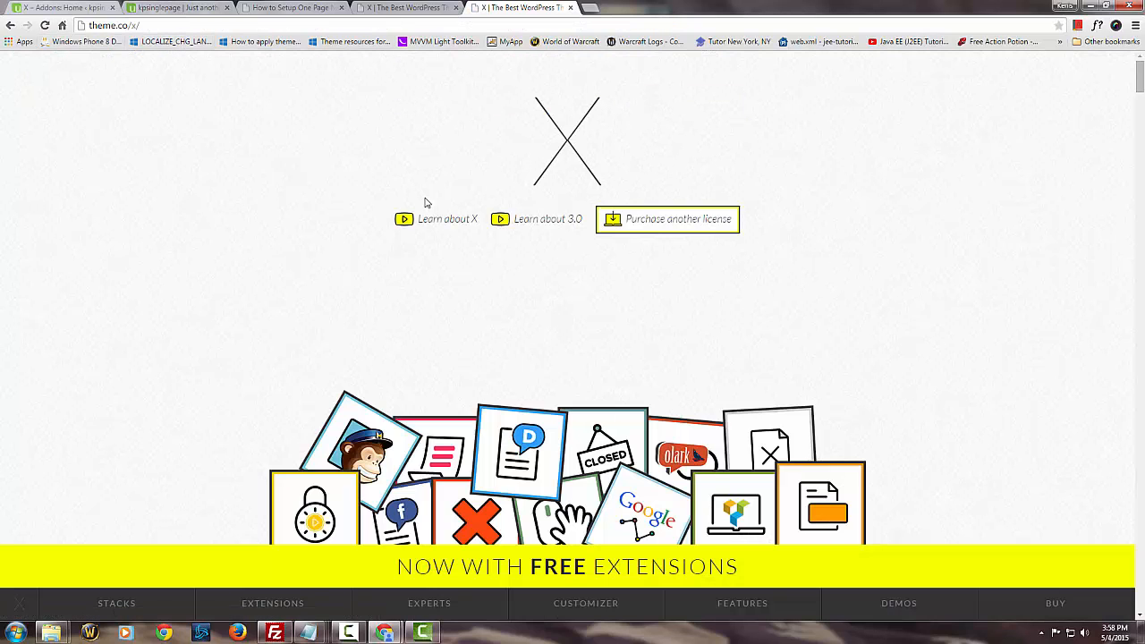
{"action": "scroll", "scroll_direction": "down", "scroll_amount": 3}
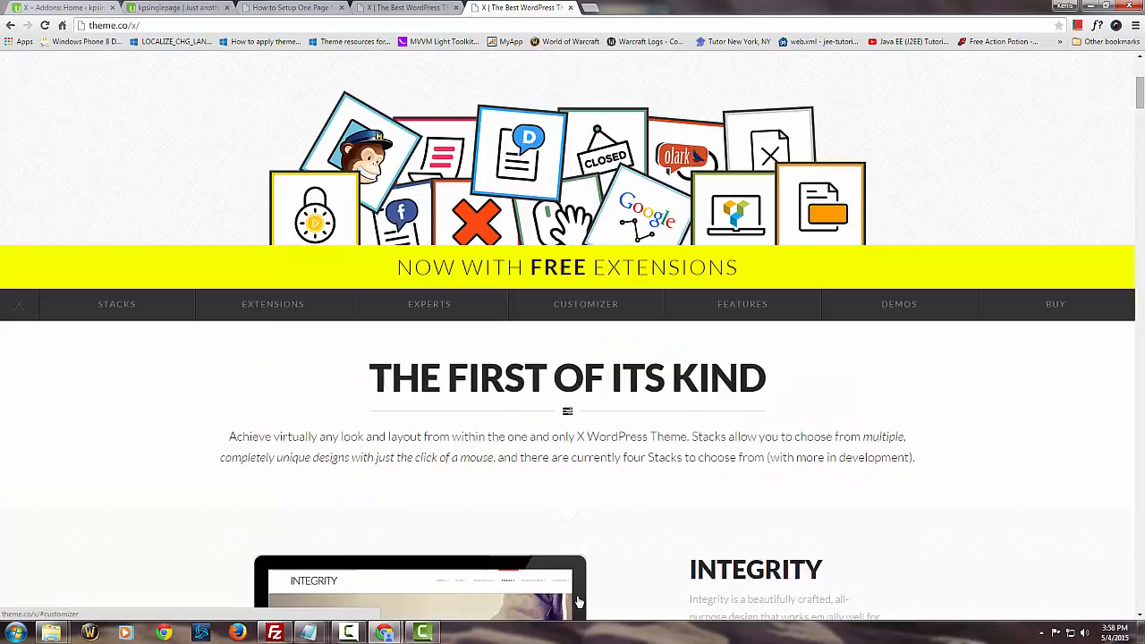
{"action": "scroll", "scroll_direction": "down", "scroll_amount": 3}
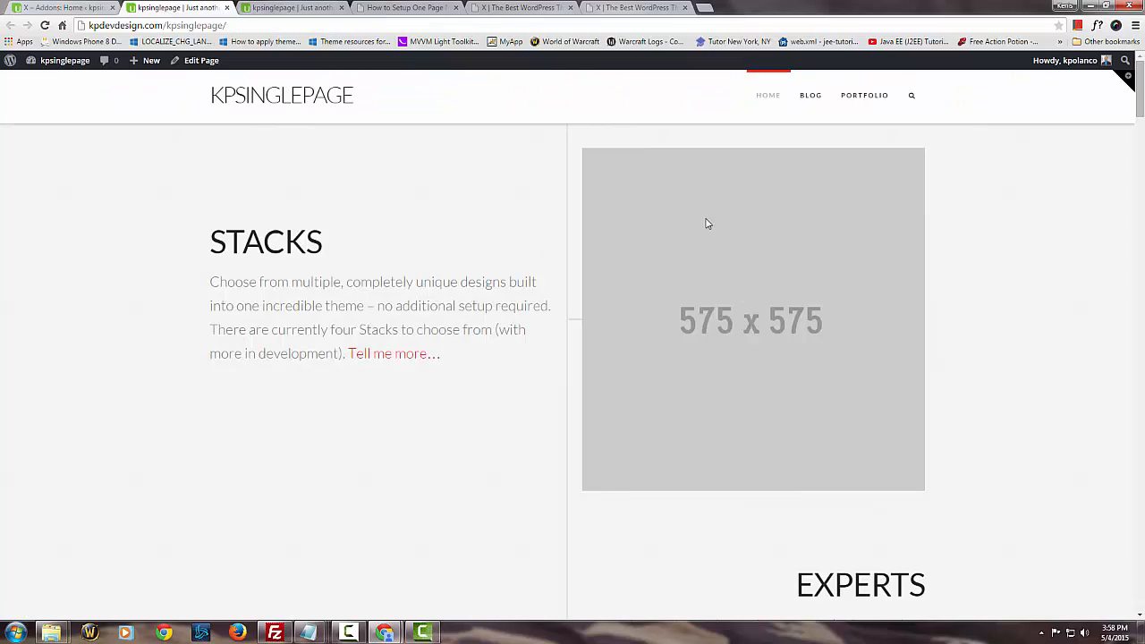
{"action": "mouse_move", "coordinate": [852, 215]}
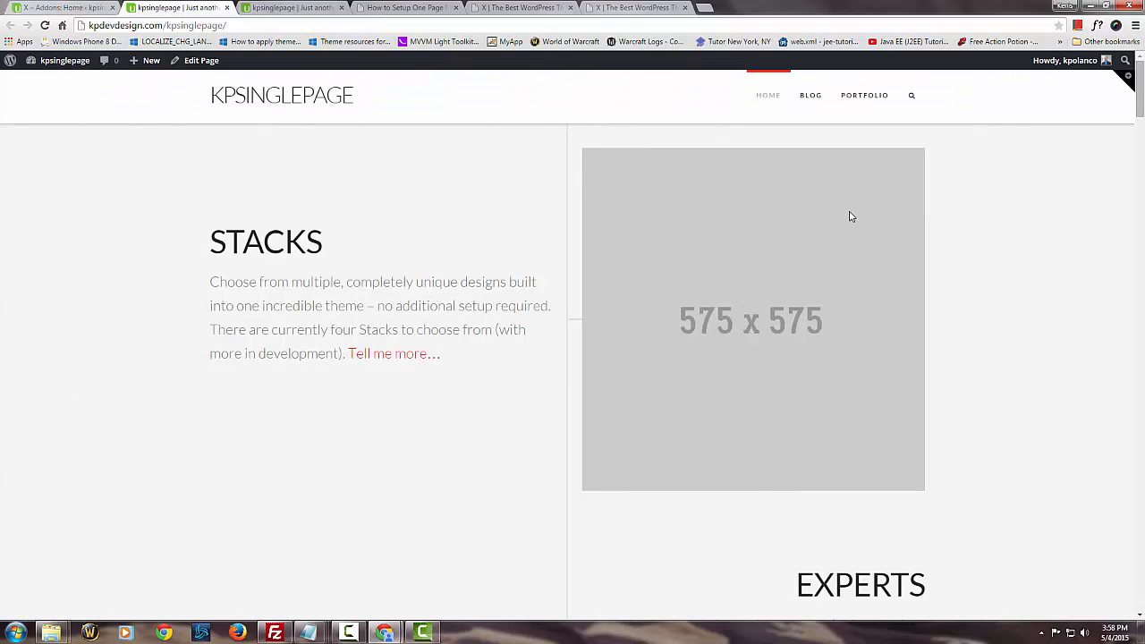
{"action": "mouse_move", "coordinate": [151, 143]}
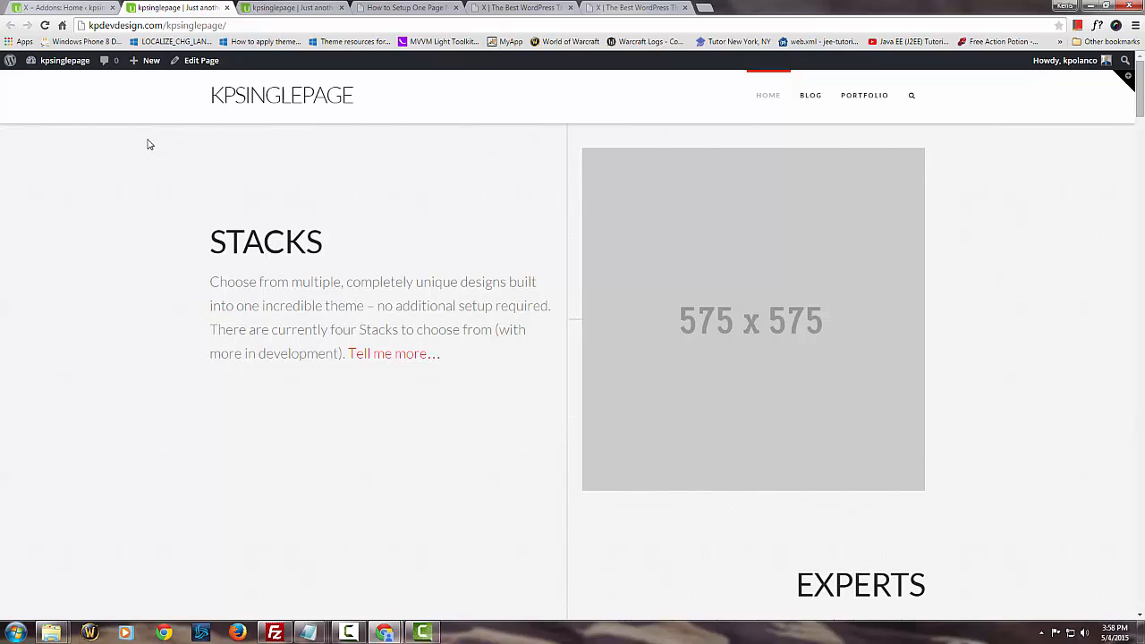
{"action": "mouse_move", "coordinate": [573, 146]}
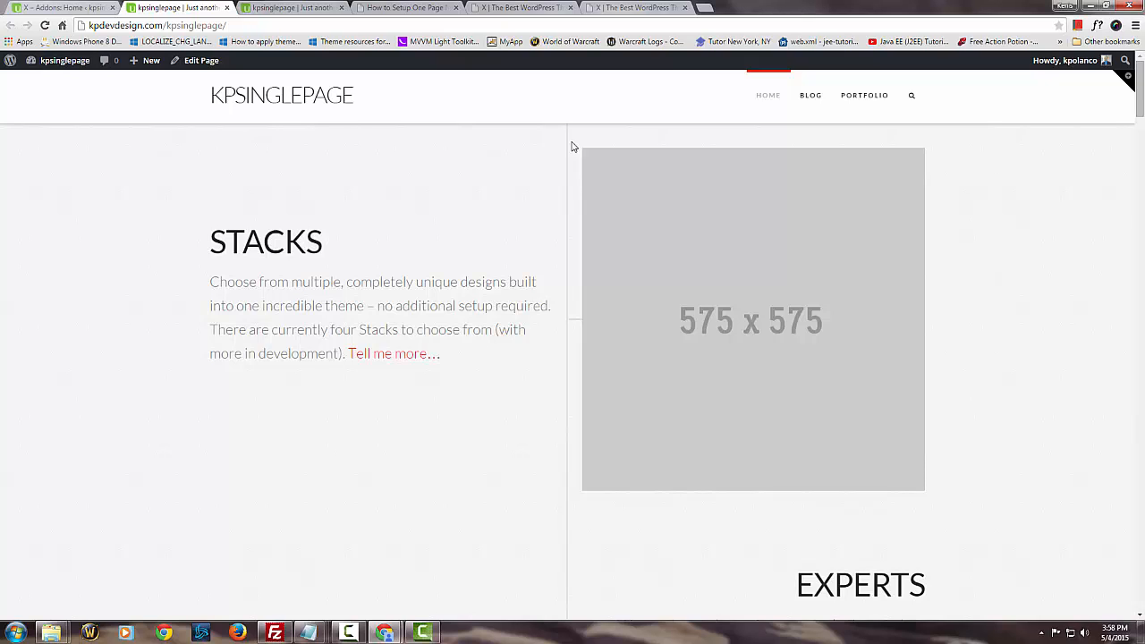
{"action": "mouse_move", "coordinate": [86, 157]}
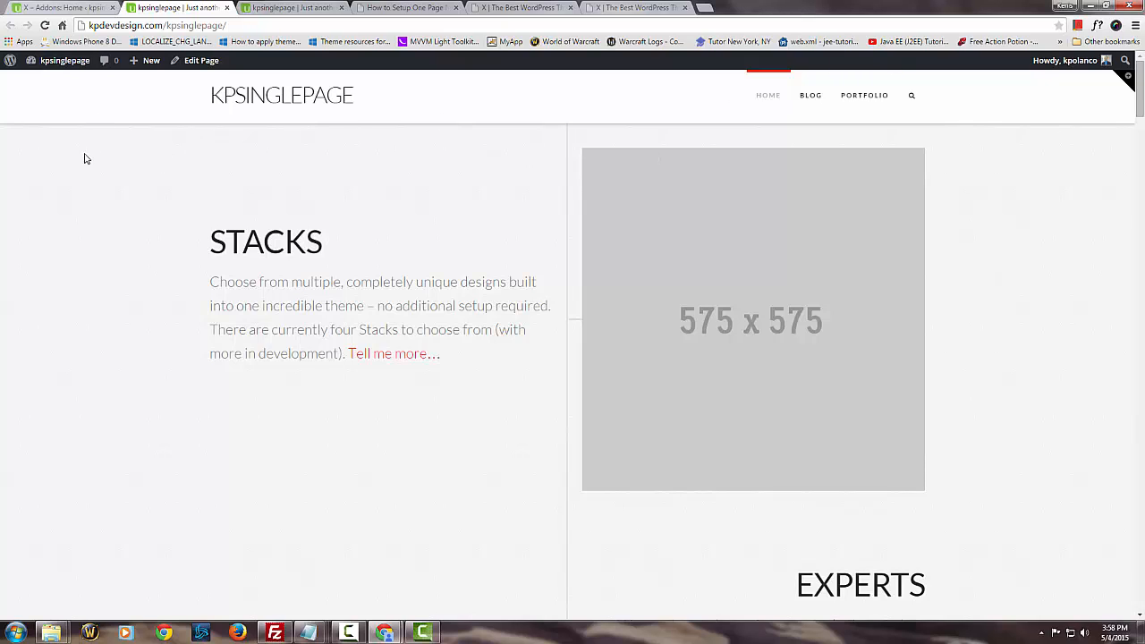
{"action": "mouse_move", "coordinate": [925, 379]}
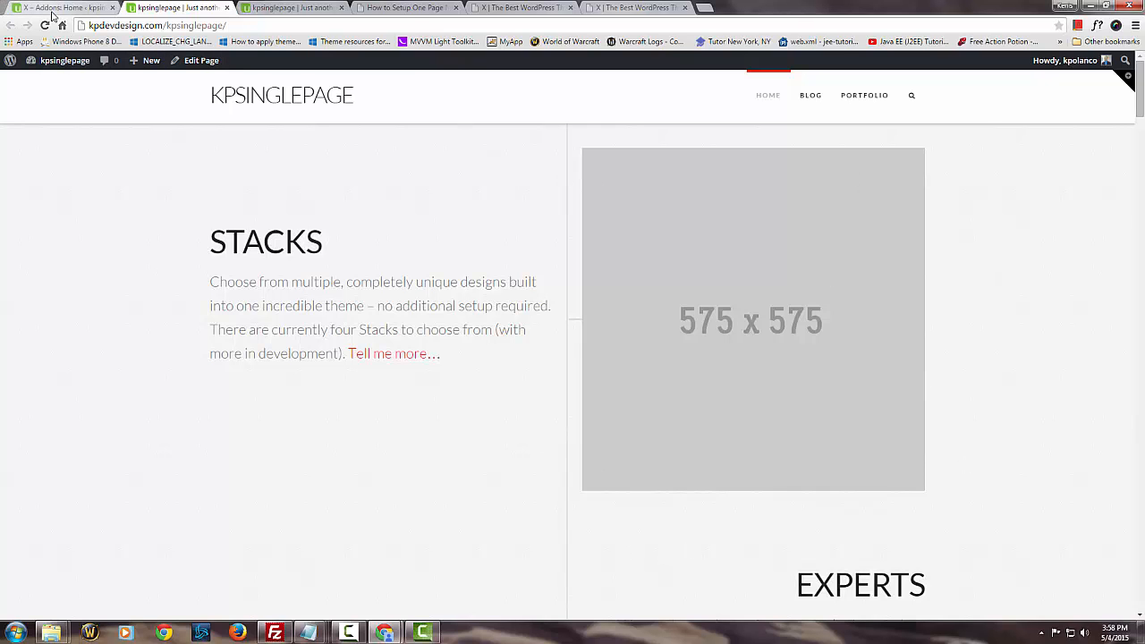
Step: Go to Settings > Reading in the WordPress dashboard
{"action": "left_click", "coordinate": [53, 7]}
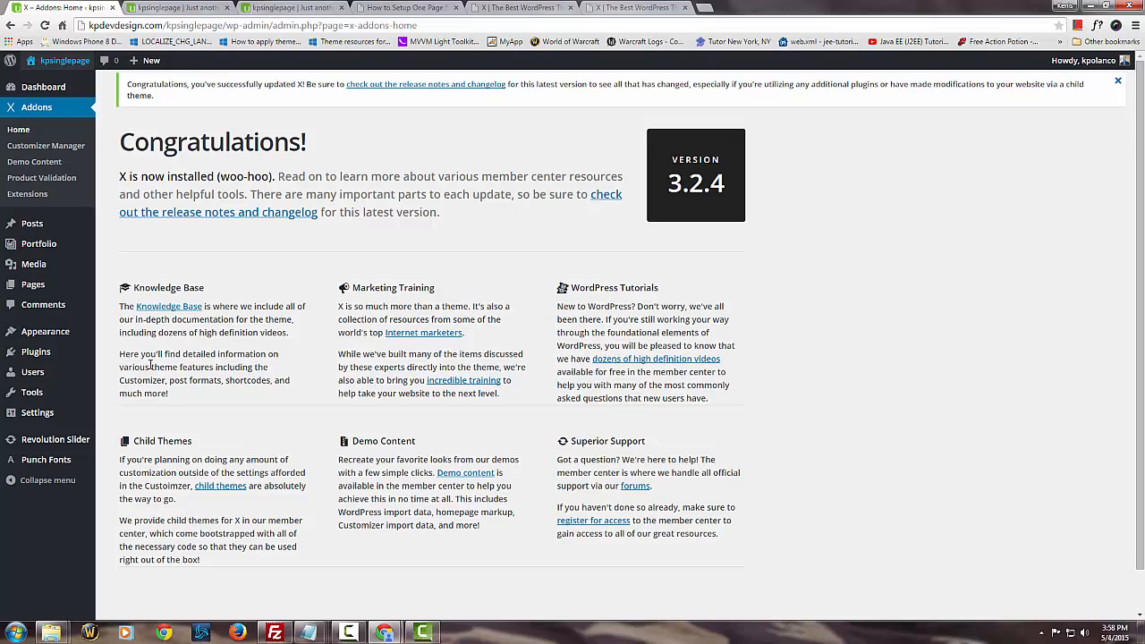
{"action": "left_click", "coordinate": [36, 413]}
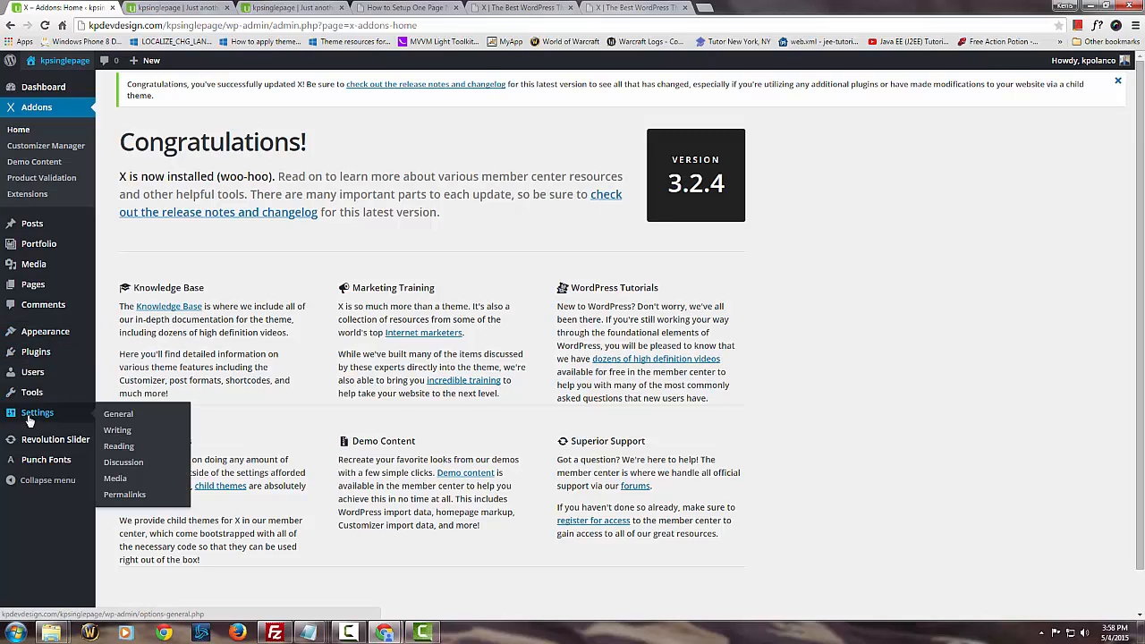
{"action": "left_click", "coordinate": [118, 445]}
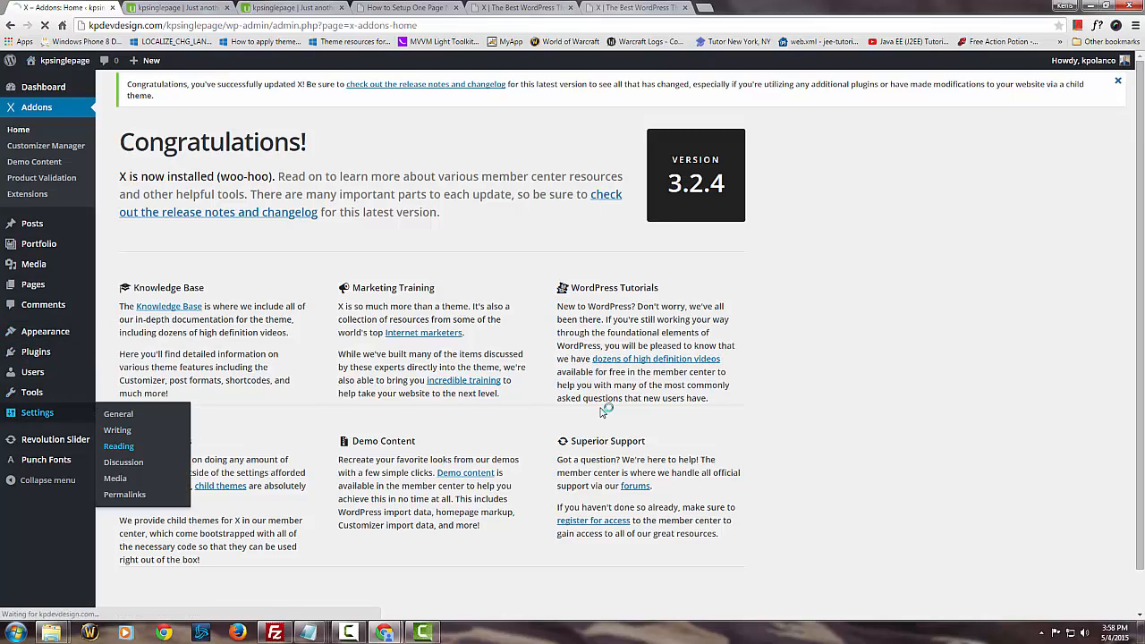
{"action": "left_click", "coordinate": [118, 447]}
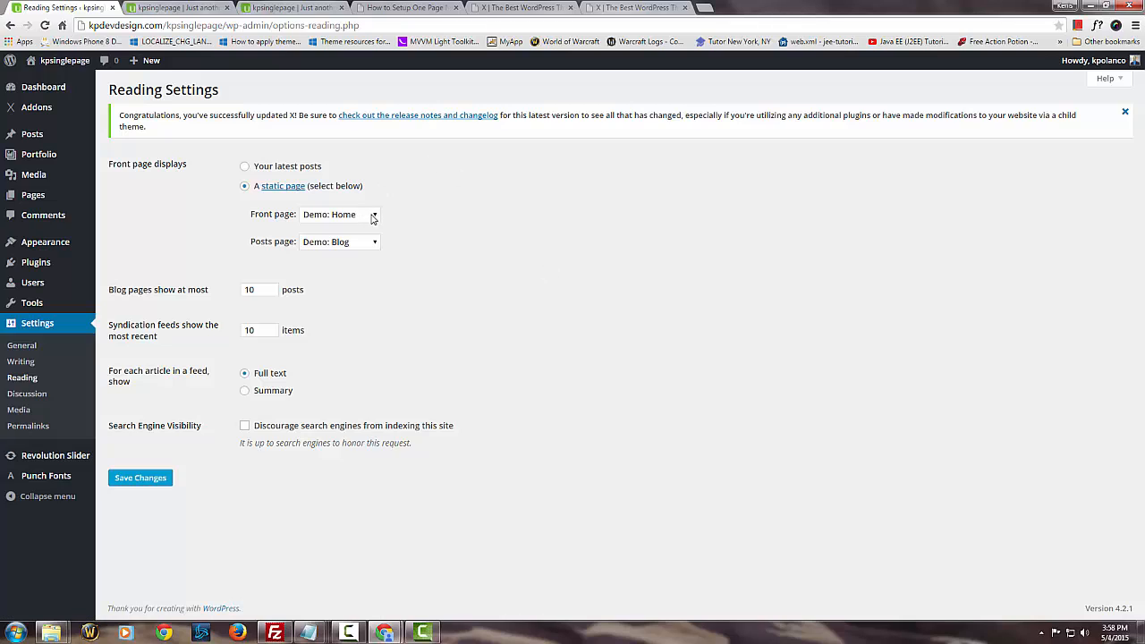
Step: Set Home as the static front page, save the Reading settings and reload the site
{"action": "left_click", "coordinate": [338, 215]}
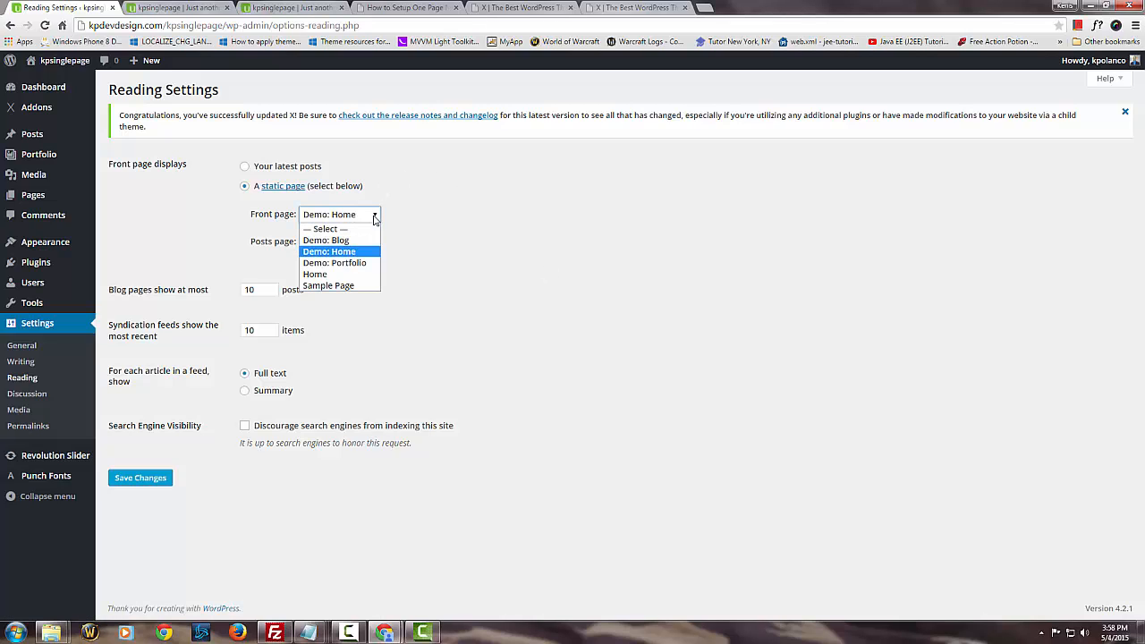
{"action": "left_click", "coordinate": [315, 274]}
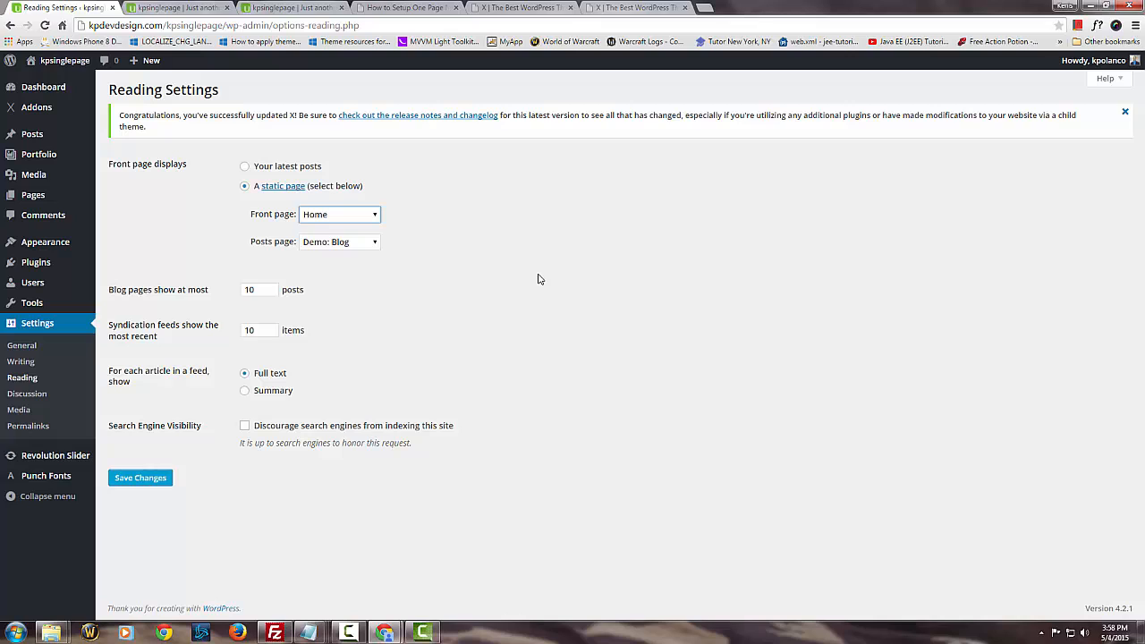
{"action": "left_click", "coordinate": [139, 478]}
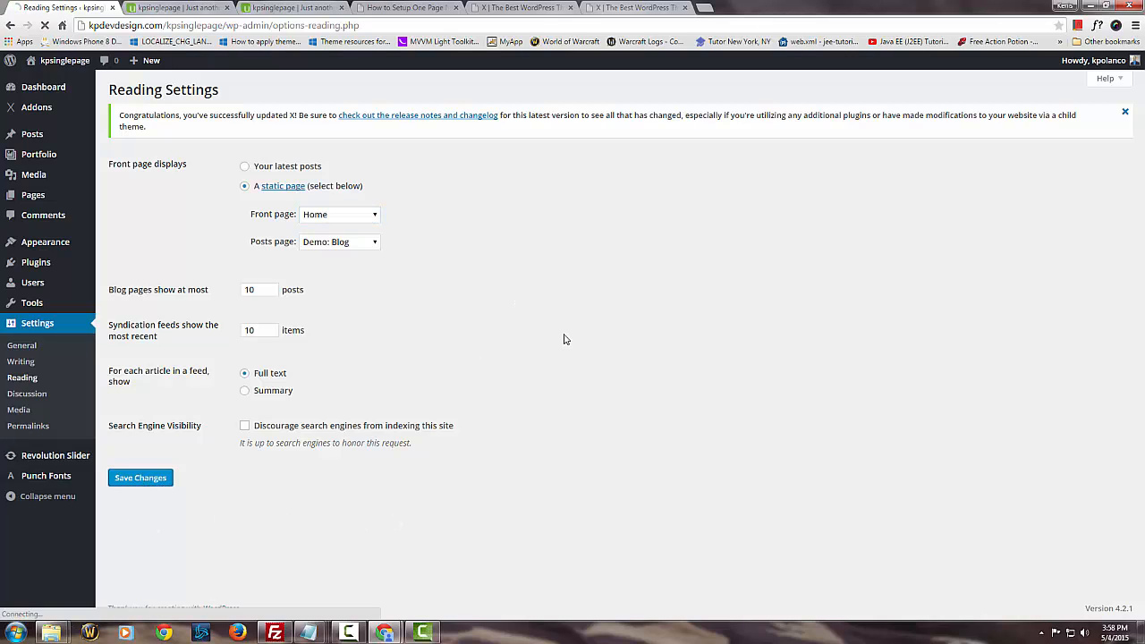
{"action": "left_click", "coordinate": [139, 478]}
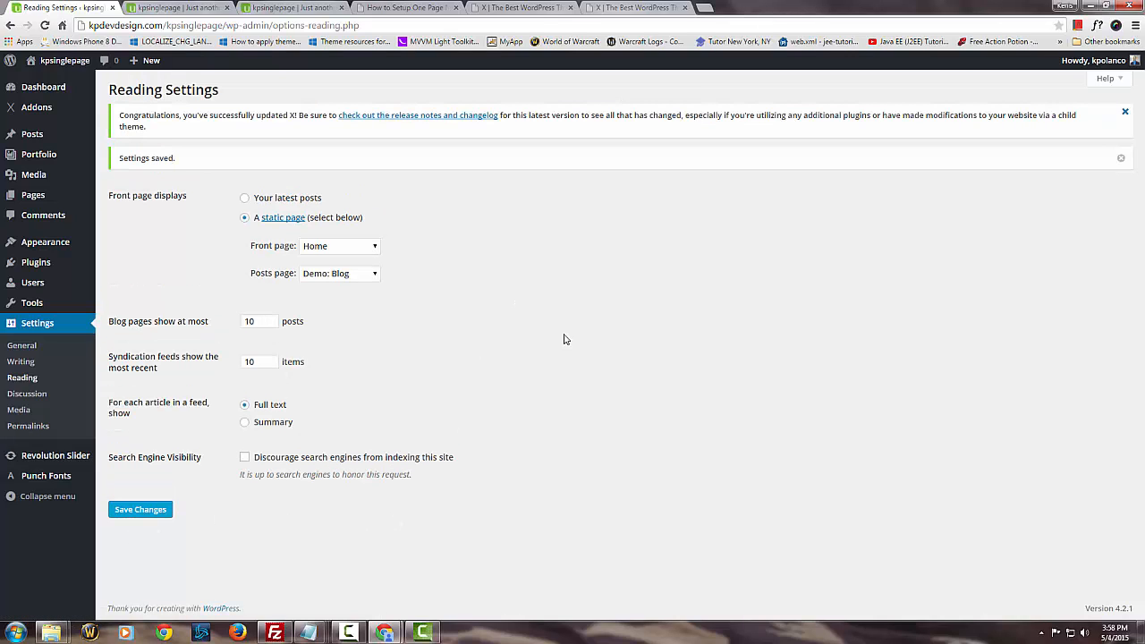
{"action": "left_click", "coordinate": [179, 10]}
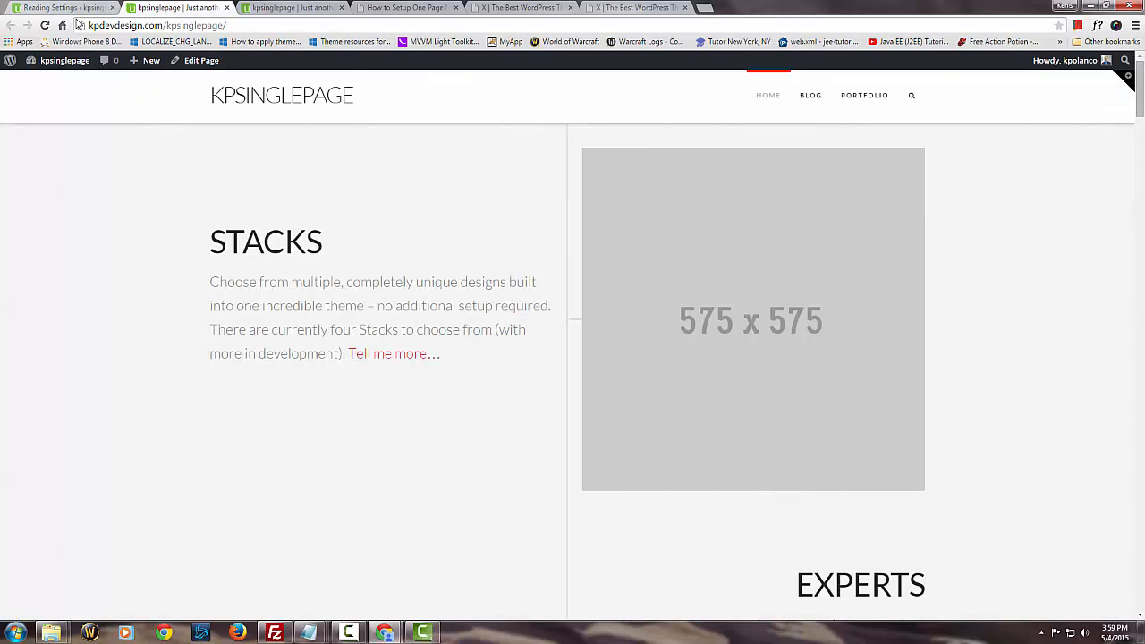
Step: View the updated kpsinglepage front page and scroll through its hero, Finance and Testimonial sections
{"action": "left_click", "coordinate": [63, 20]}
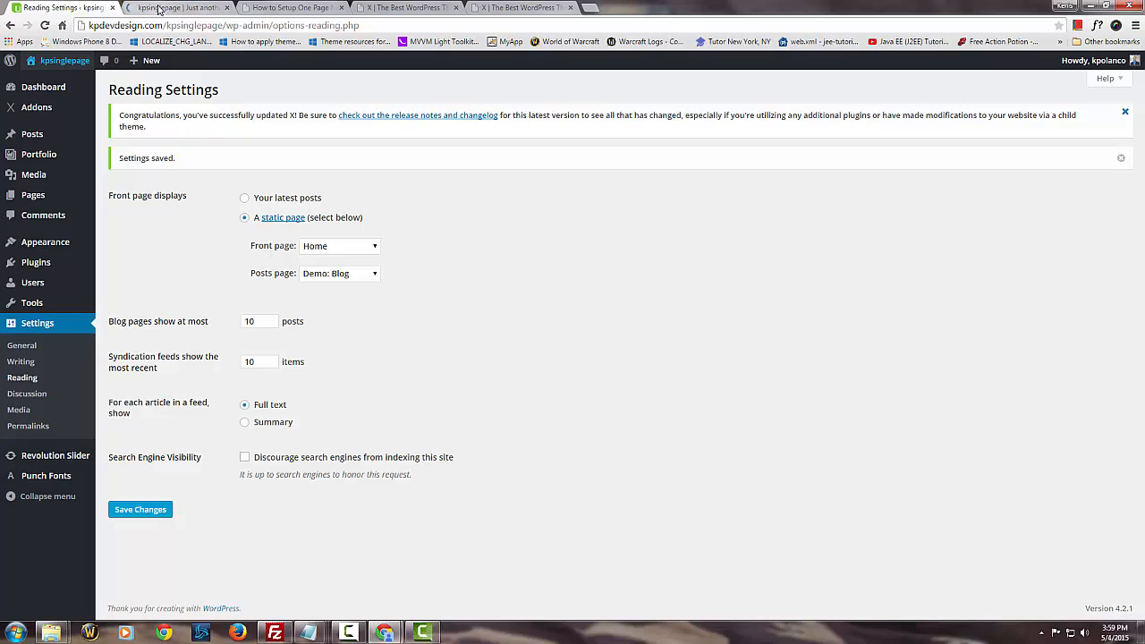
{"action": "left_click", "coordinate": [175, 12]}
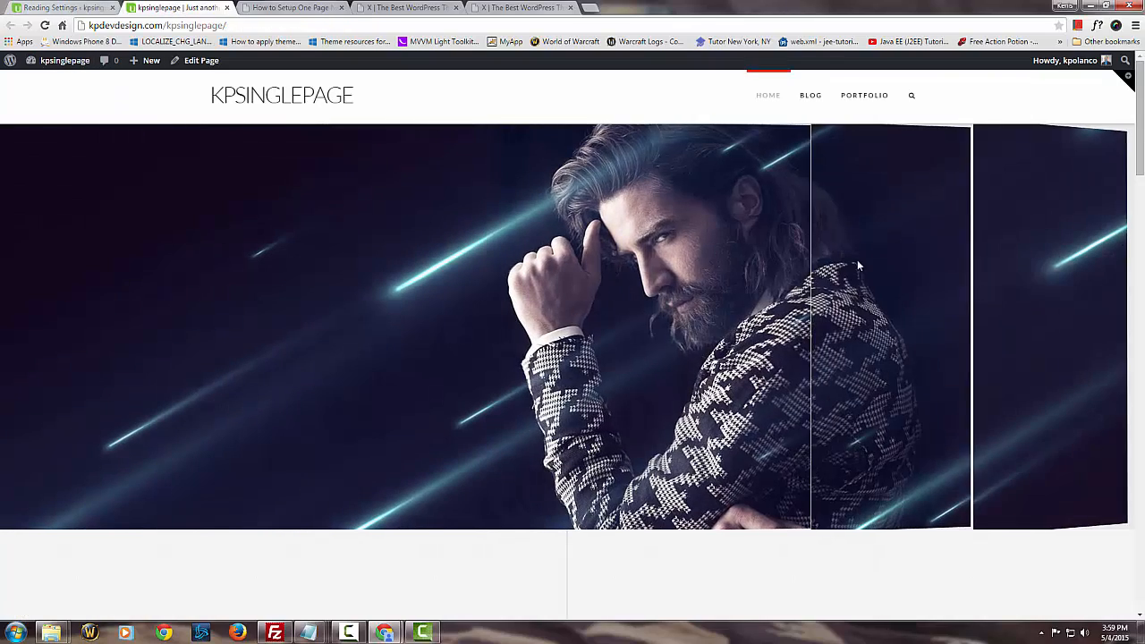
{"action": "scroll", "scroll_direction": "down", "scroll_amount": 3}
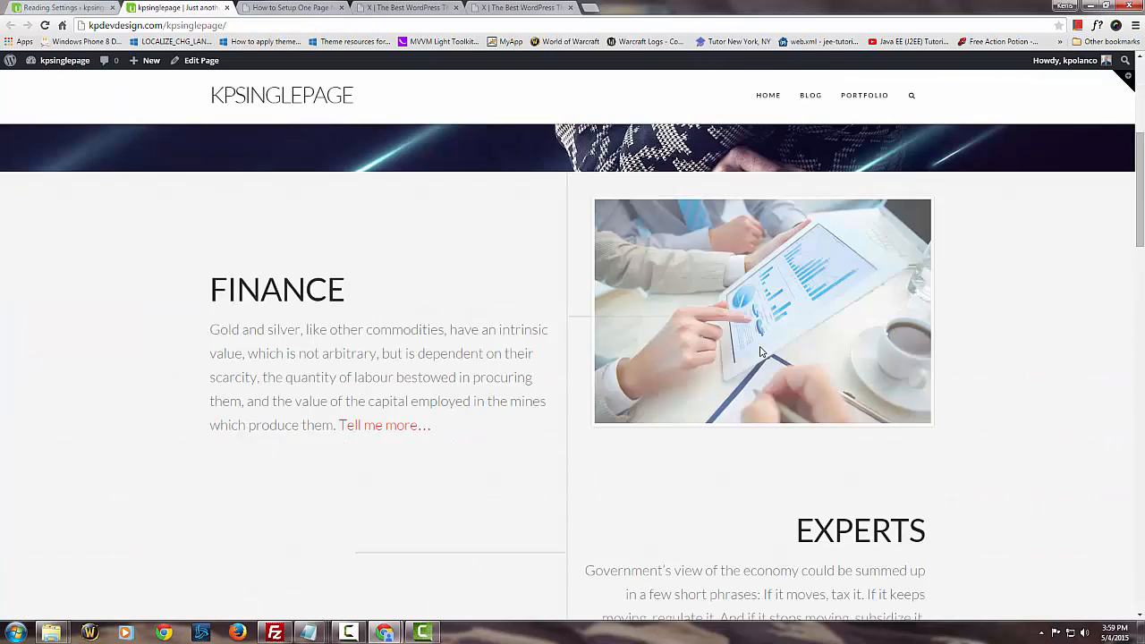
{"action": "scroll", "scroll_direction": "down", "scroll_amount": 3}
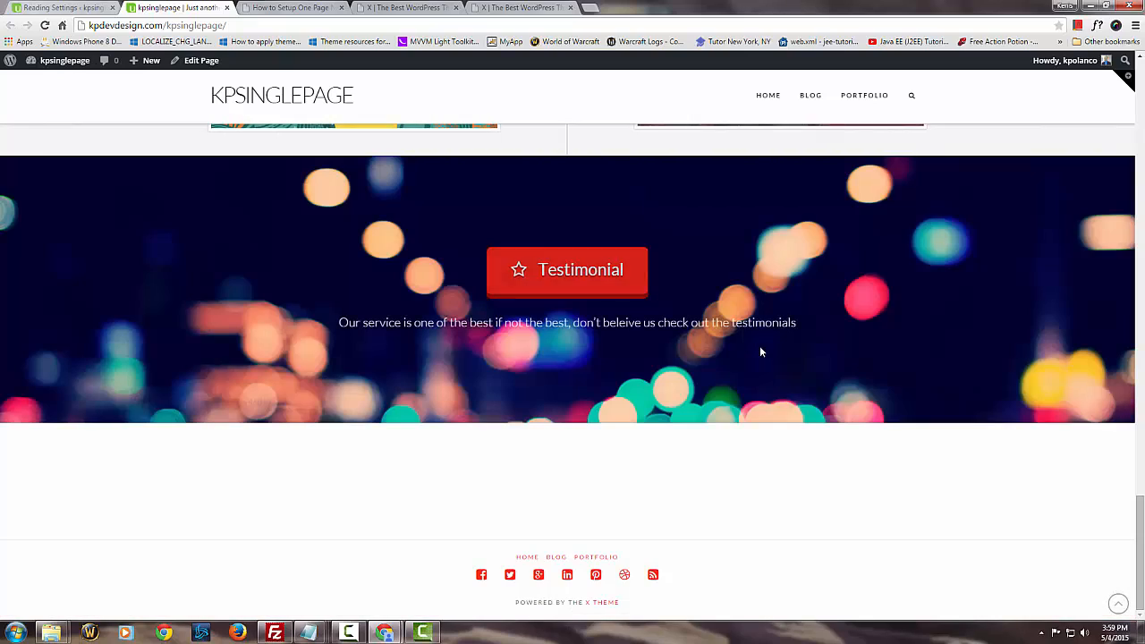
{"action": "scroll", "scroll_direction": "up", "scroll_amount": 3}
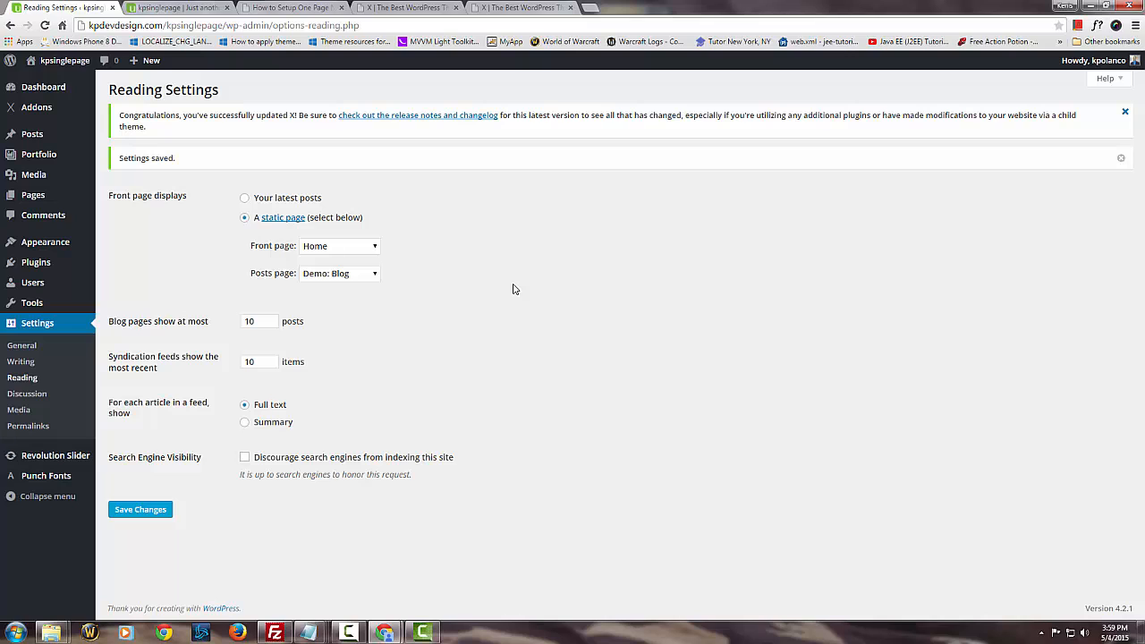
Step: Read through the How to Setup One Page Navigation guide, then return to WordPress admin
{"action": "left_click", "coordinate": [295, 7]}
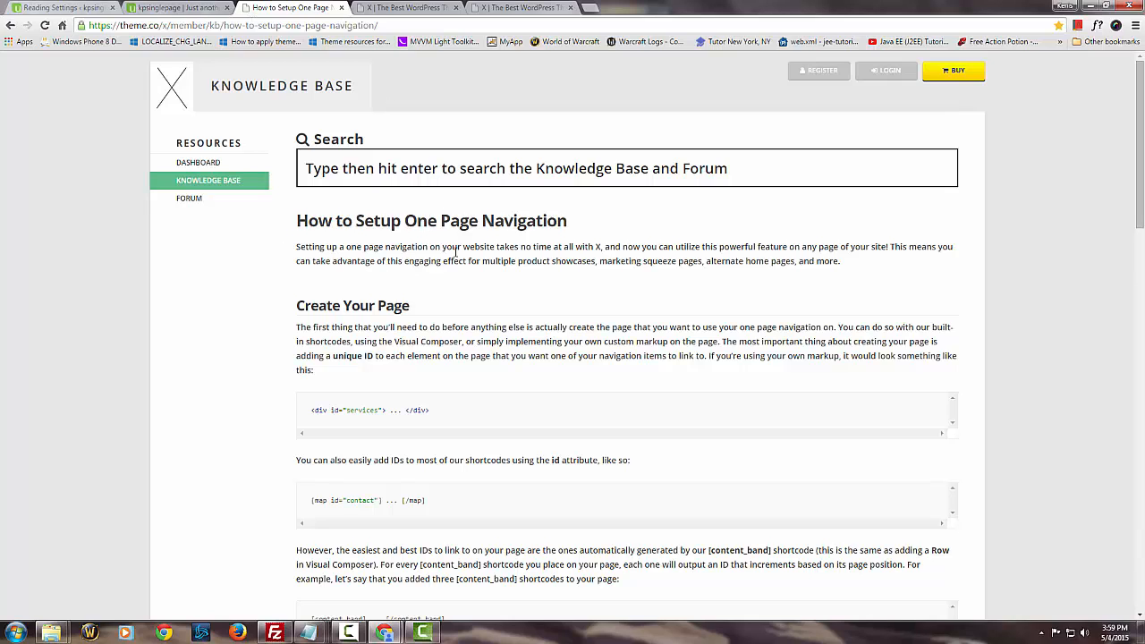
{"action": "scroll", "scroll_direction": "down", "scroll_amount": 3}
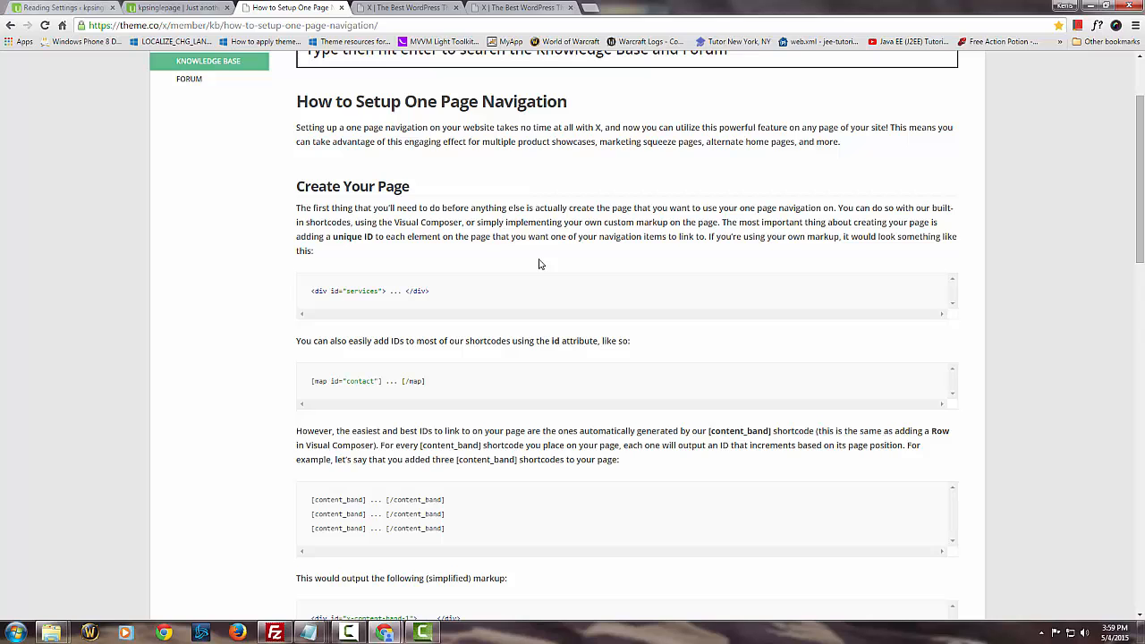
{"action": "scroll", "scroll_direction": "down", "scroll_amount": 3}
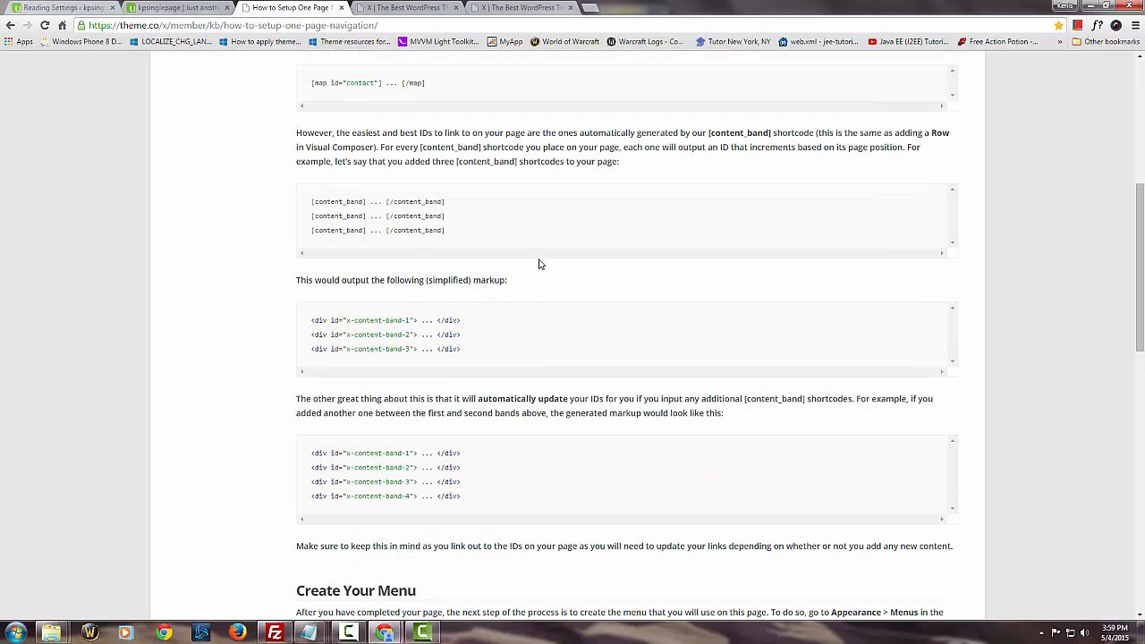
{"action": "scroll", "scroll_direction": "down", "scroll_amount": 3}
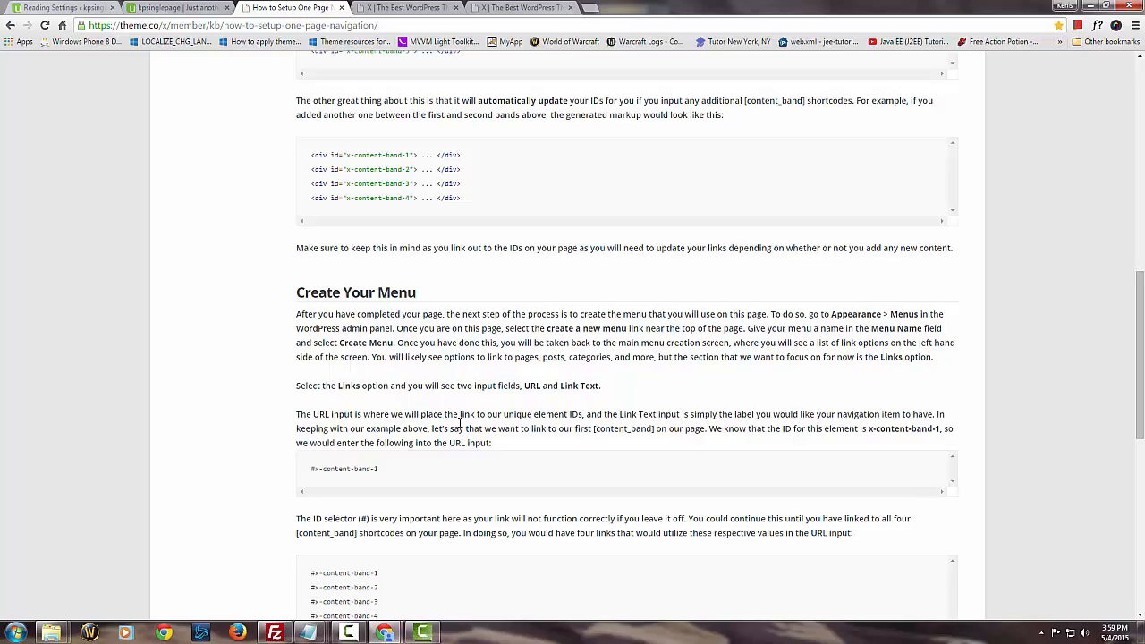
{"action": "scroll", "scroll_direction": "down", "scroll_amount": 3}
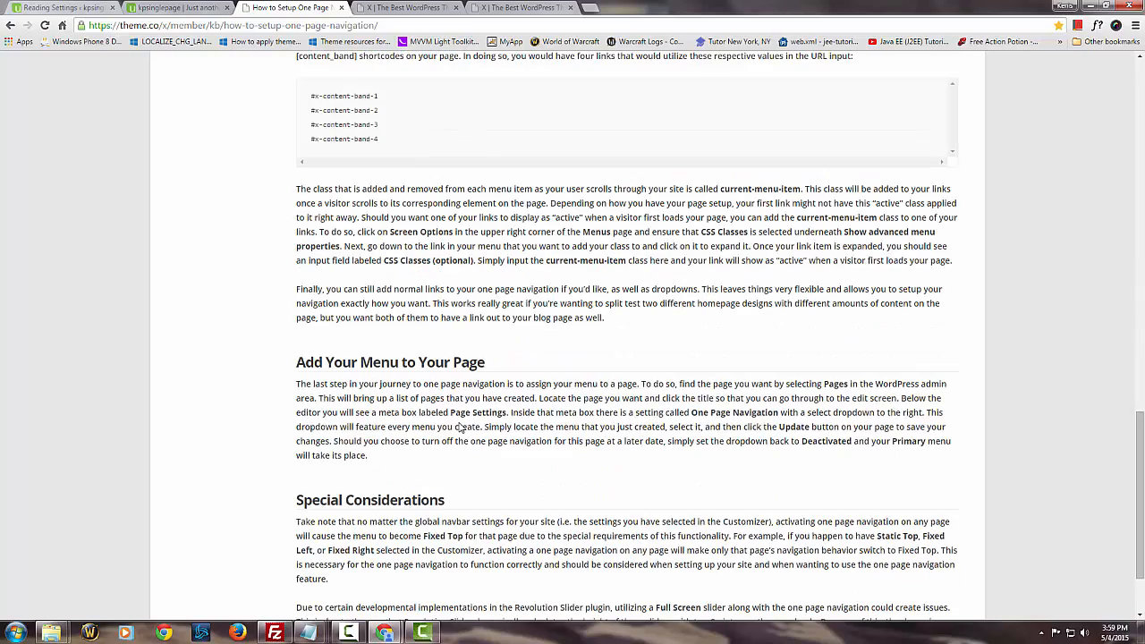
{"action": "scroll", "scroll_direction": "up", "scroll_amount": 3}
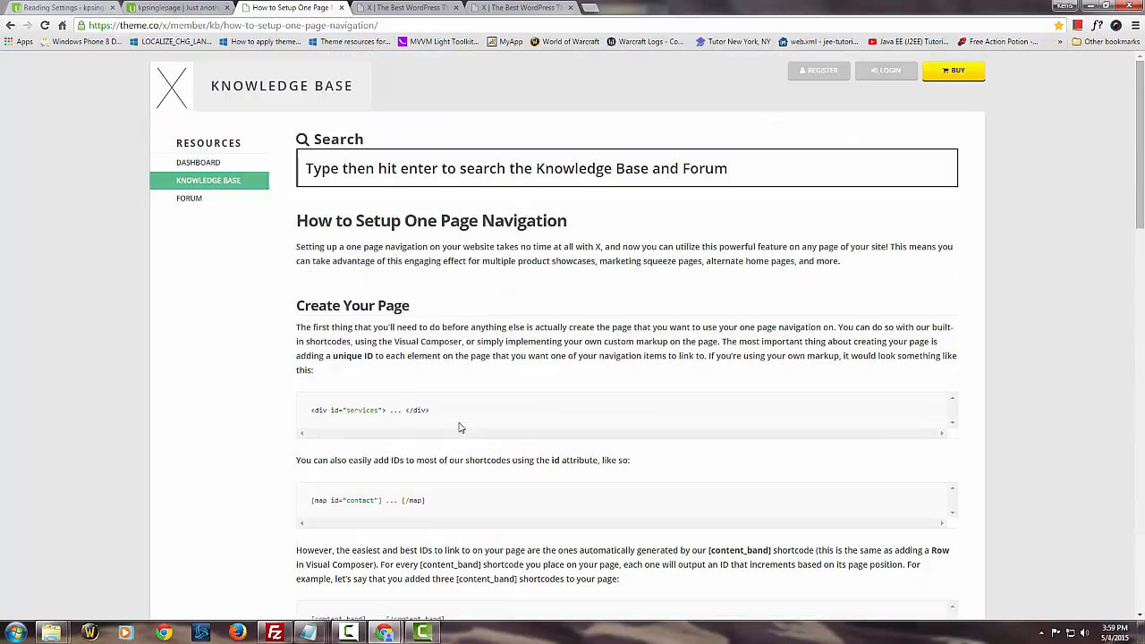
{"action": "mouse_move", "coordinate": [474, 231]}
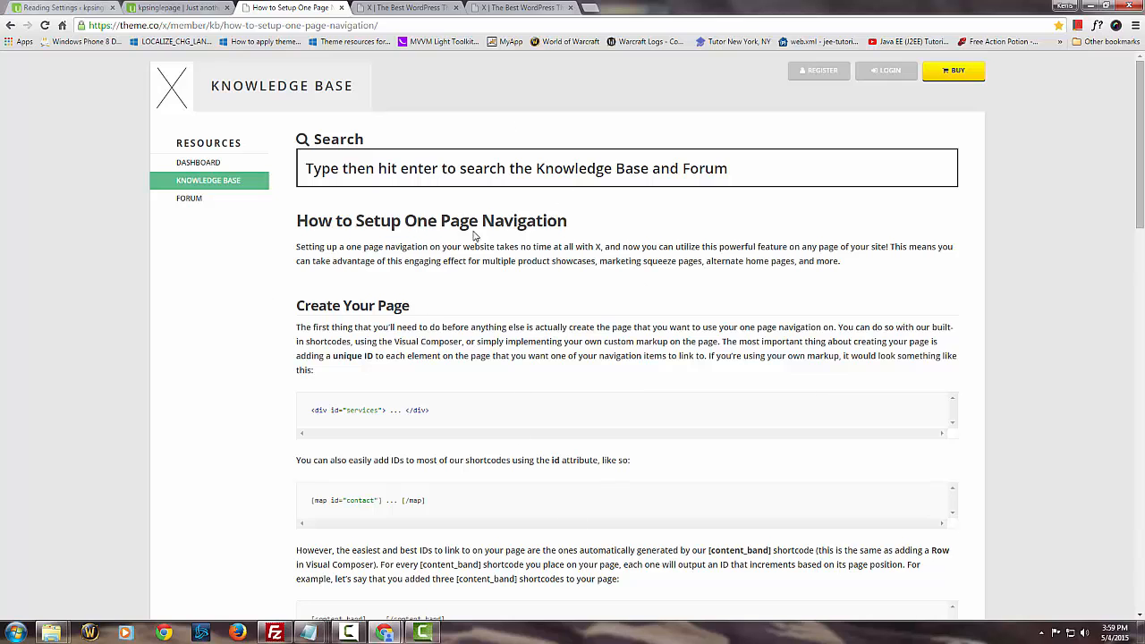
{"action": "scroll", "scroll_direction": "down", "scroll_amount": 3}
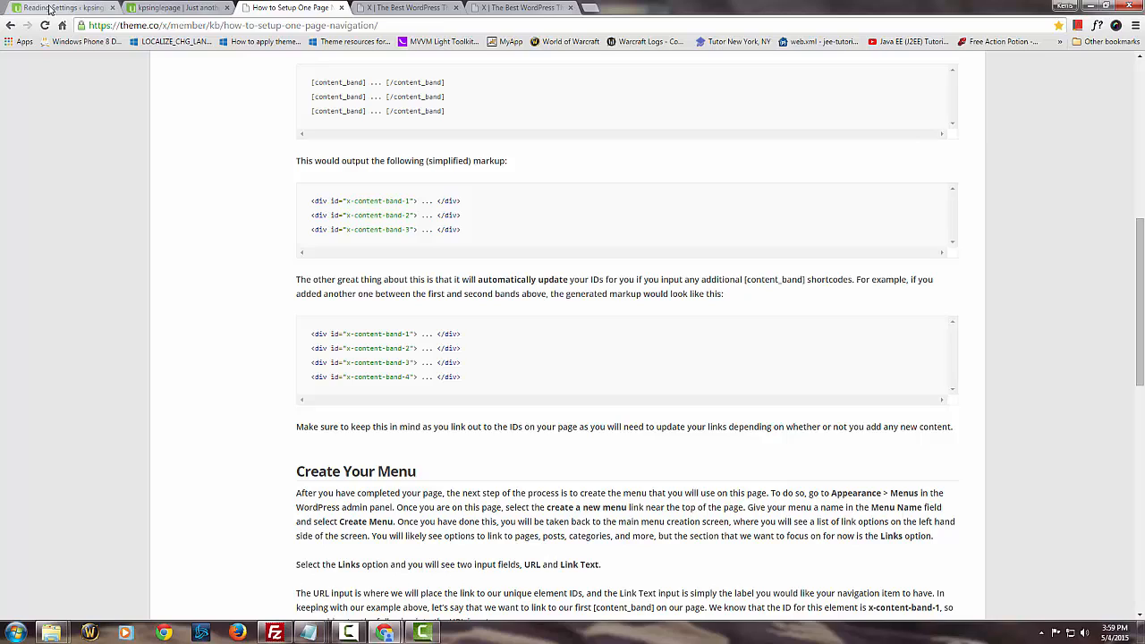
{"action": "left_click", "coordinate": [57, 14]}
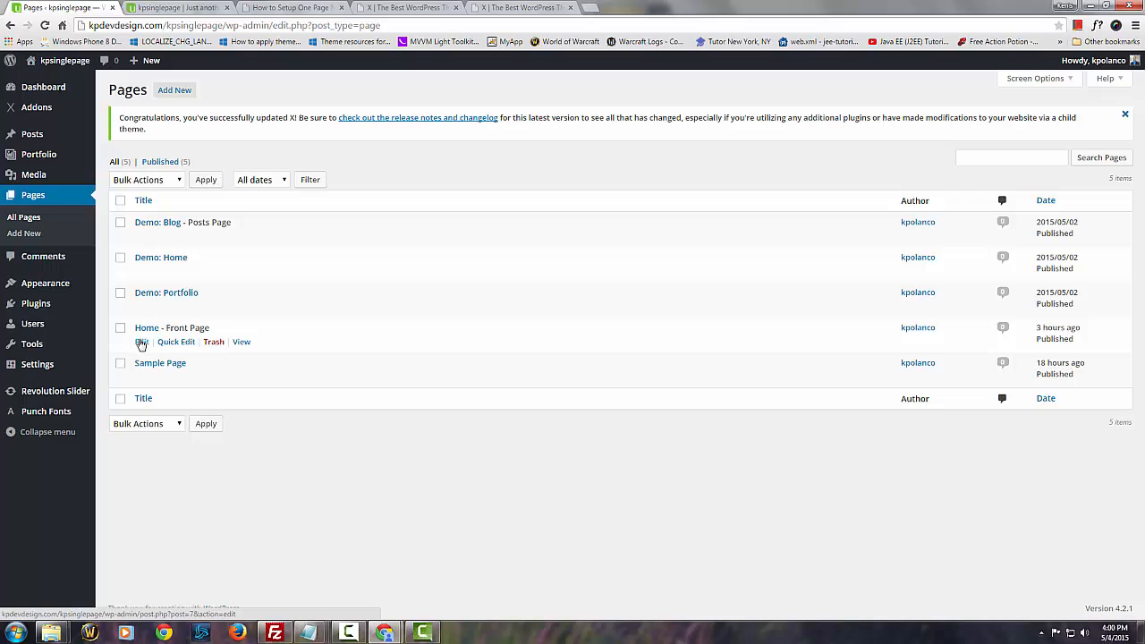
Step: Open the Home page for editing, then switch to the kpdevdesign single_page menu editor
{"action": "left_click", "coordinate": [147, 327]}
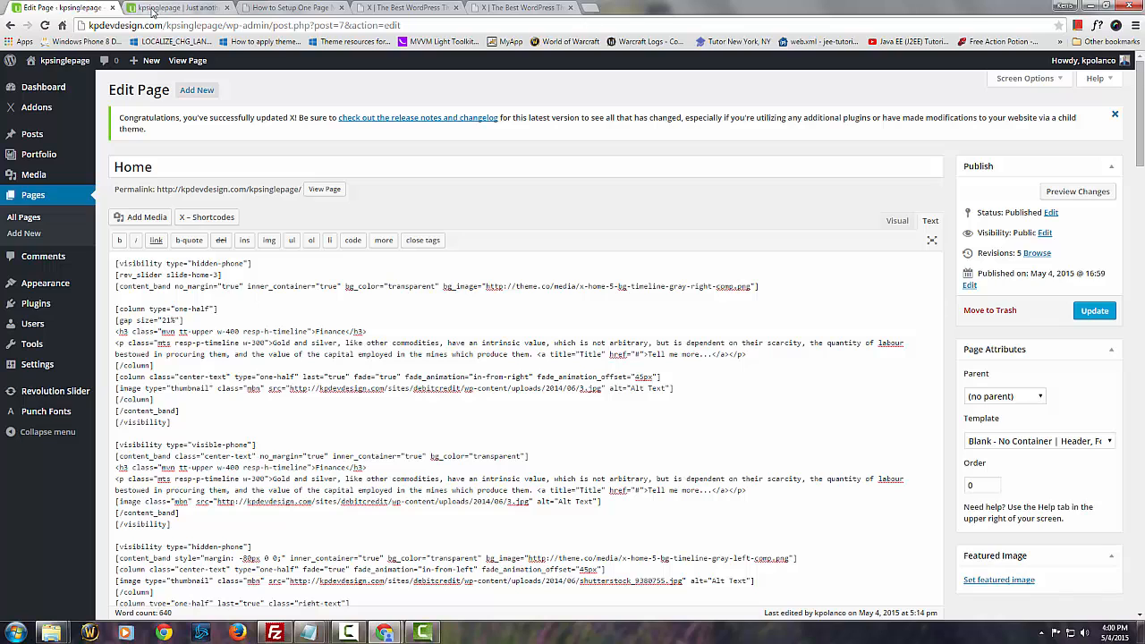
{"action": "left_click", "coordinate": [282, 7]}
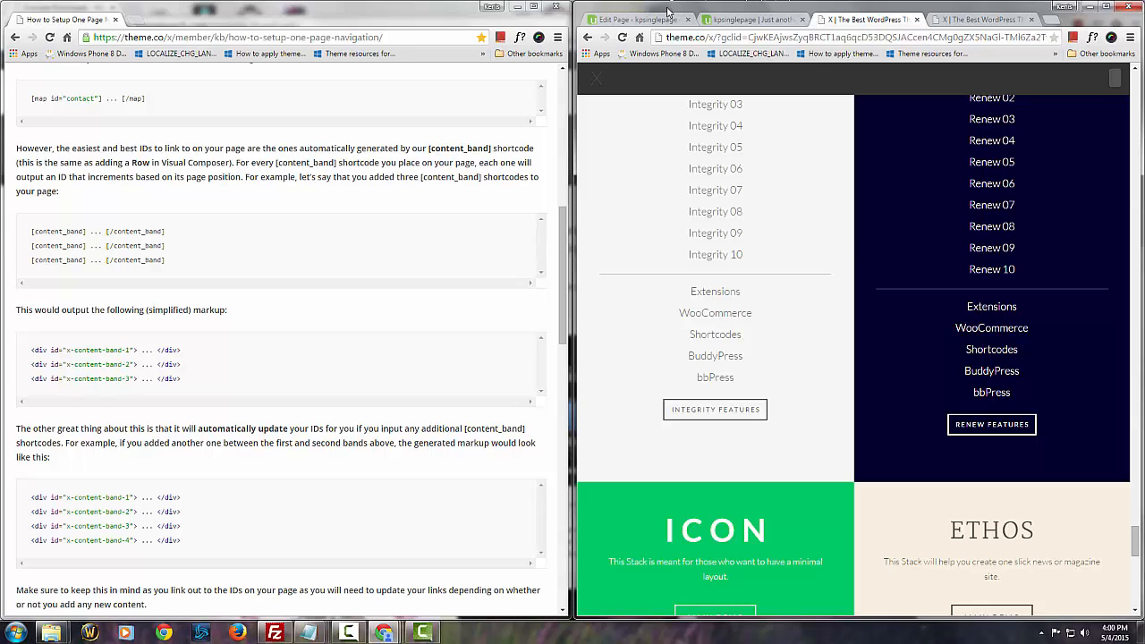
{"action": "left_click", "coordinate": [641, 18]}
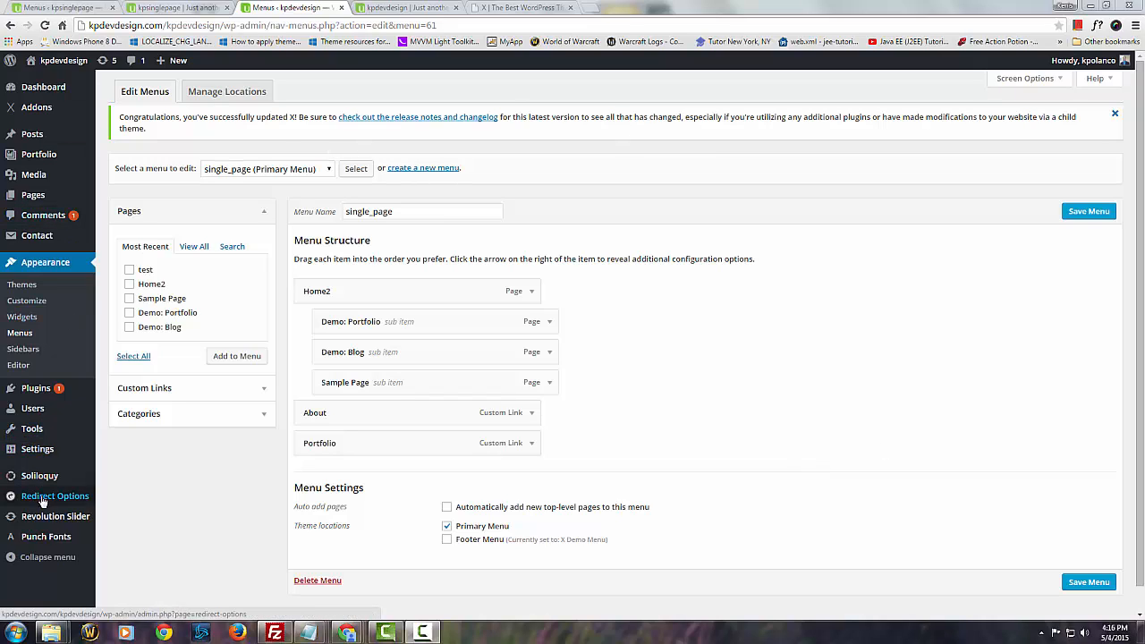
Step: View the live kpsinglepage site, then return to its Menus Manage Locations settings
{"action": "left_click", "coordinate": [179, 7]}
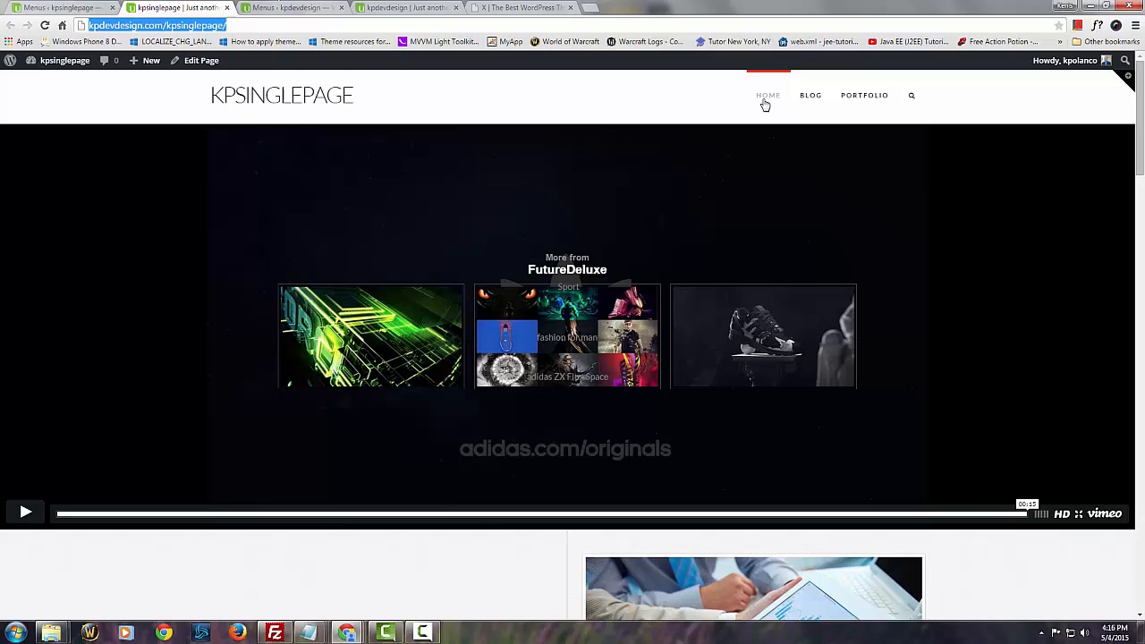
{"action": "mouse_move", "coordinate": [882, 100]}
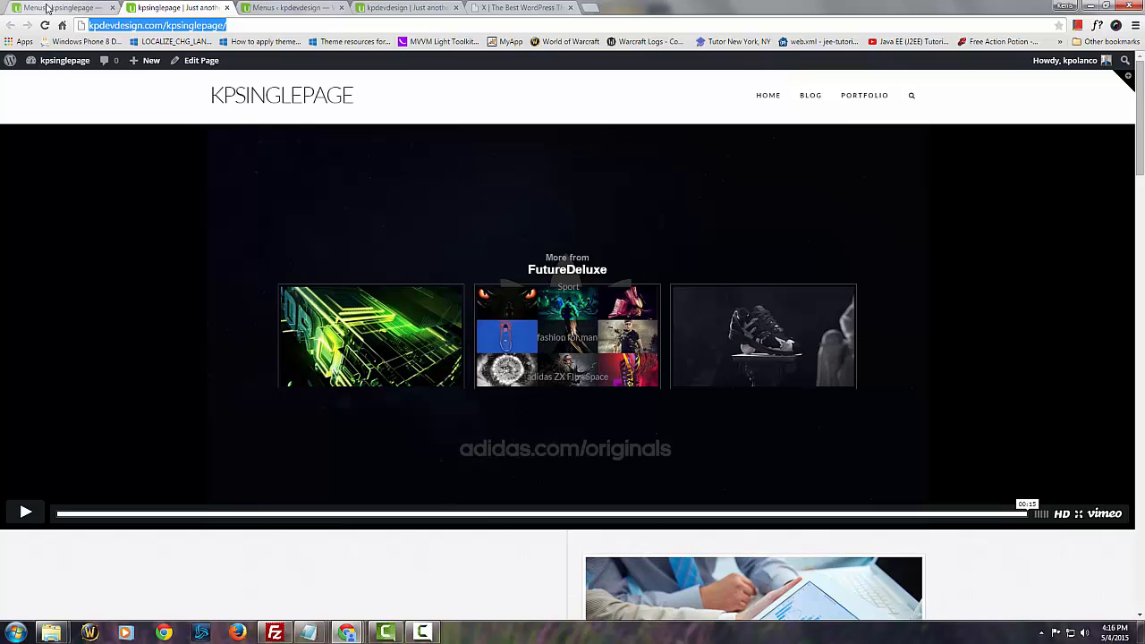
{"action": "left_click", "coordinate": [72, 10]}
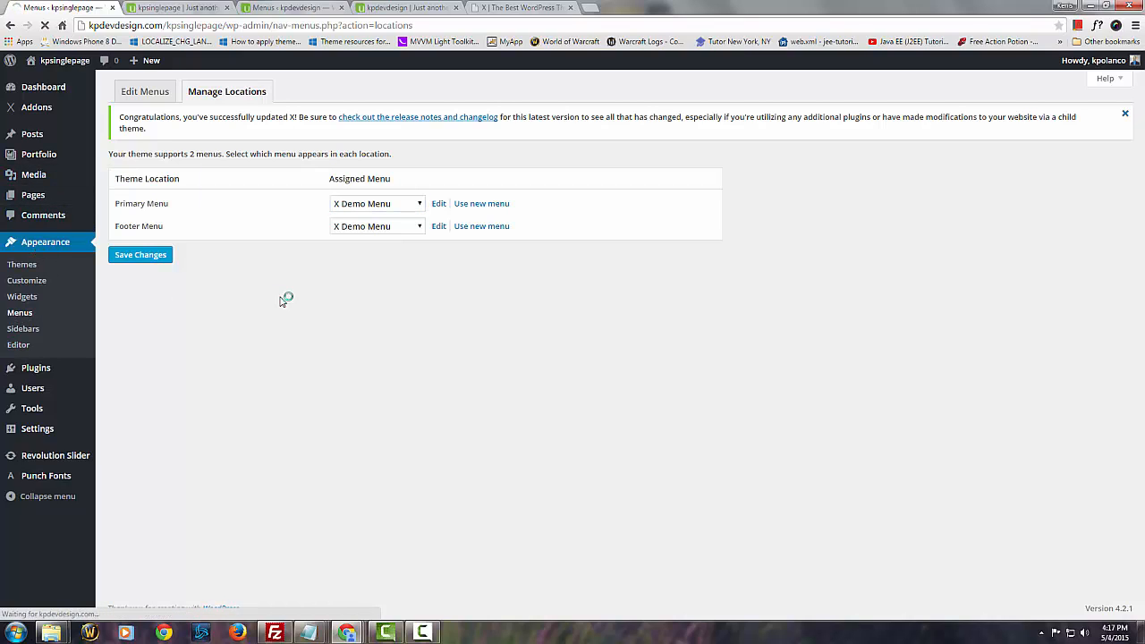
Step: Create a new menu named singlepage_menu from the Edit Menus tab
{"action": "left_click", "coordinate": [145, 91]}
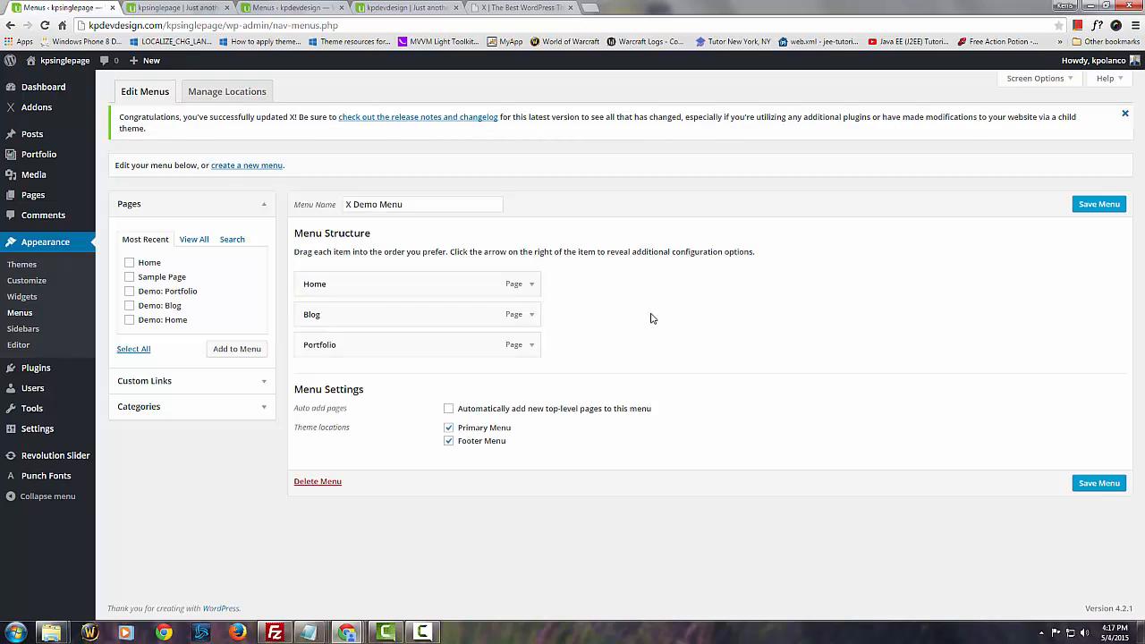
{"action": "mouse_move", "coordinate": [351, 331]}
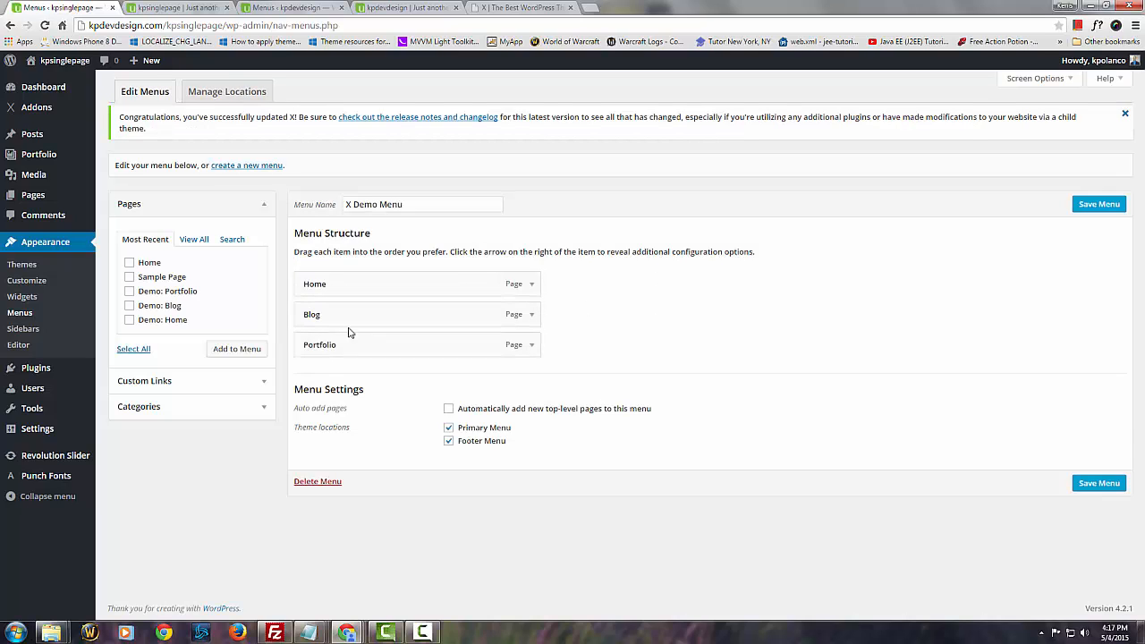
{"action": "mouse_move", "coordinate": [701, 312]}
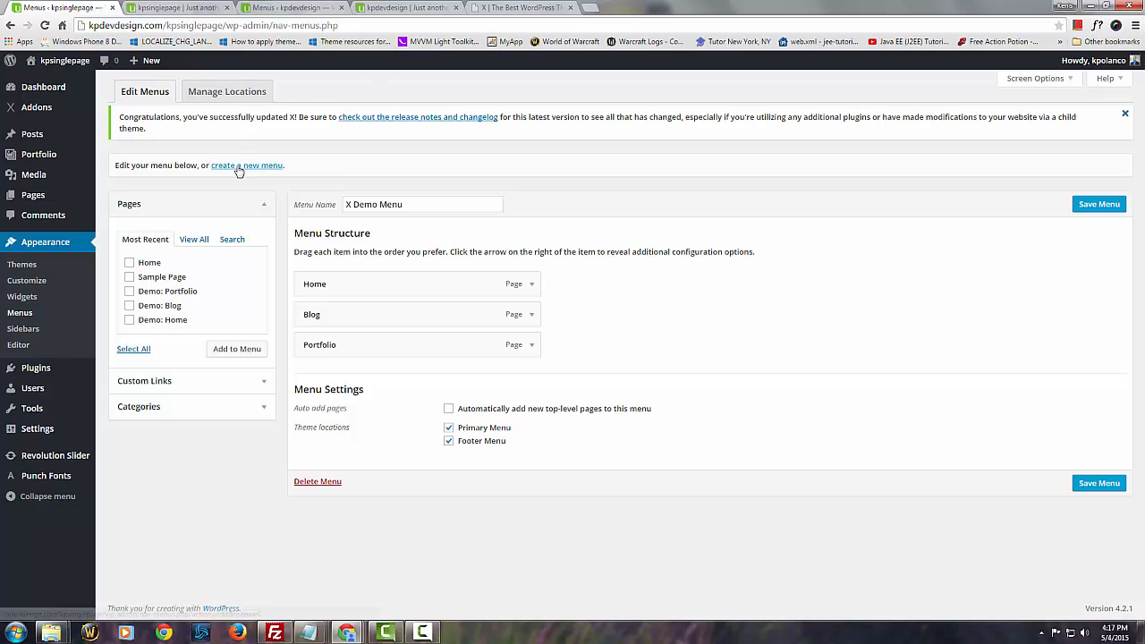
{"action": "left_click", "coordinate": [247, 165]}
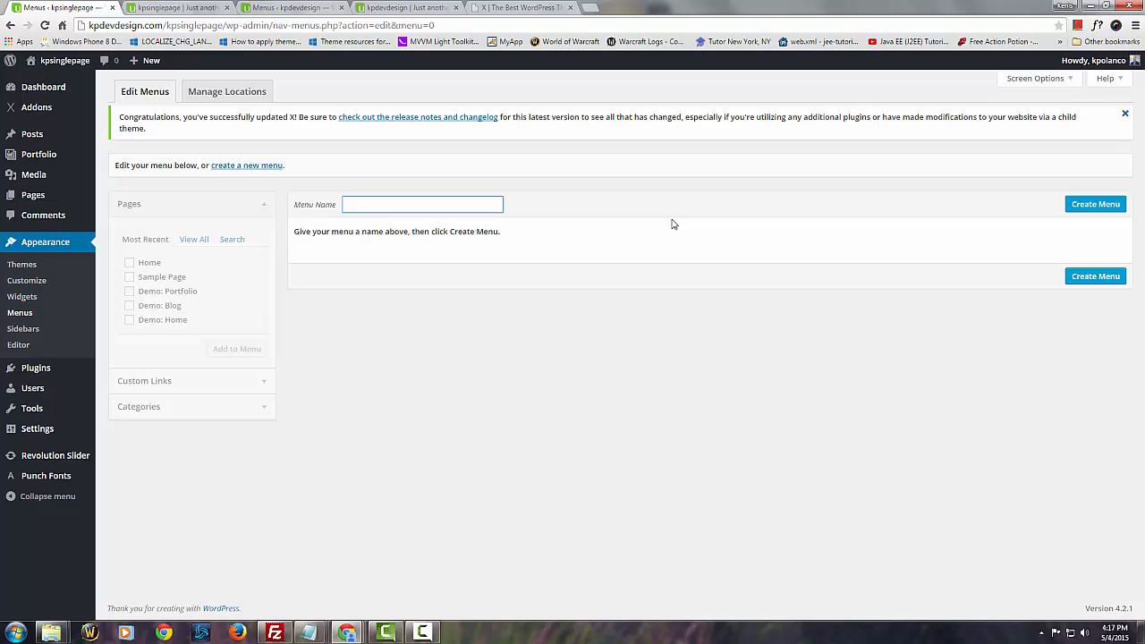
{"action": "type", "text": "singlepage_"}
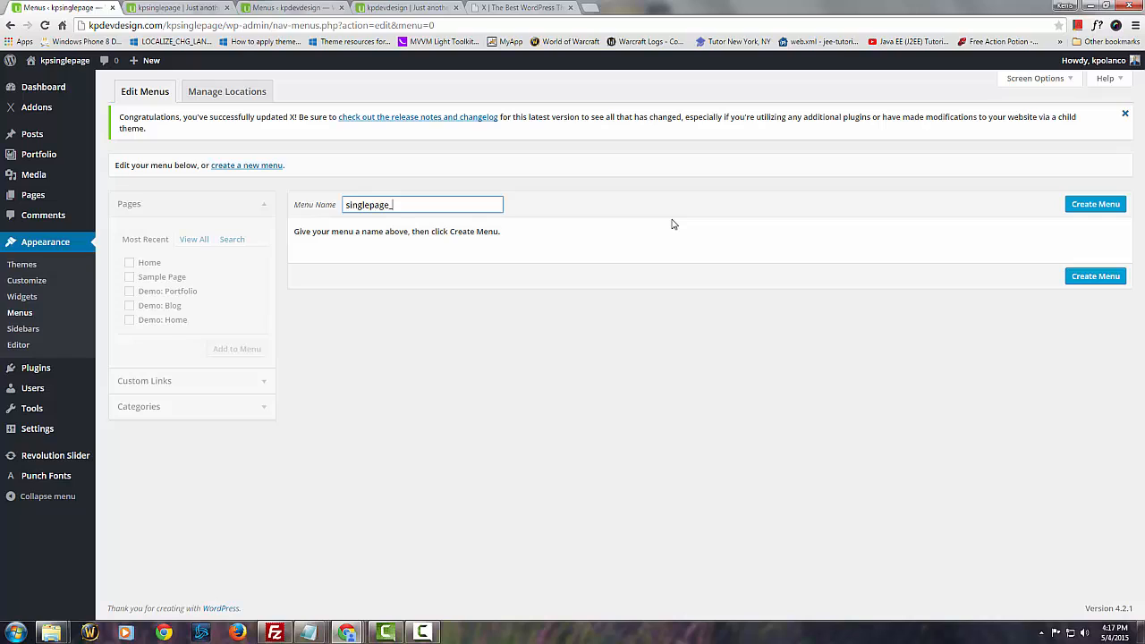
{"action": "type", "text": "menu"}
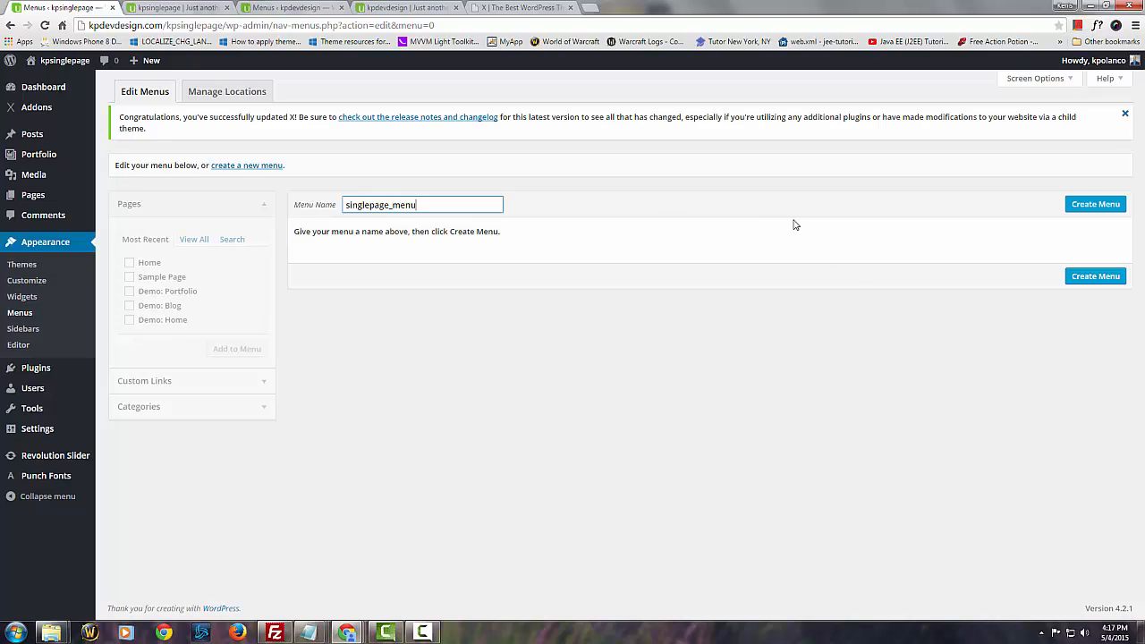
{"action": "left_click", "coordinate": [1095, 204]}
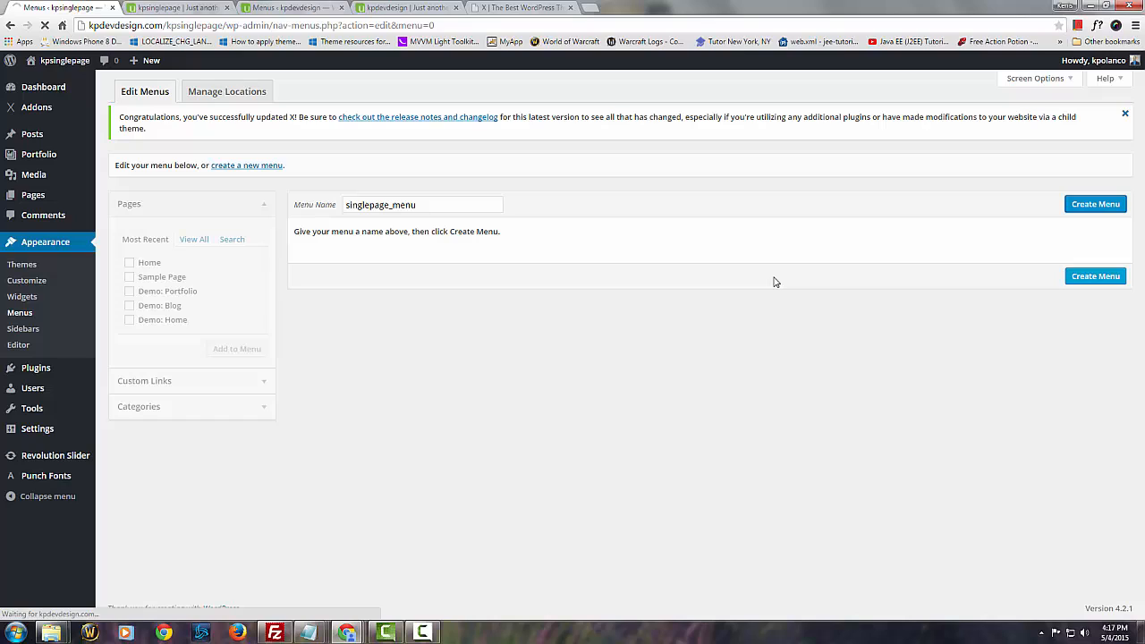
Step: Finish creating singlepage_menu and add the Home page to it
{"action": "left_click", "coordinate": [1095, 204]}
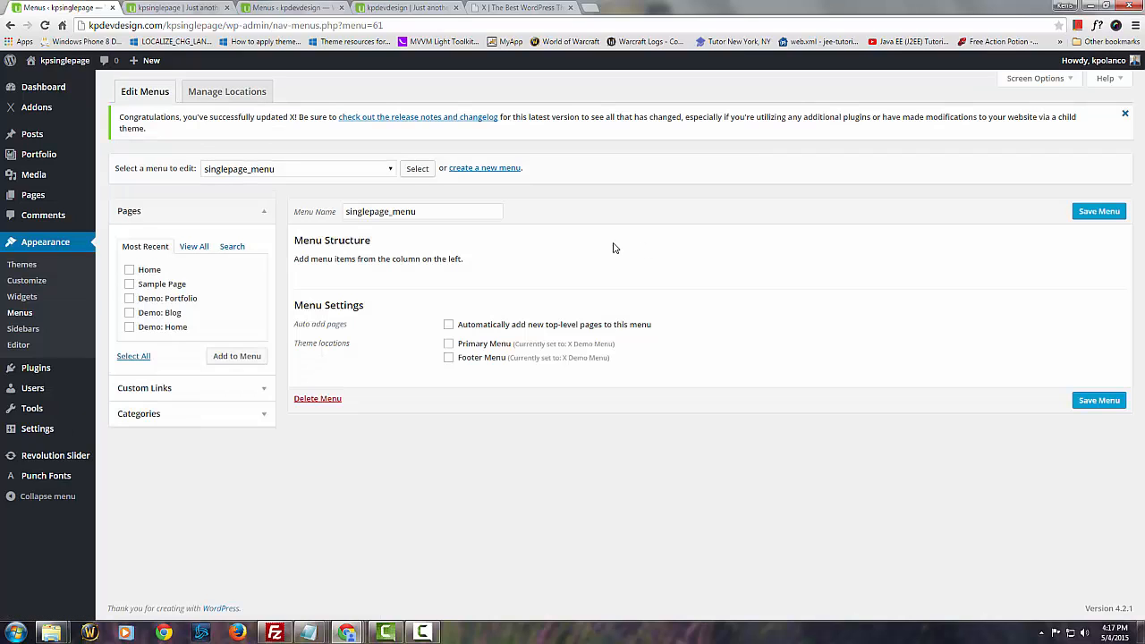
{"action": "mouse_move", "coordinate": [465, 304]}
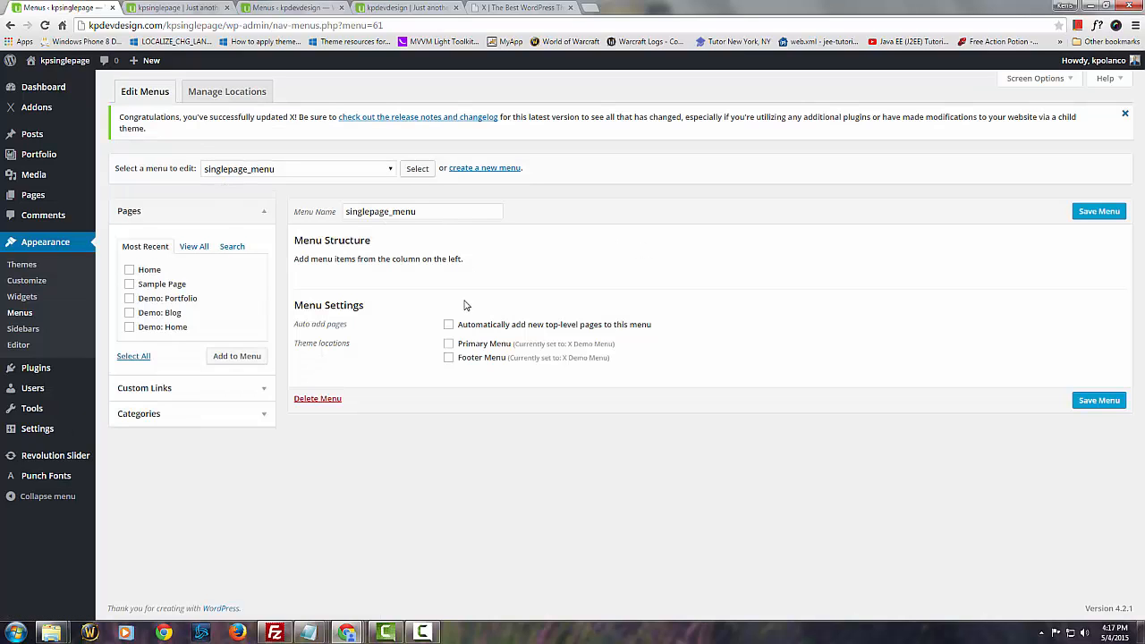
{"action": "mouse_move", "coordinate": [193, 265]}
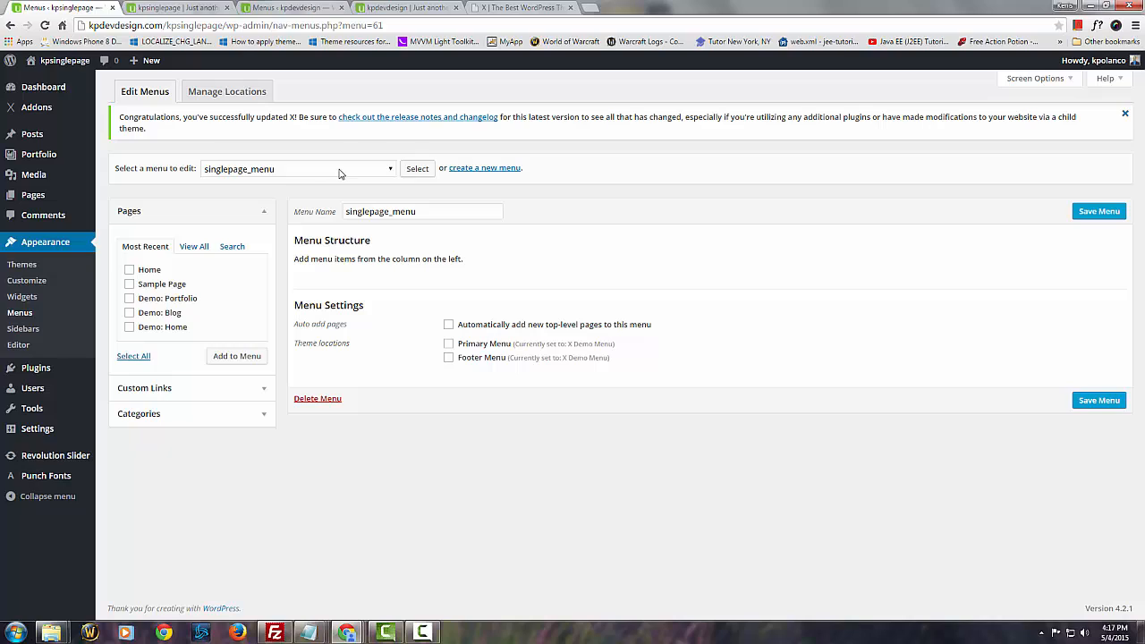
{"action": "left_click", "coordinate": [129, 269]}
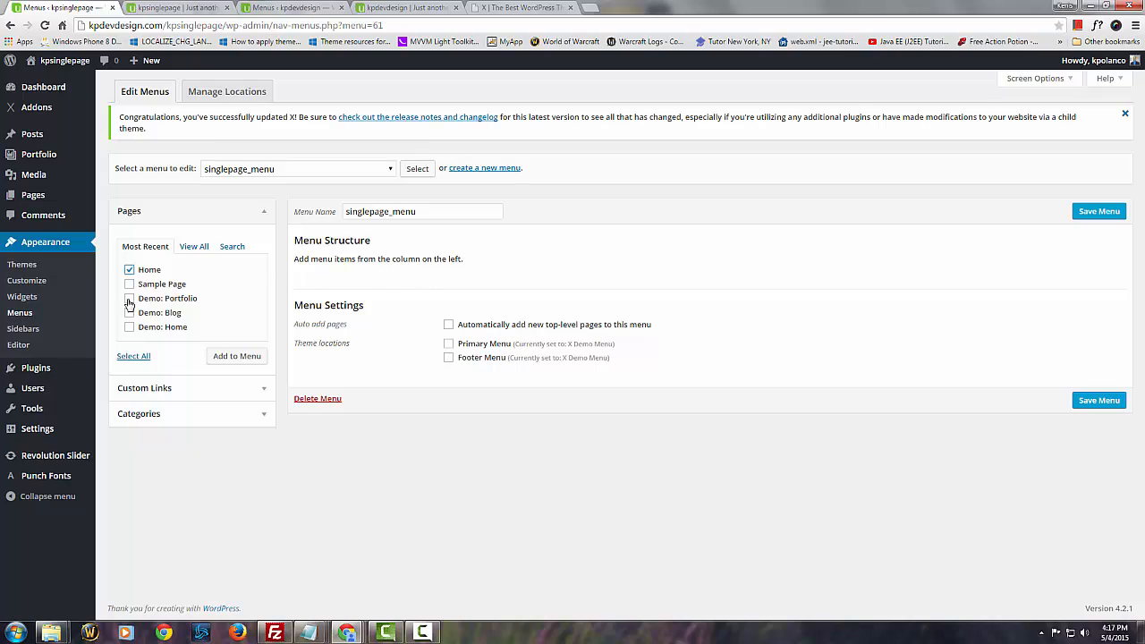
{"action": "mouse_move", "coordinate": [168, 325]}
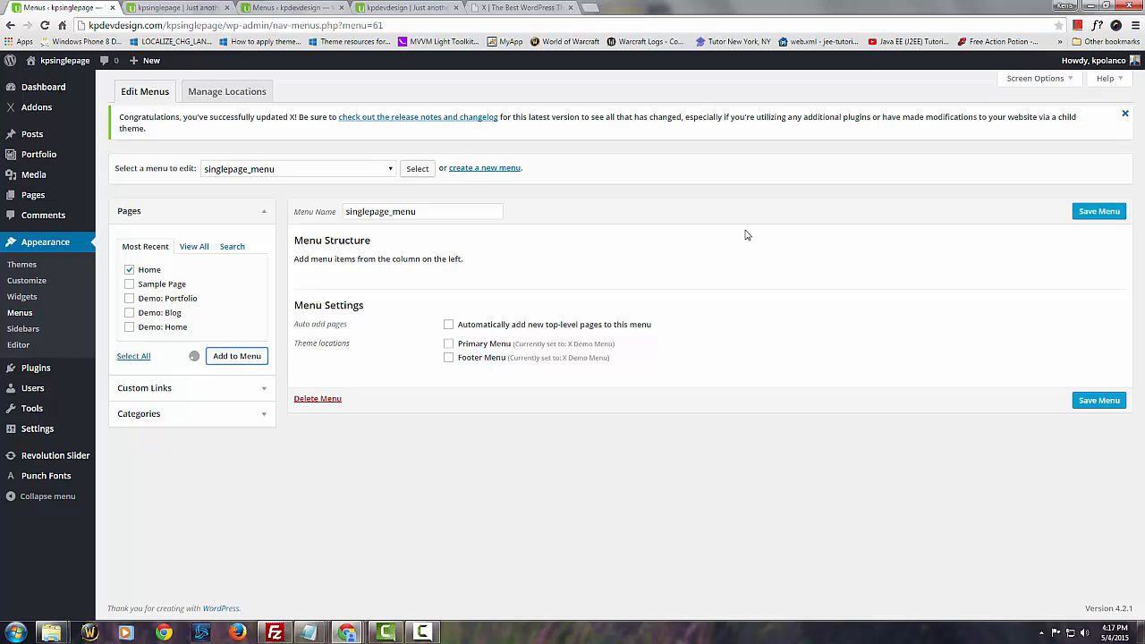
{"action": "left_click", "coordinate": [237, 355]}
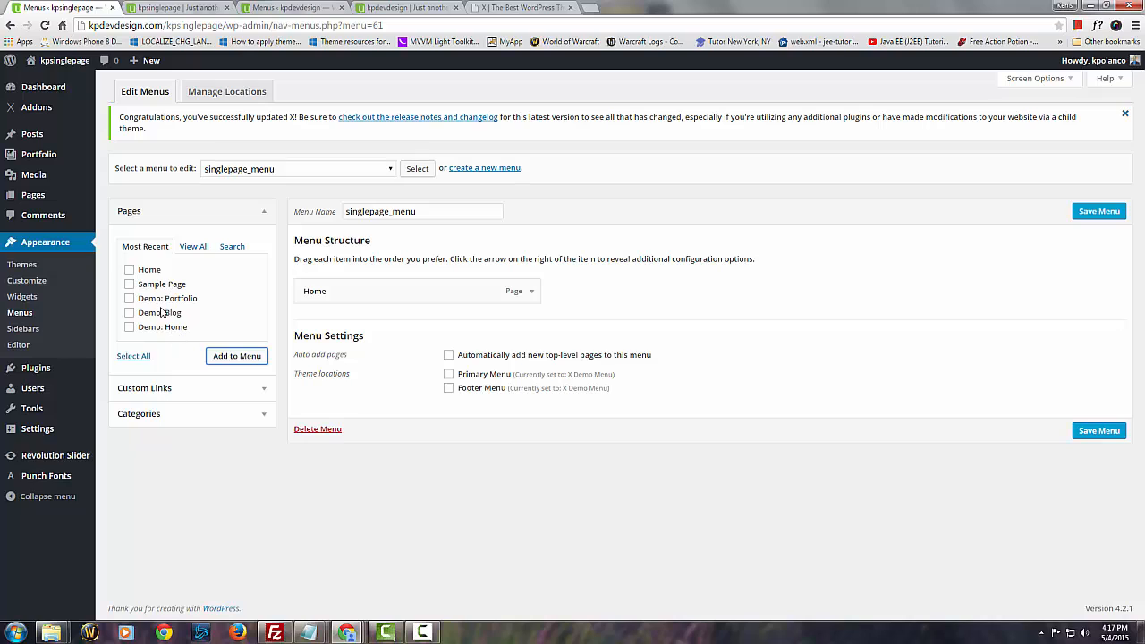
Step: Add Sample Page, Demo: Portfolio, Demo: Blog and Demo: Home and nest them under Home
{"action": "left_click", "coordinate": [129, 282]}
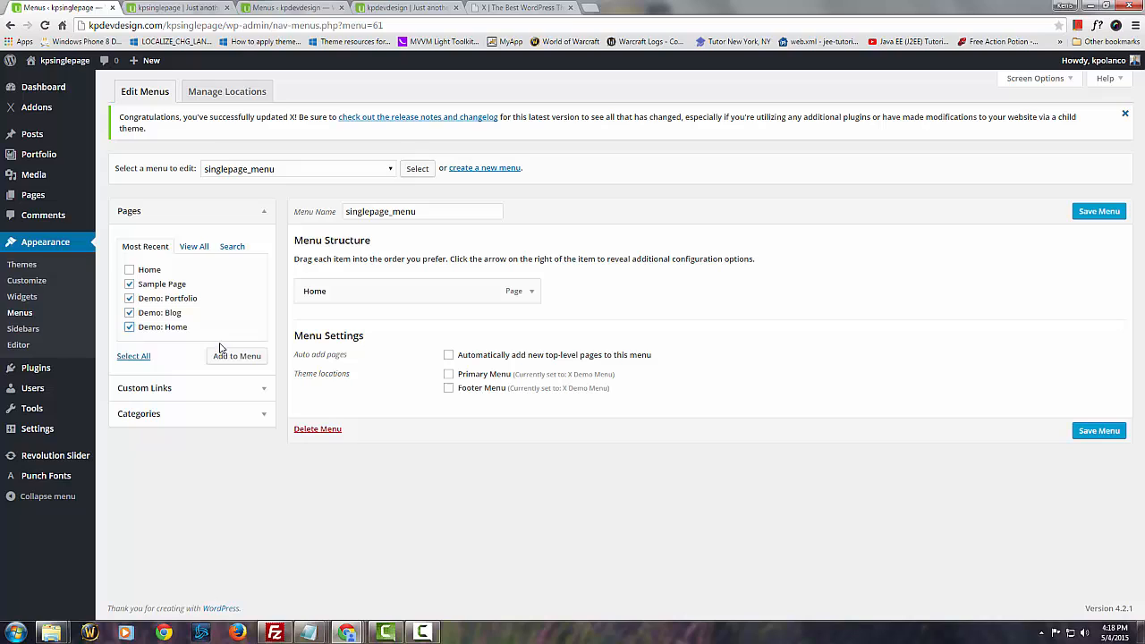
{"action": "mouse_move", "coordinate": [229, 362]}
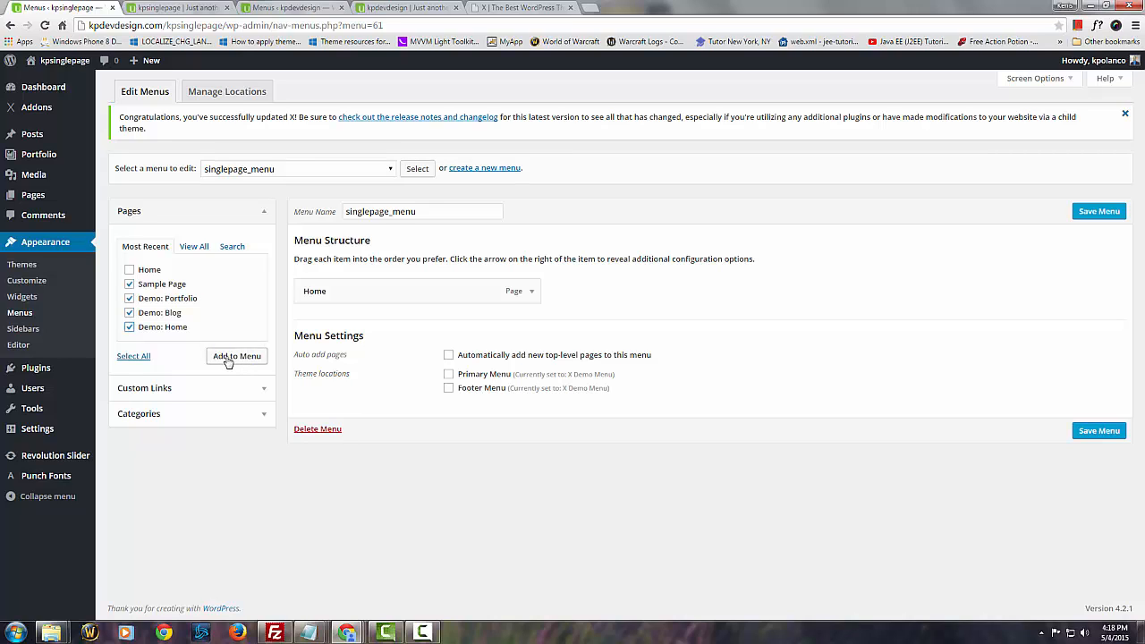
{"action": "left_click", "coordinate": [236, 356]}
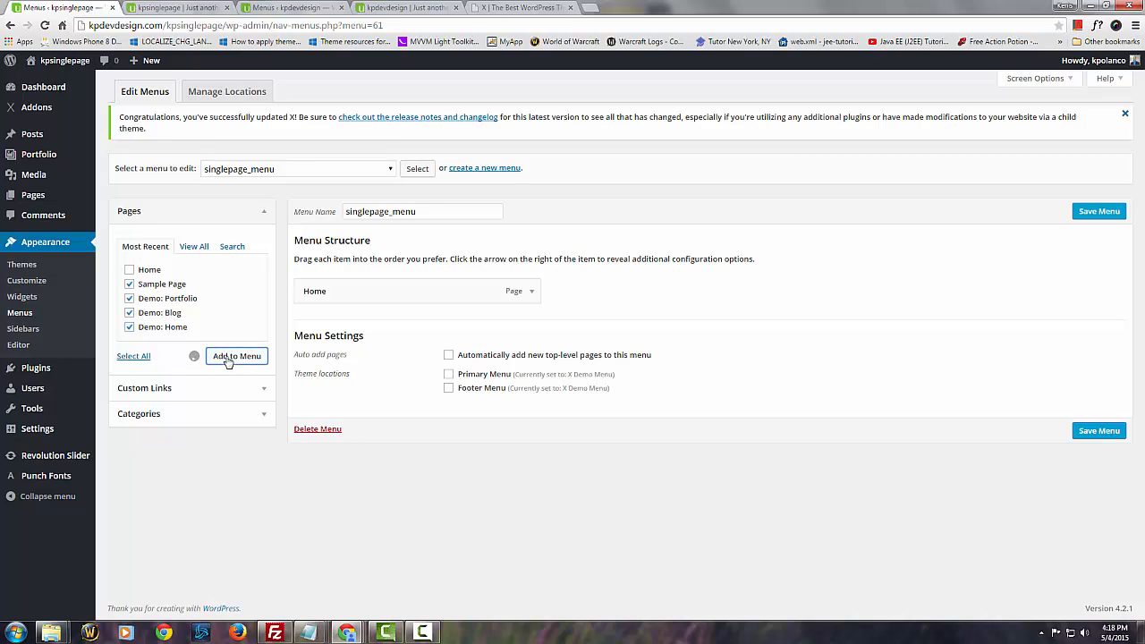
{"action": "left_click", "coordinate": [236, 355]}
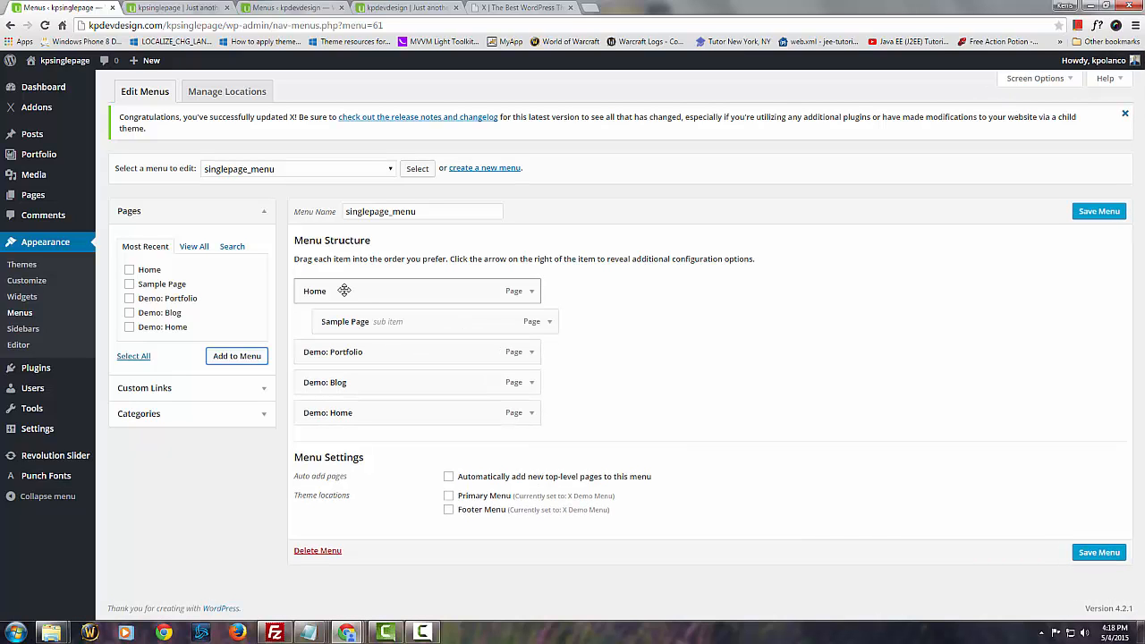
{"action": "left_click_drag", "start_coordinate": [333, 350], "coordinate": [366, 350]}
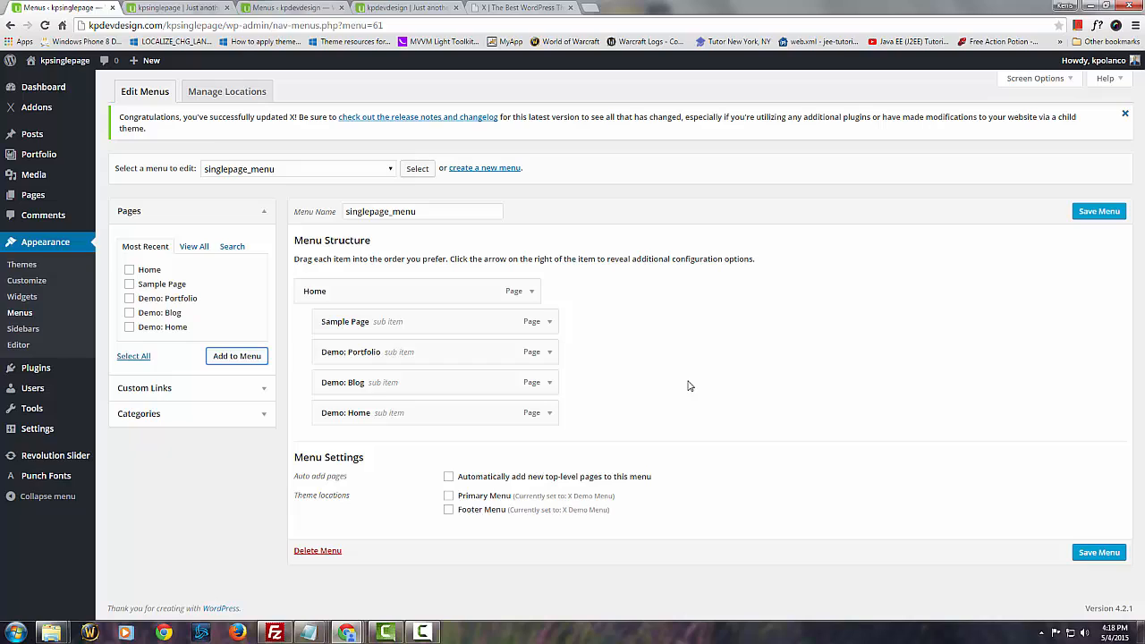
{"action": "mouse_move", "coordinate": [766, 358]}
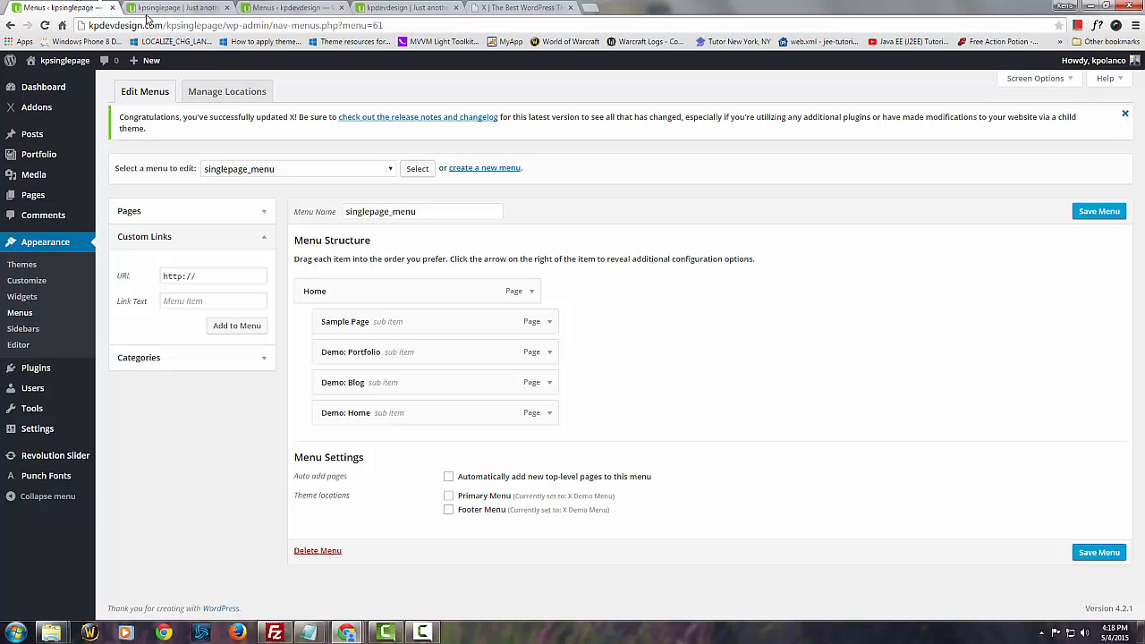
{"action": "mouse_move", "coordinate": [165, 258]}
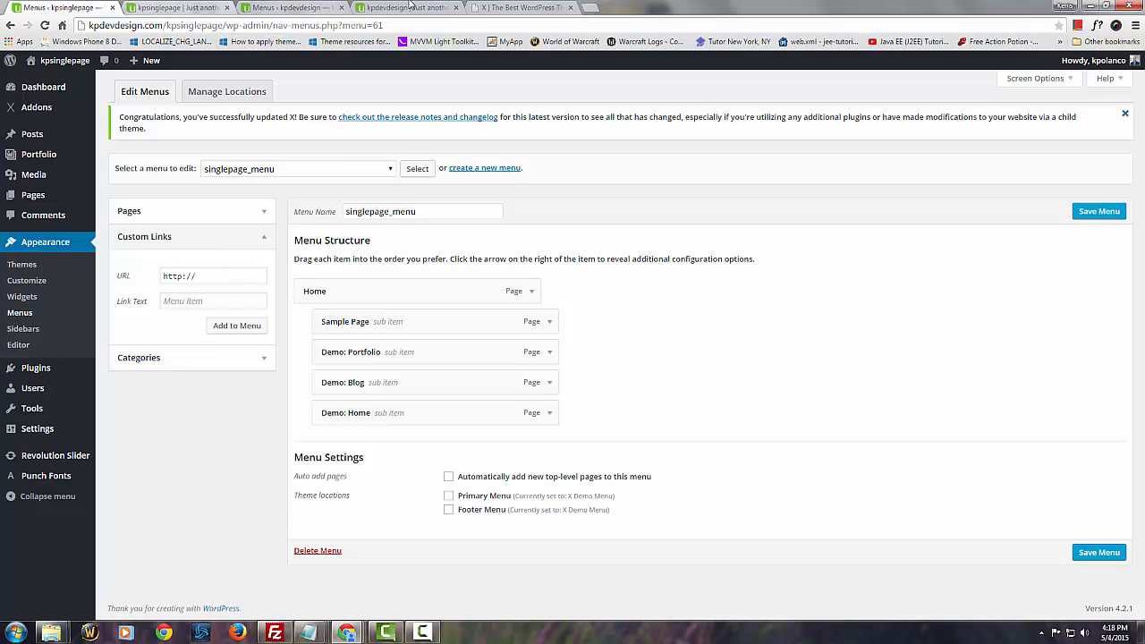
Step: Check the demos and site tabs, then bring up the one-page navigation article window
{"action": "left_click", "coordinate": [515, 7]}
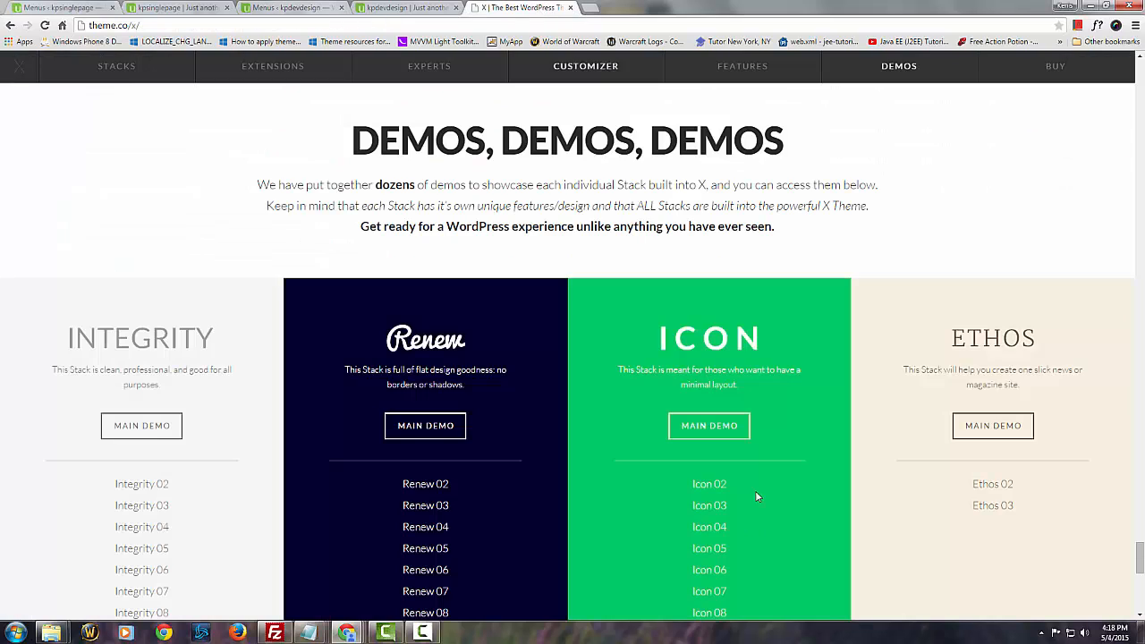
{"action": "left_click", "coordinate": [179, 7]}
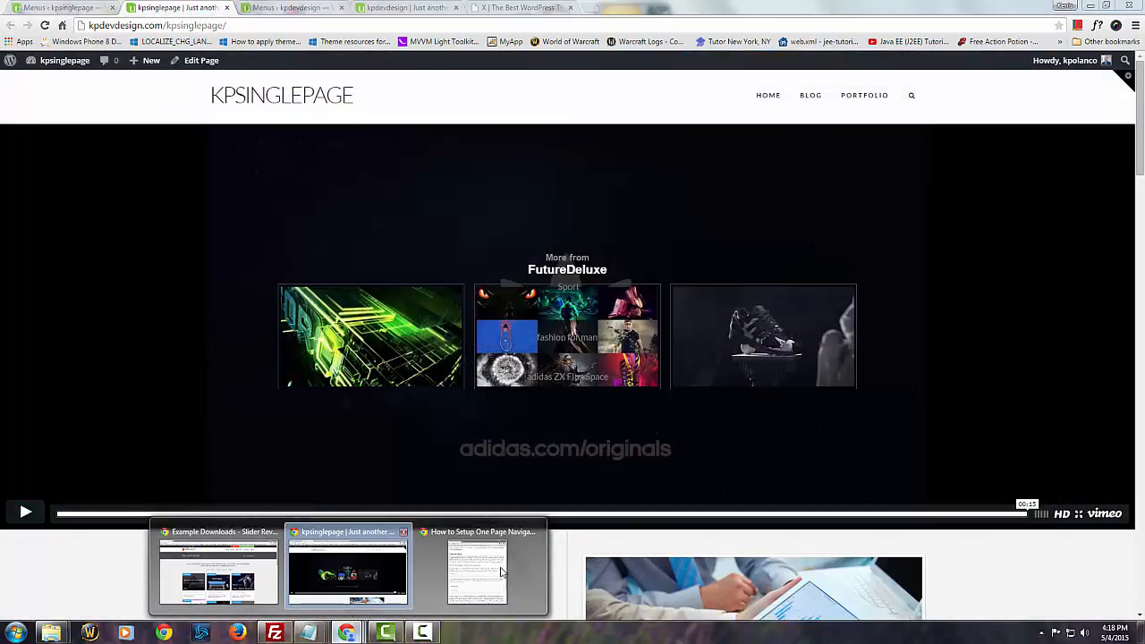
{"action": "left_click", "coordinate": [476, 567]}
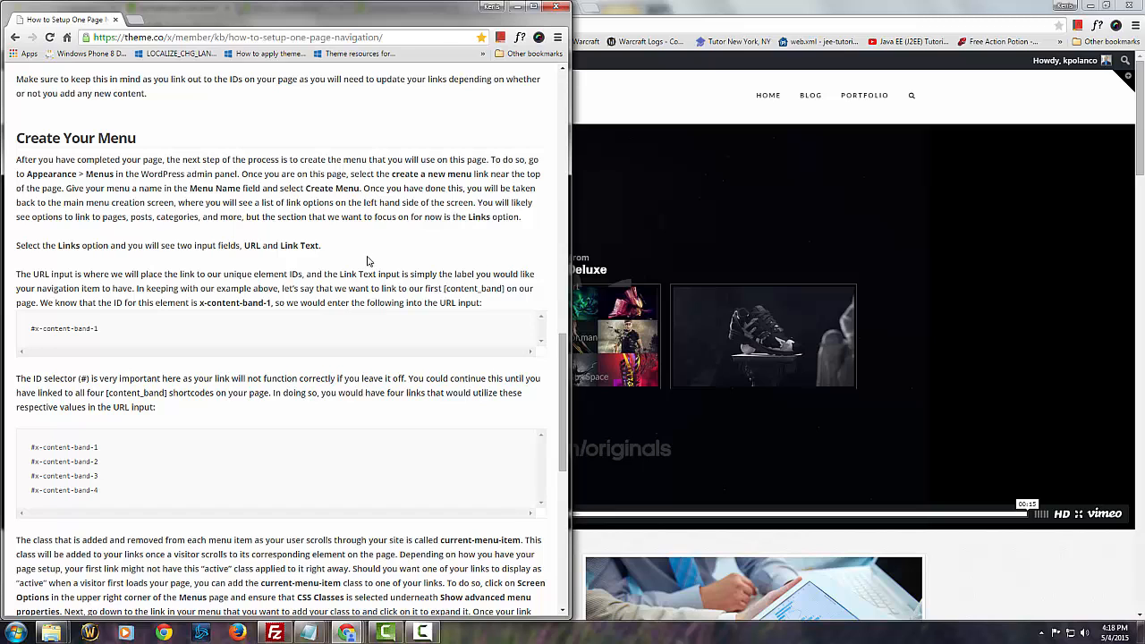
{"action": "mouse_move", "coordinate": [340, 290]}
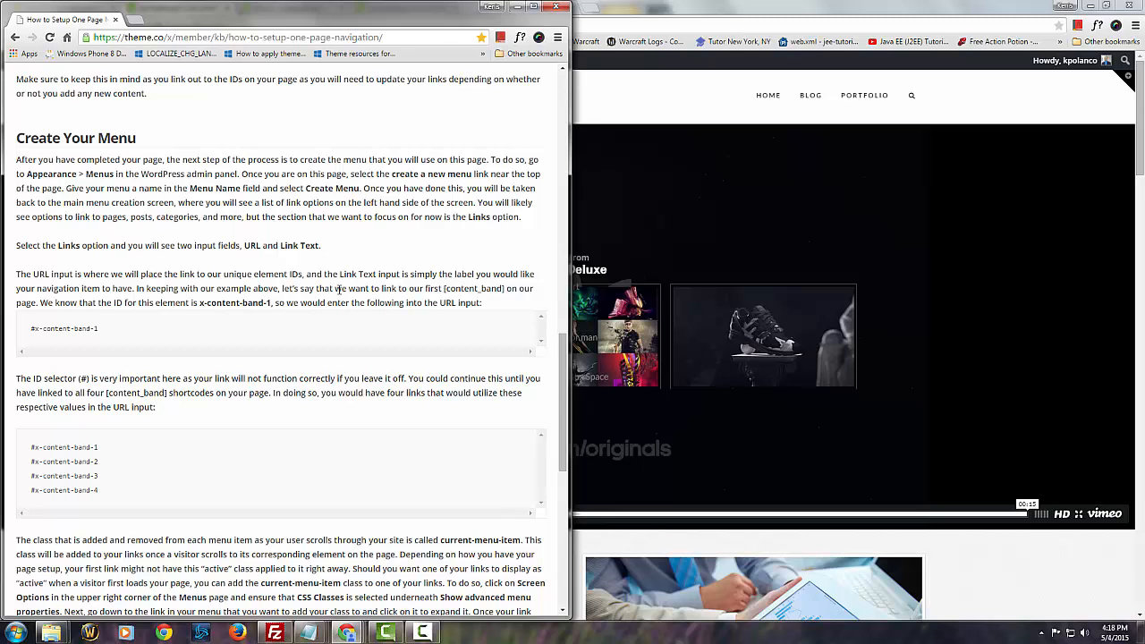
Step: Search the article for 'link' and step through matches to the Create Your Menu content-band URLs
{"action": "key", "text": "ctrl+f"}
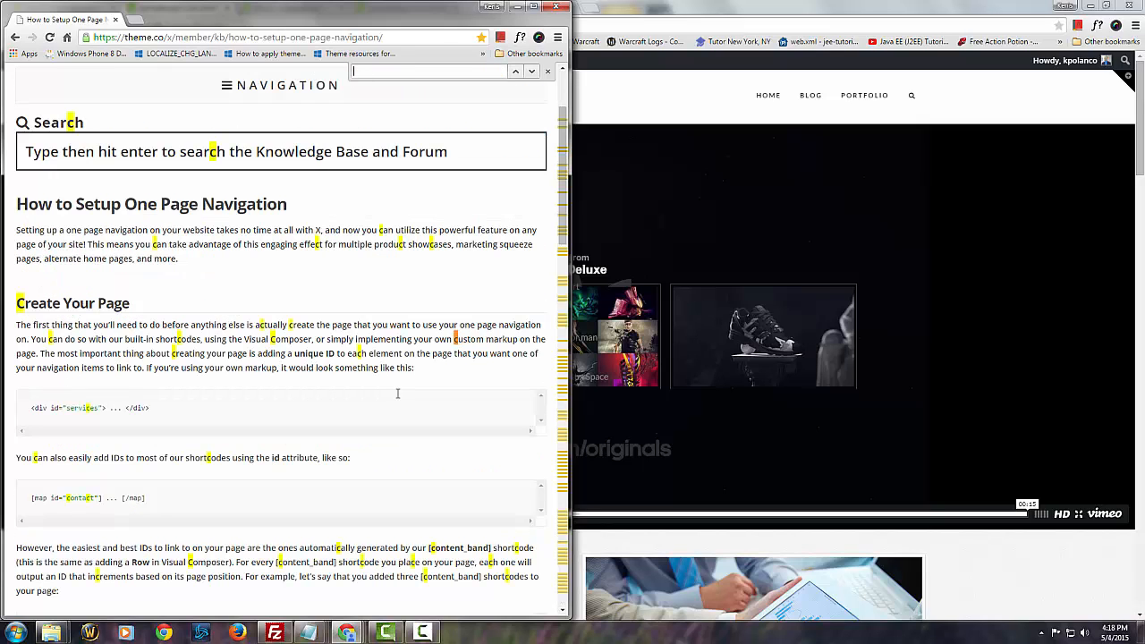
{"action": "type", "text": "link"}
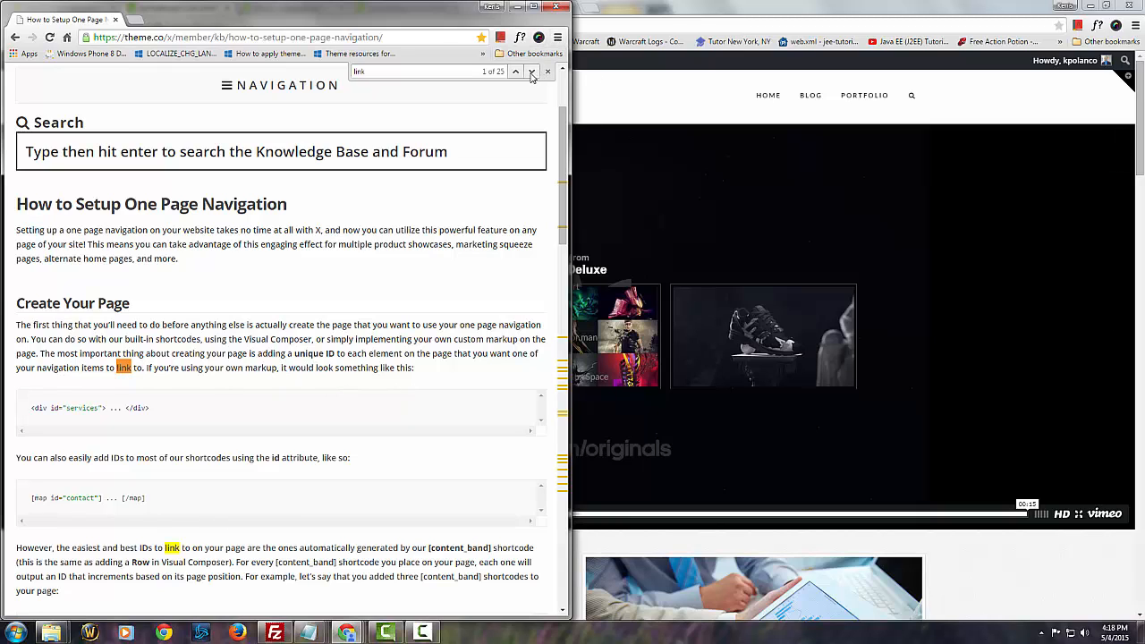
{"action": "left_click", "coordinate": [515, 72]}
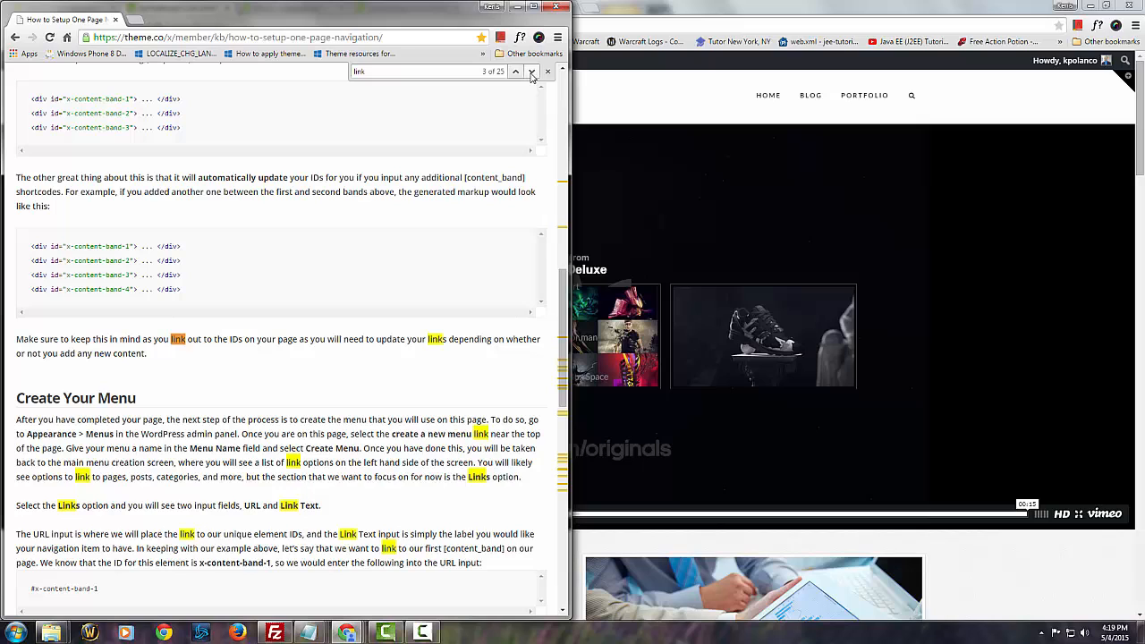
{"action": "left_click", "coordinate": [516, 72]}
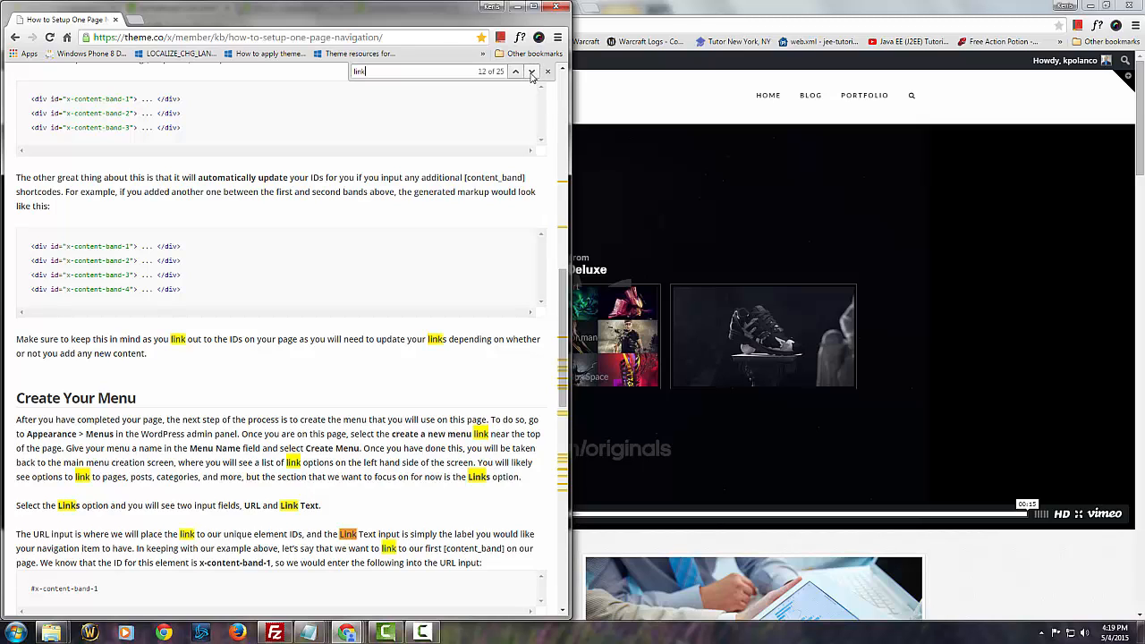
{"action": "left_click", "coordinate": [515, 71]}
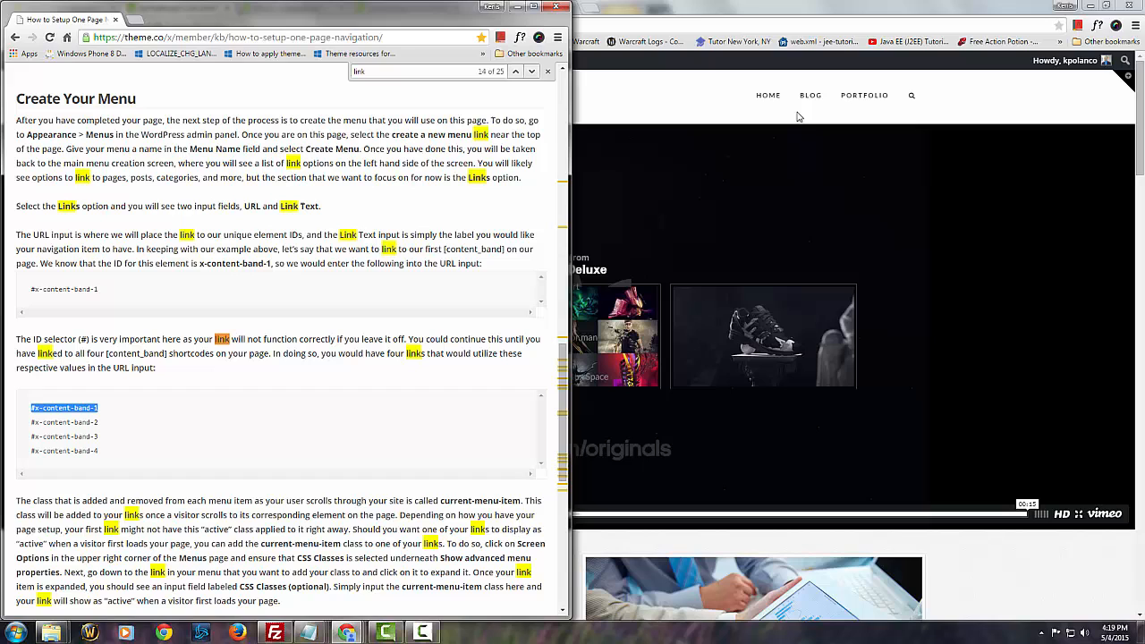
{"action": "mouse_move", "coordinate": [644, 7]}
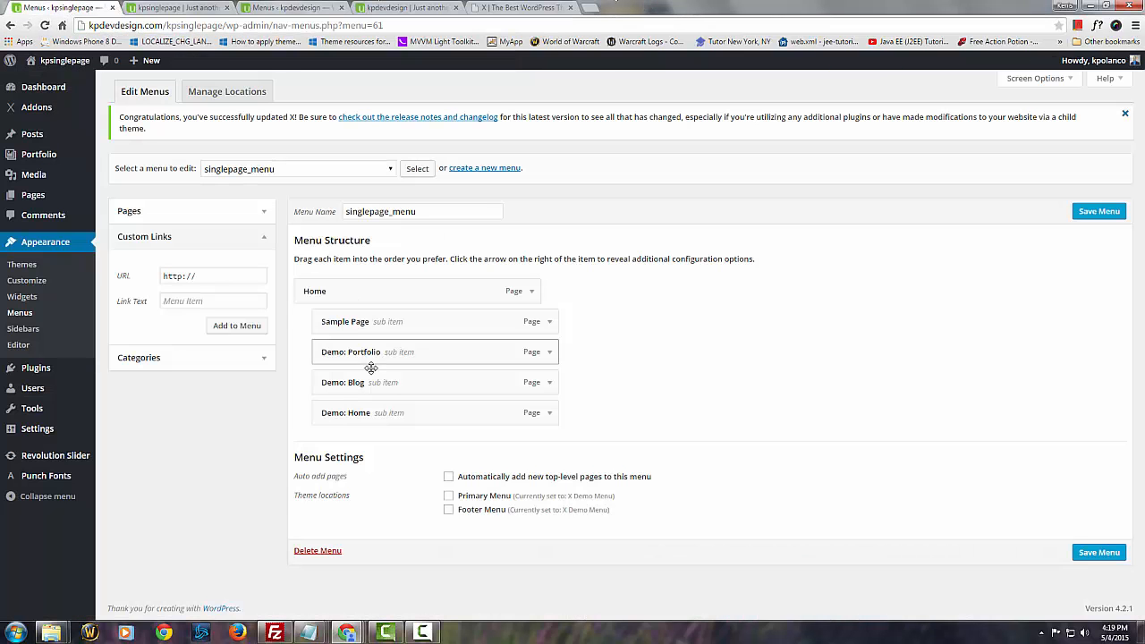
Step: Enter #x-content-band-1 as the custom link's URL
{"action": "left_click", "coordinate": [213, 276]}
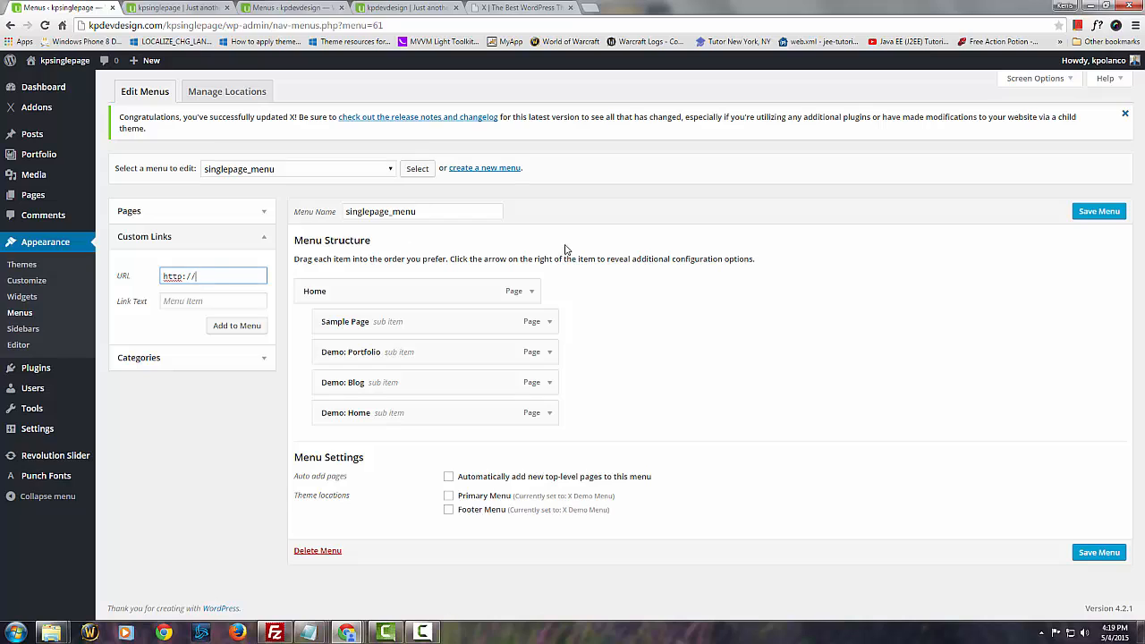
{"action": "type", "text": "#x-content-band-1"}
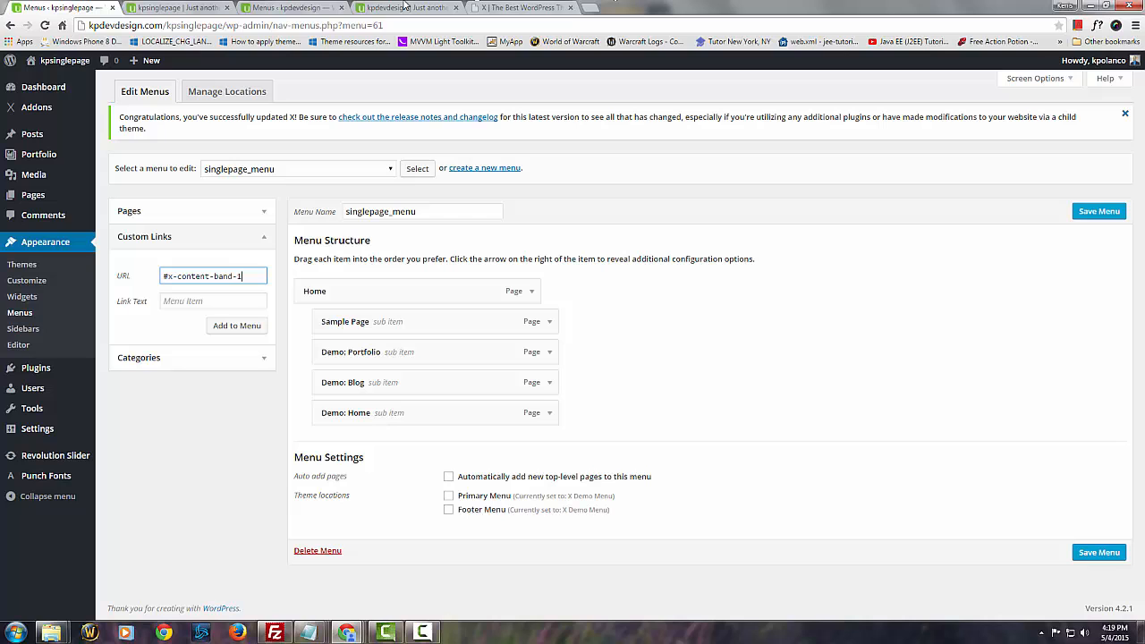
{"action": "mouse_move", "coordinate": [444, 11]}
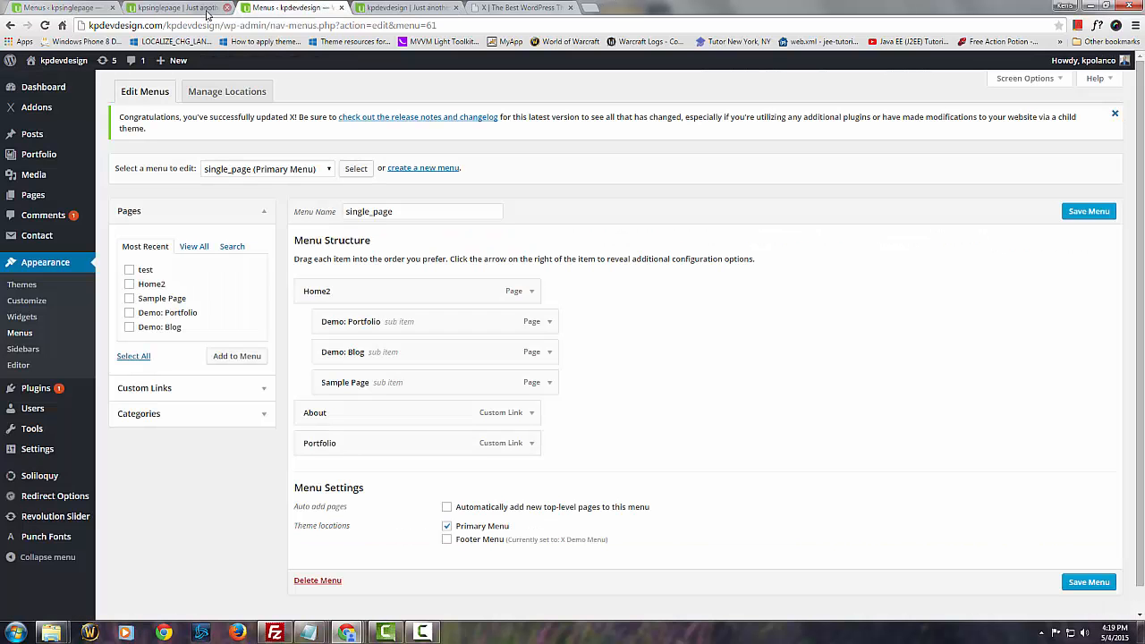
Step: Preview the kpdevdesign and kpsinglepage live sites, then return to the menu editor
{"action": "left_click", "coordinate": [393, 7]}
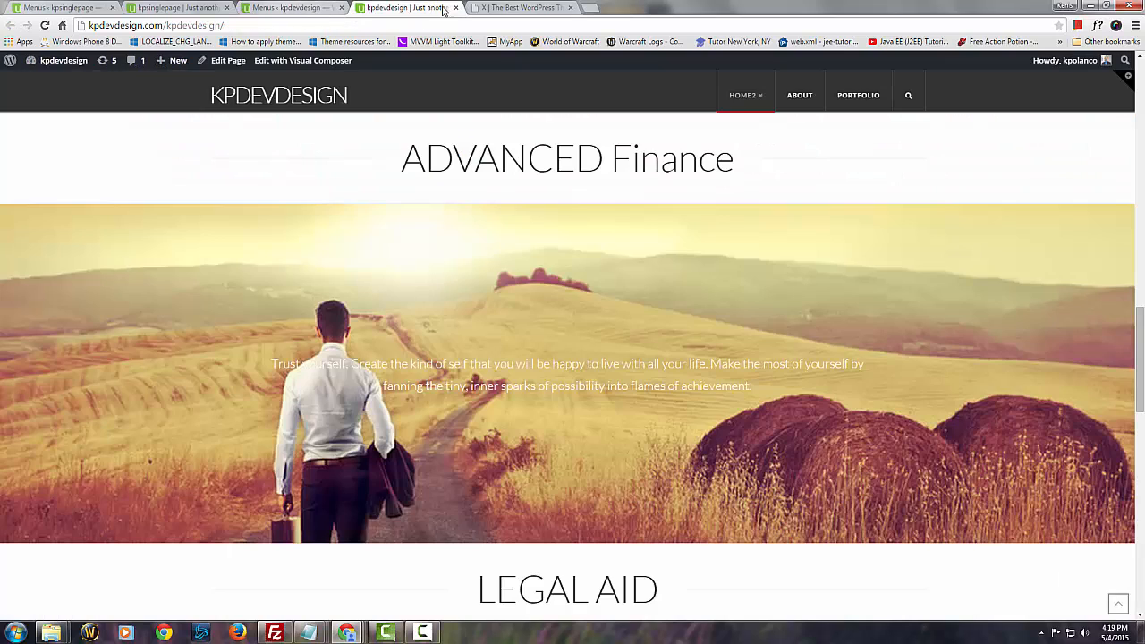
{"action": "left_click", "coordinate": [300, 7]}
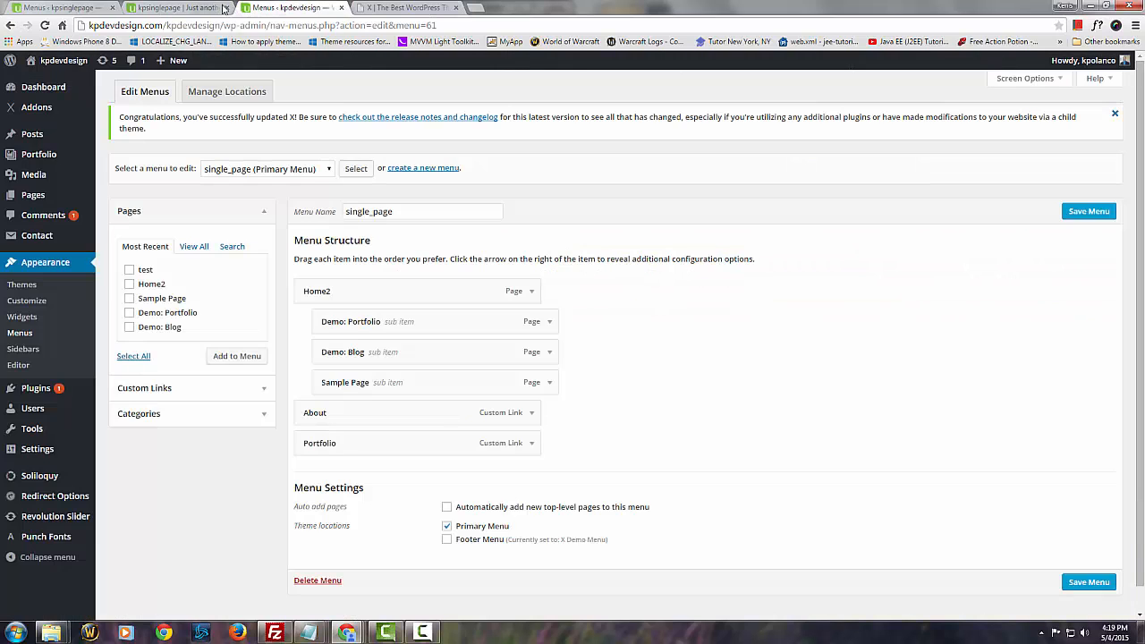
{"action": "left_click", "coordinate": [179, 7]}
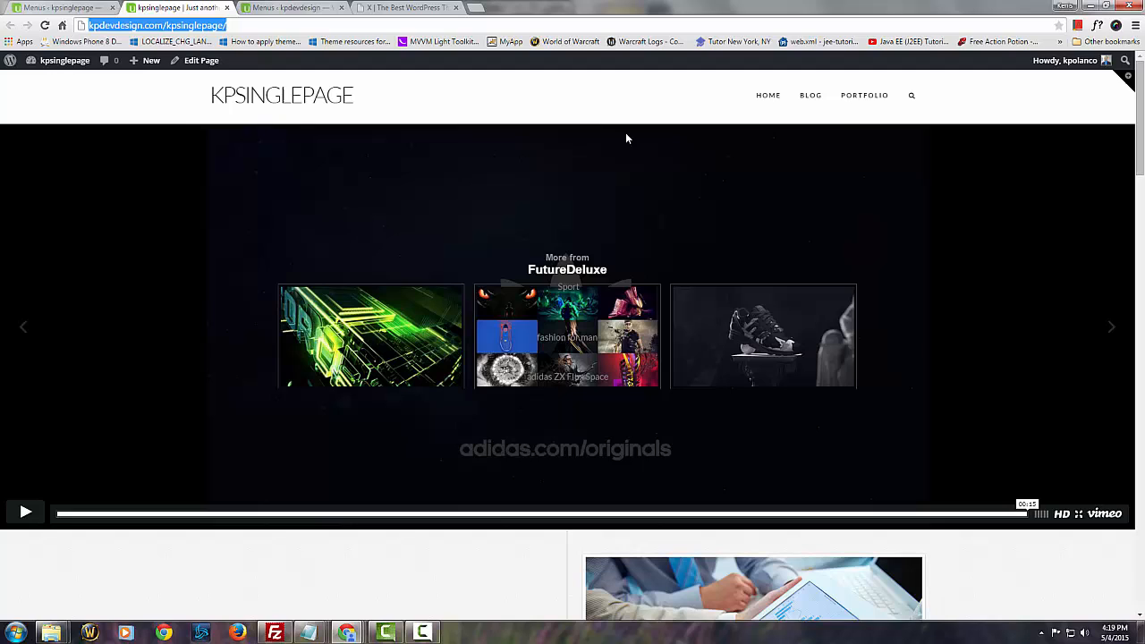
{"action": "scroll", "scroll_direction": "down", "scroll_amount": 3}
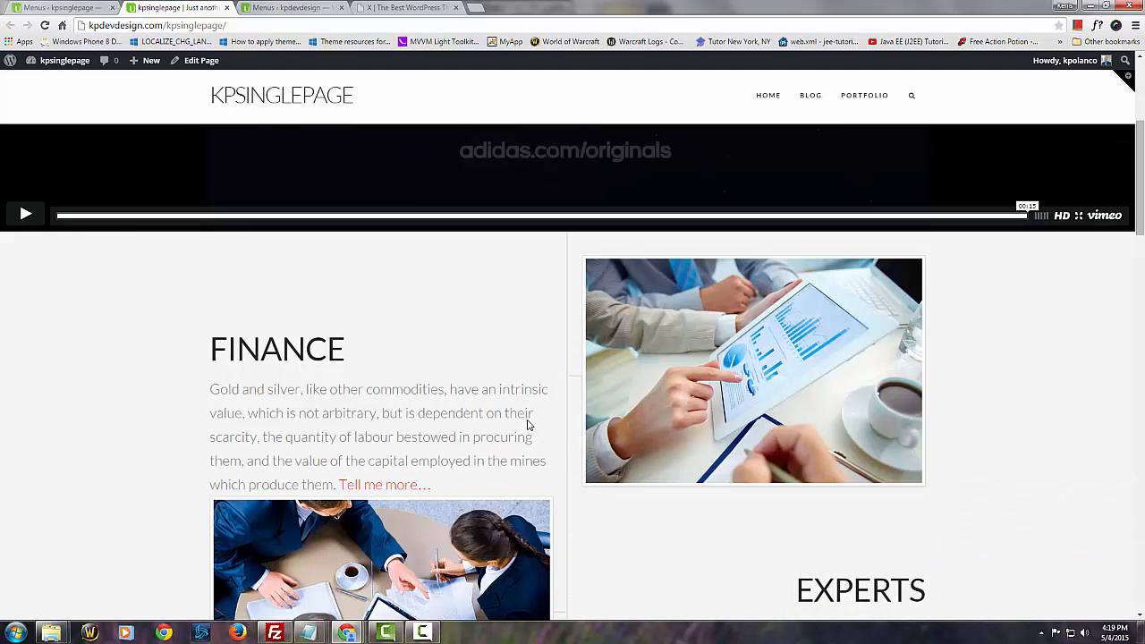
{"action": "key", "text": "F12"}
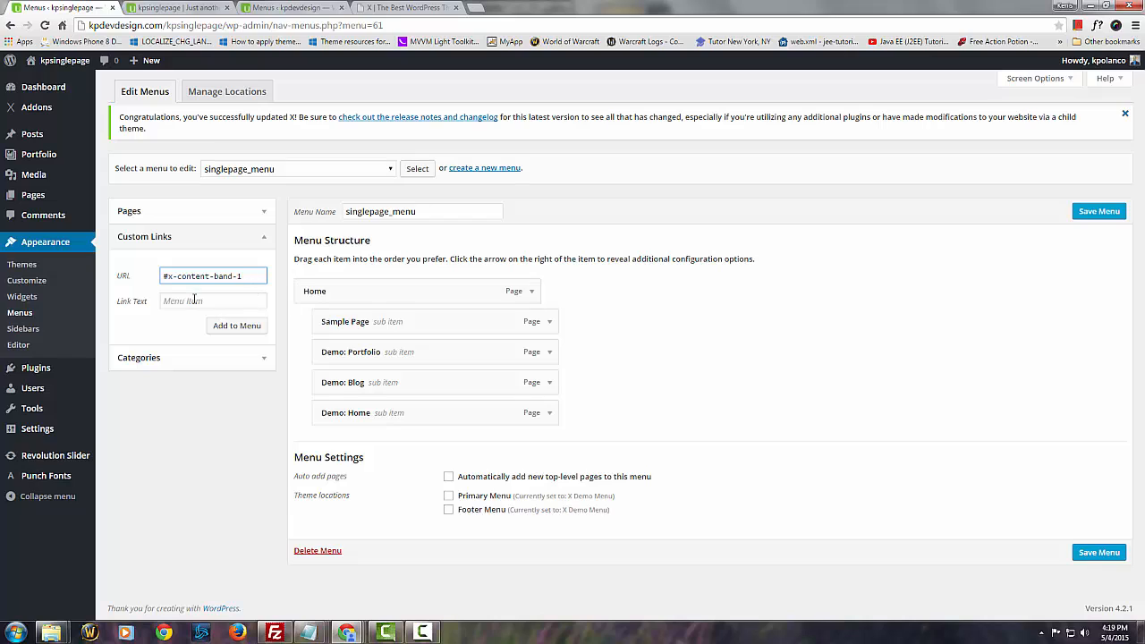
Step: Enter About as the Link Text for the #x-content-band-1 custom link
{"action": "left_click", "coordinate": [213, 300]}
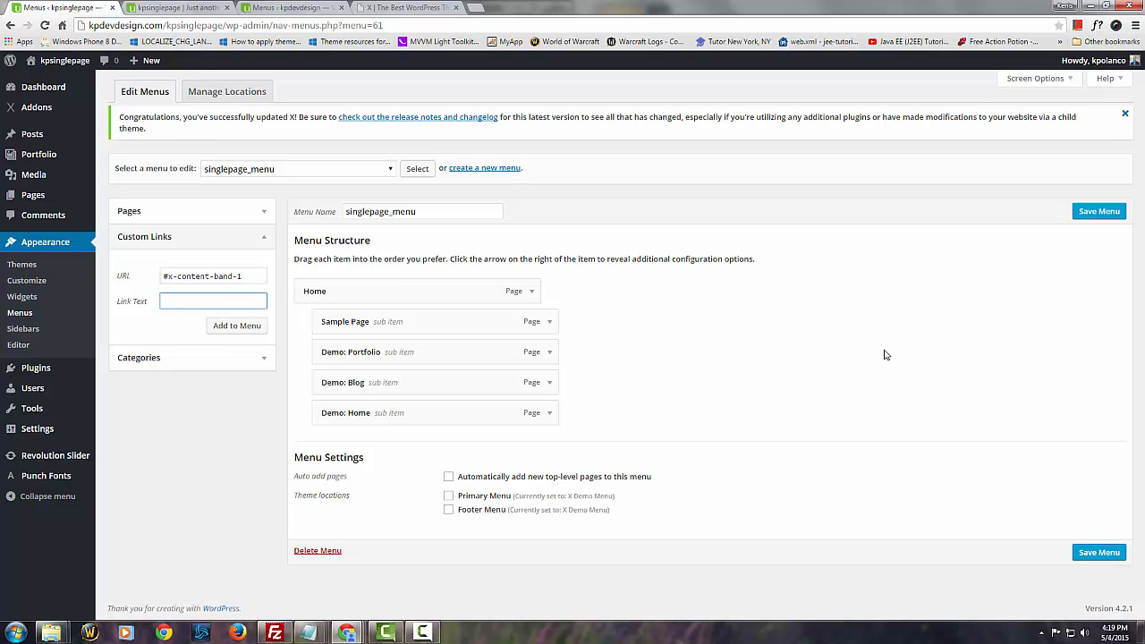
{"action": "type", "text": "ab"}
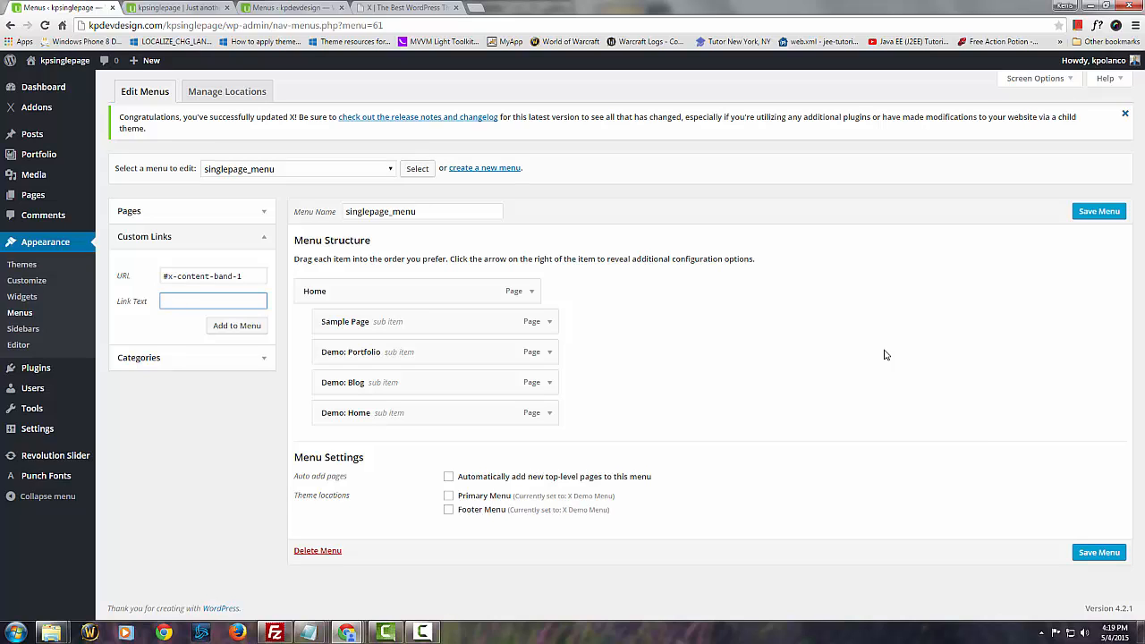
{"action": "type", "text": "About"}
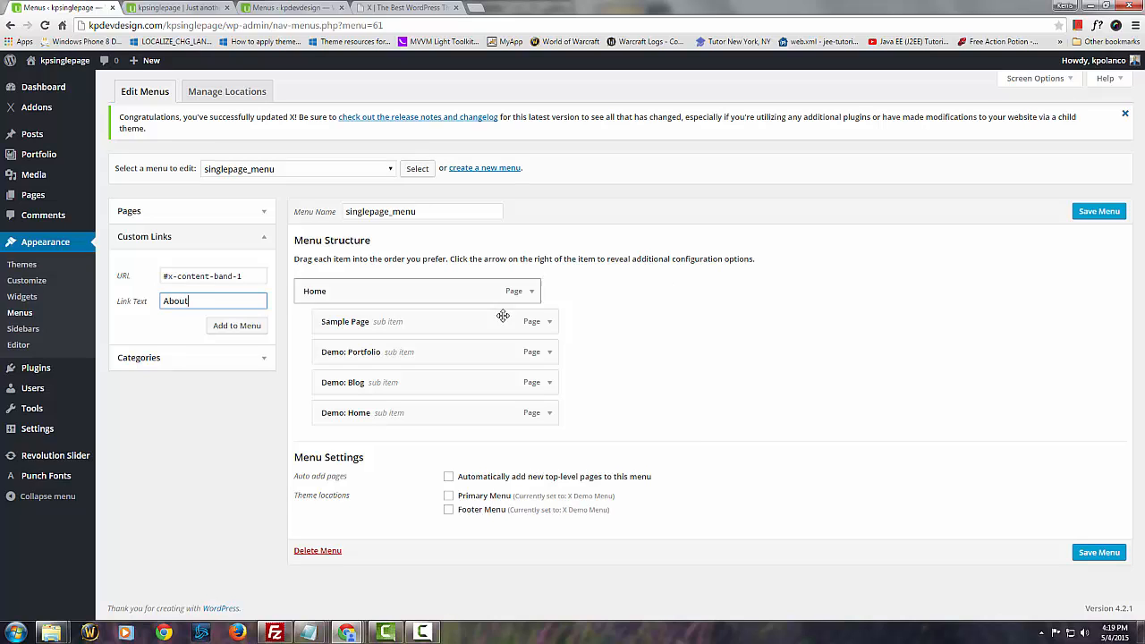
{"action": "mouse_move", "coordinate": [1102, 211]}
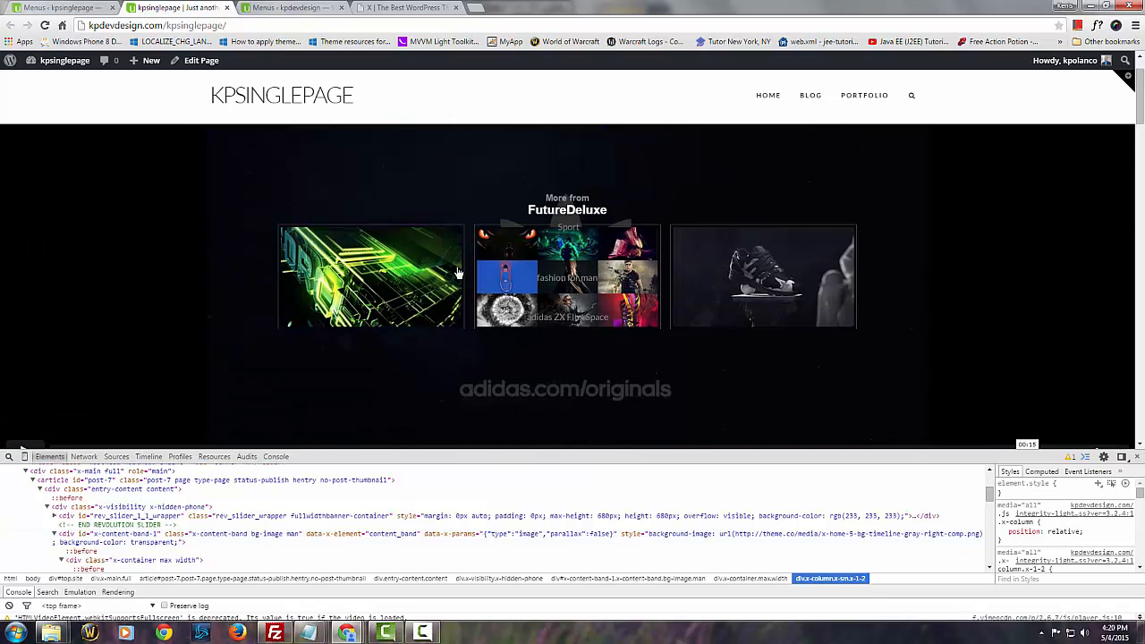
{"action": "scroll", "scroll_direction": "down", "scroll_amount": 3}
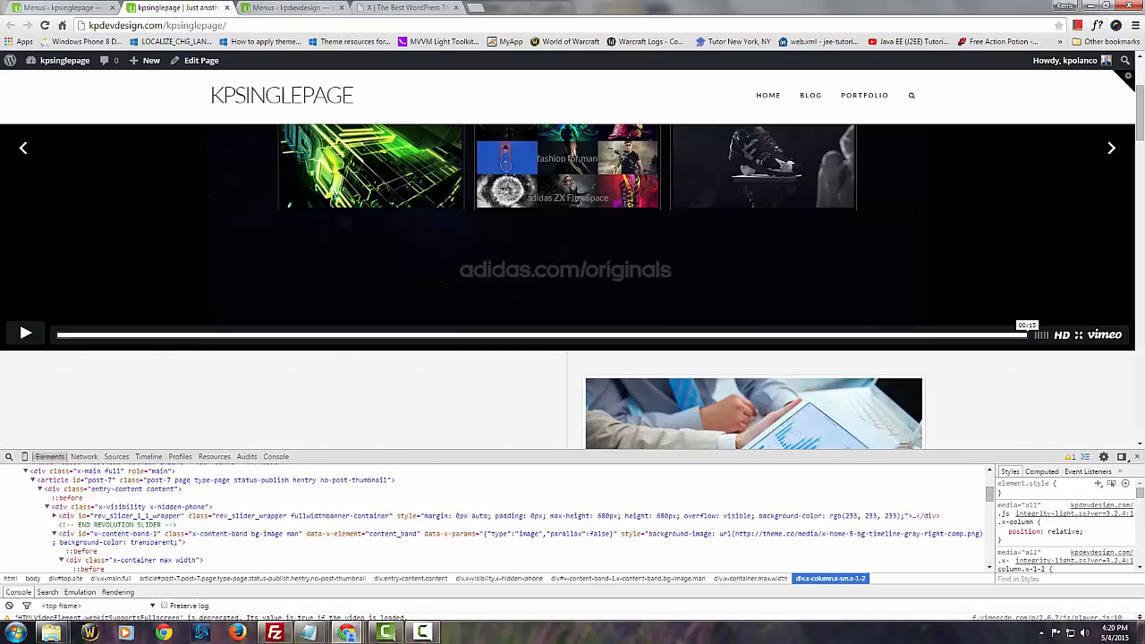
{"action": "scroll", "scroll_direction": "down", "scroll_amount": 3}
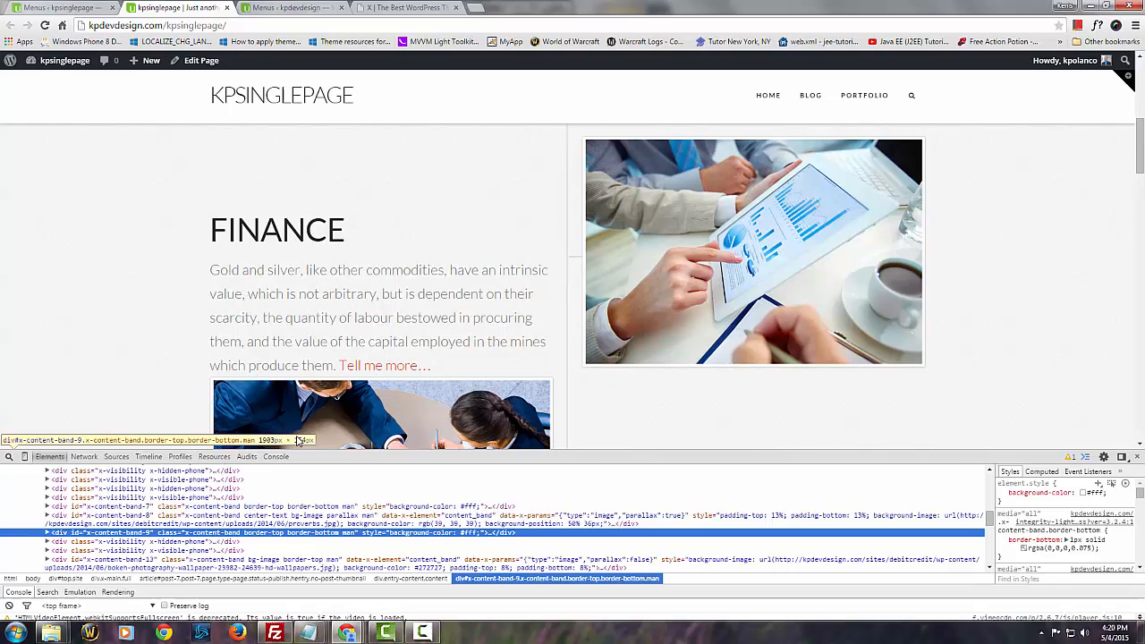
{"action": "scroll", "scroll_direction": "down", "scroll_amount": 3}
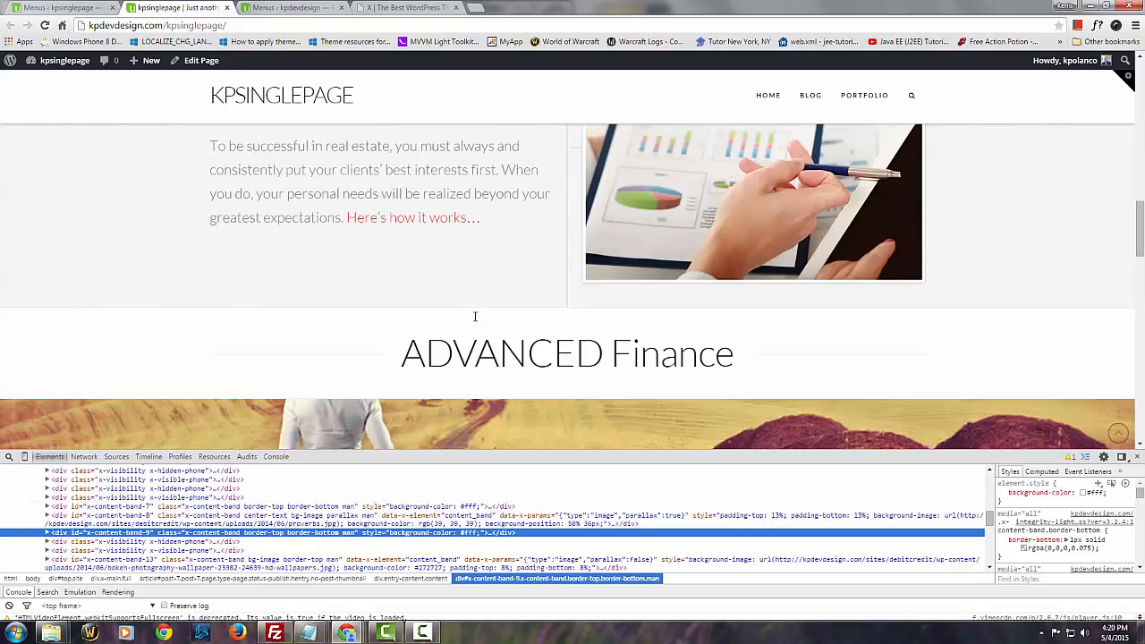
{"action": "scroll", "scroll_direction": "down", "scroll_amount": 3}
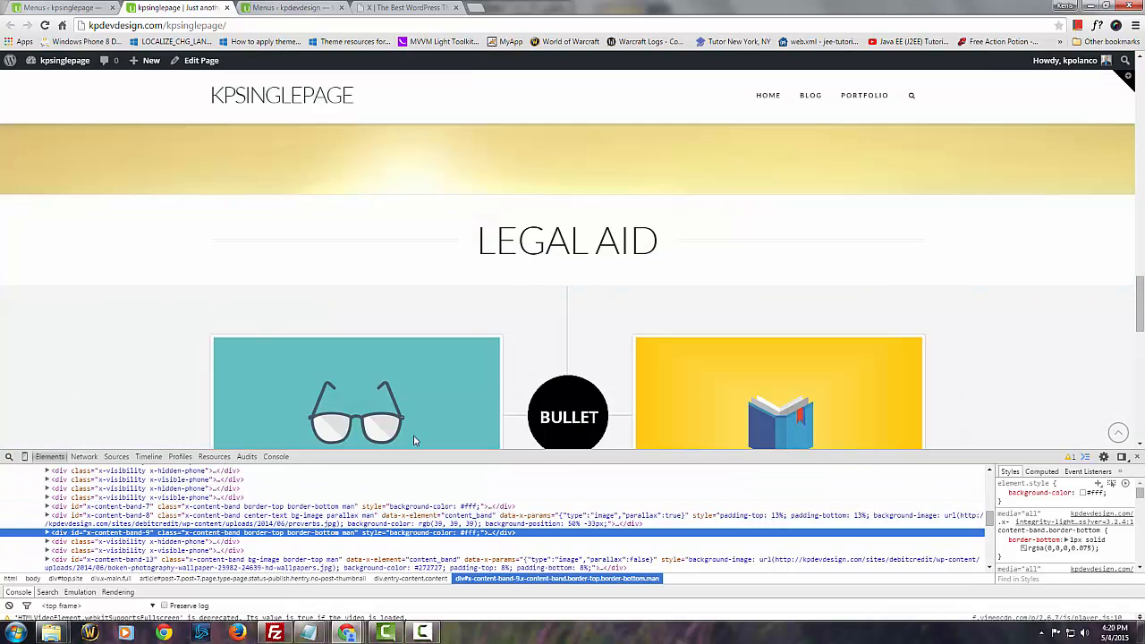
{"action": "mouse_move", "coordinate": [338, 533]}
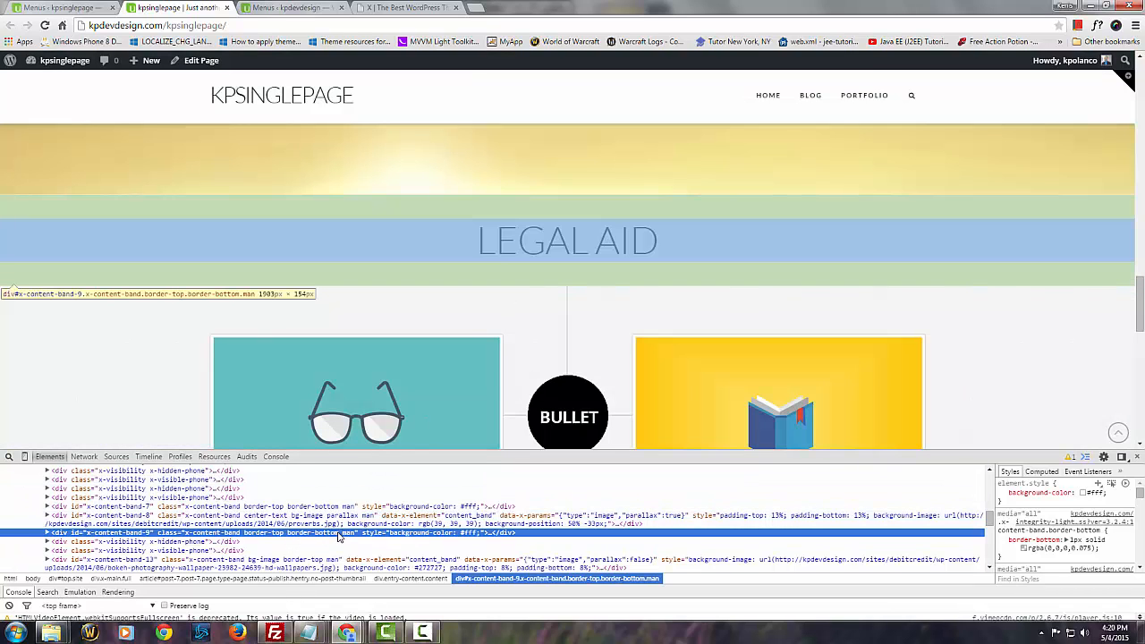
{"action": "scroll", "scroll_direction": "down", "scroll_amount": 3}
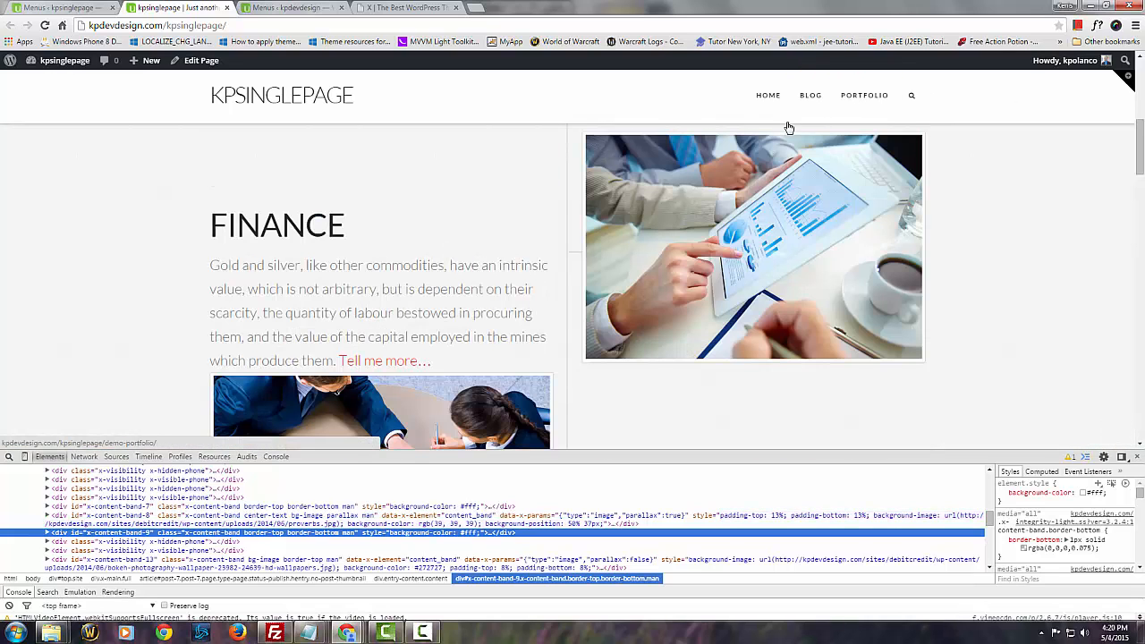
{"action": "scroll", "scroll_direction": "down", "scroll_amount": 3}
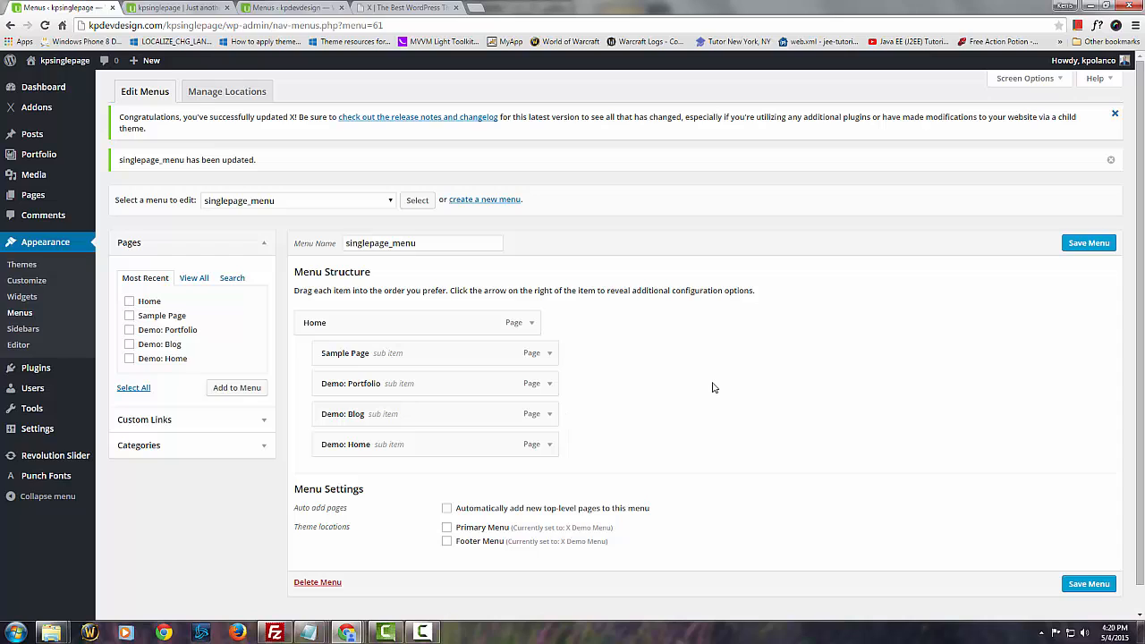
{"action": "mouse_move", "coordinate": [132, 444]}
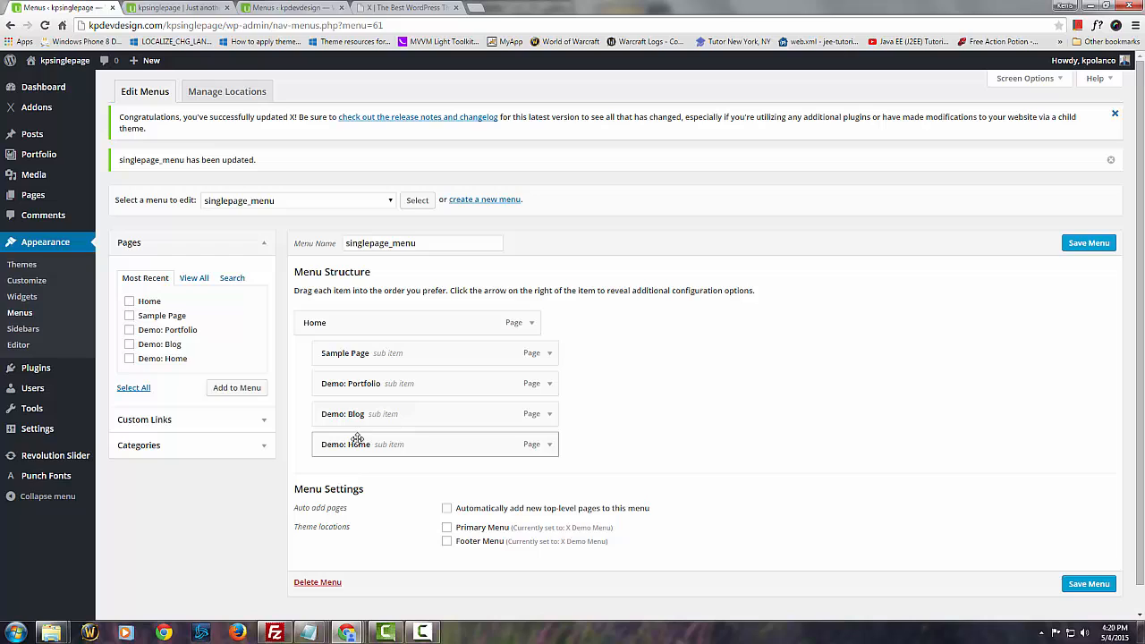
{"action": "mouse_move", "coordinate": [358, 444]}
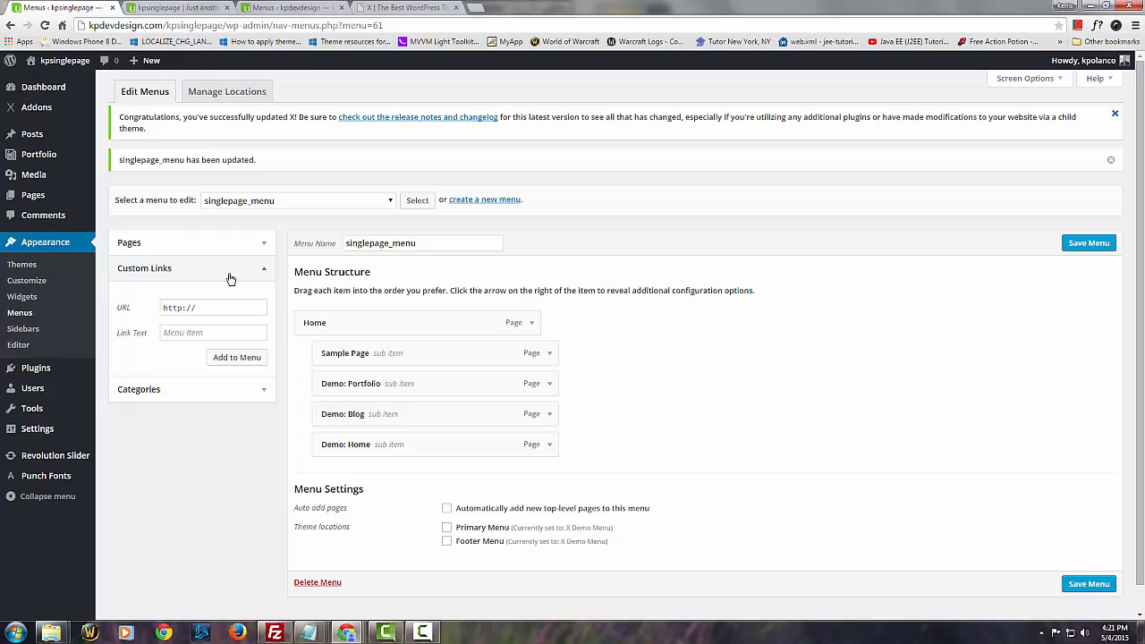
Step: Show the View All list of site pages in the Pages box
{"action": "left_click", "coordinate": [129, 243]}
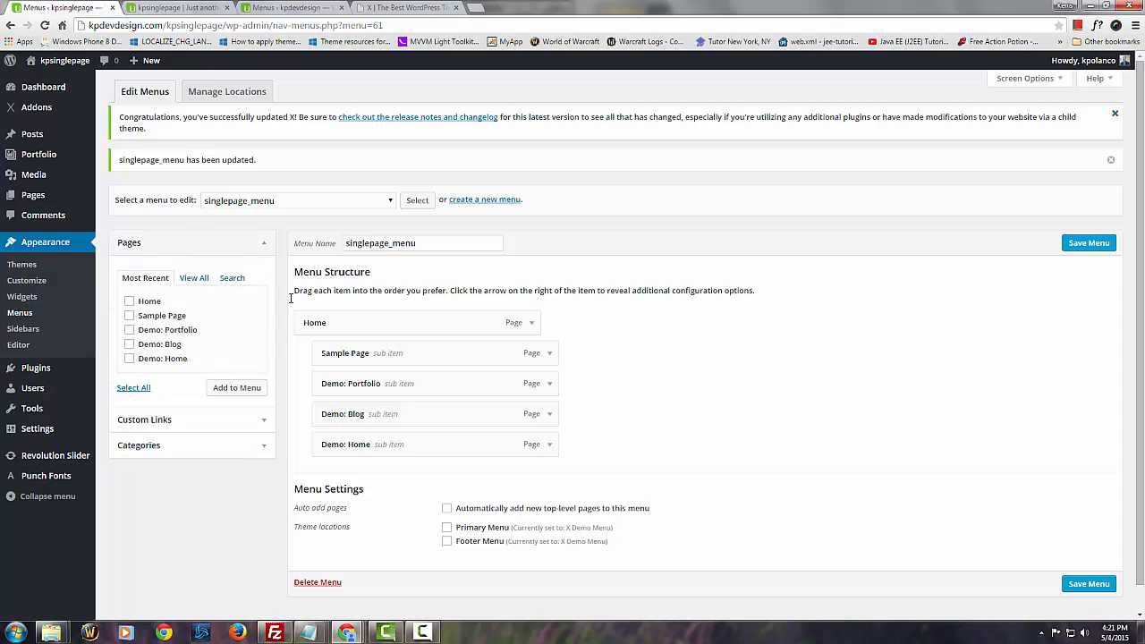
{"action": "left_click", "coordinate": [193, 278]}
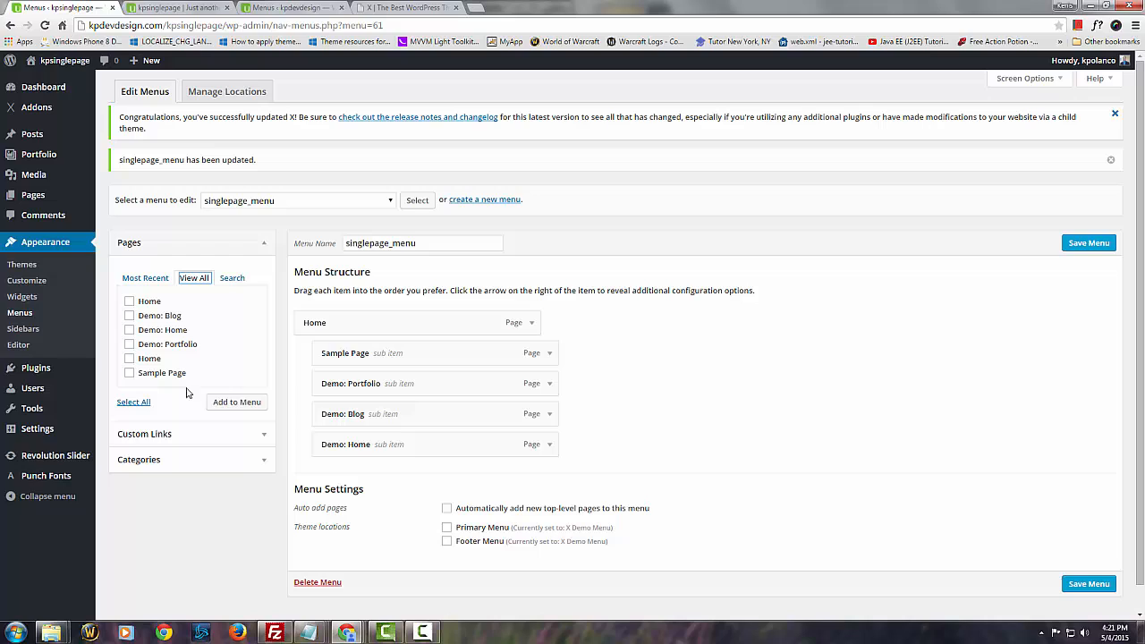
{"action": "mouse_move", "coordinate": [179, 440]}
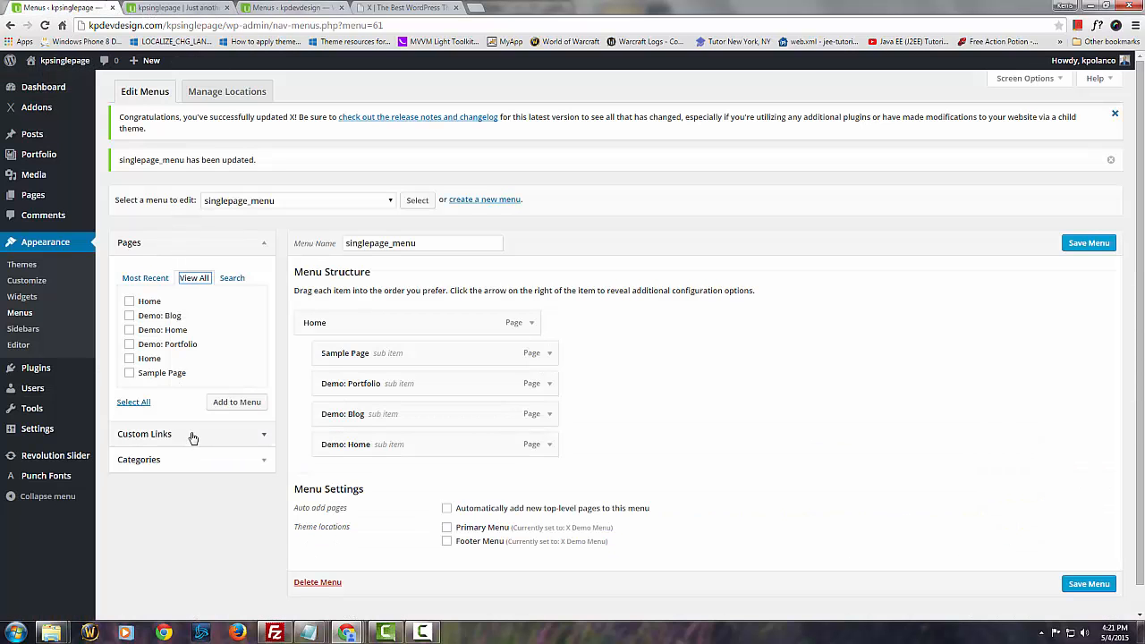
Step: Add a custom link About pointing to #x-content-band-1 to the menu
{"action": "left_click", "coordinate": [143, 435]}
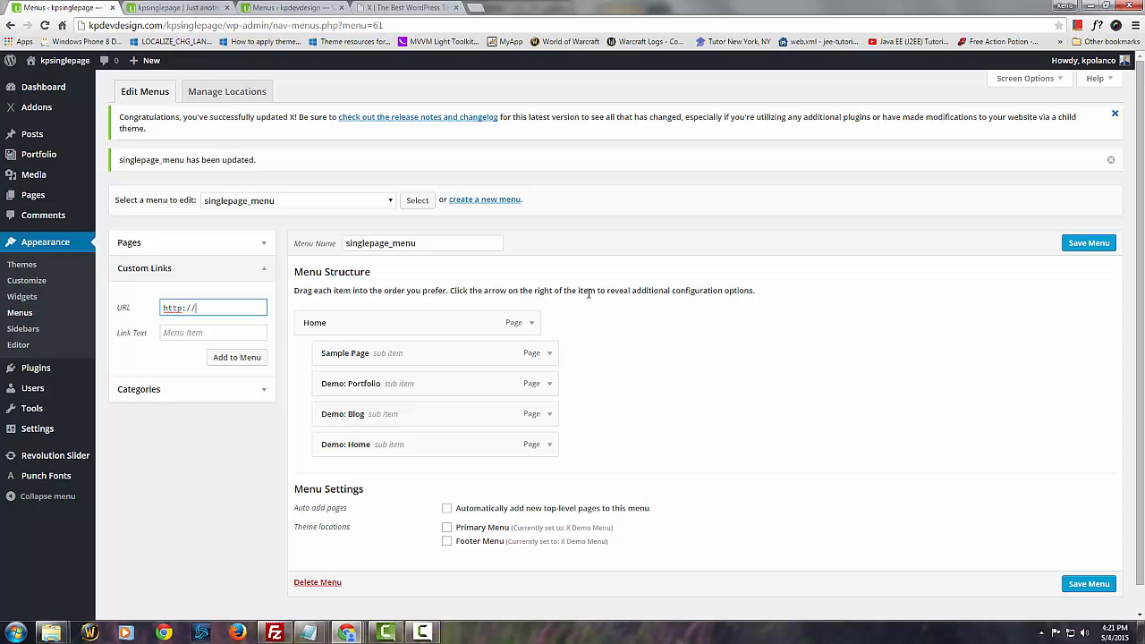
{"action": "type", "text": "#x-content-band-1"}
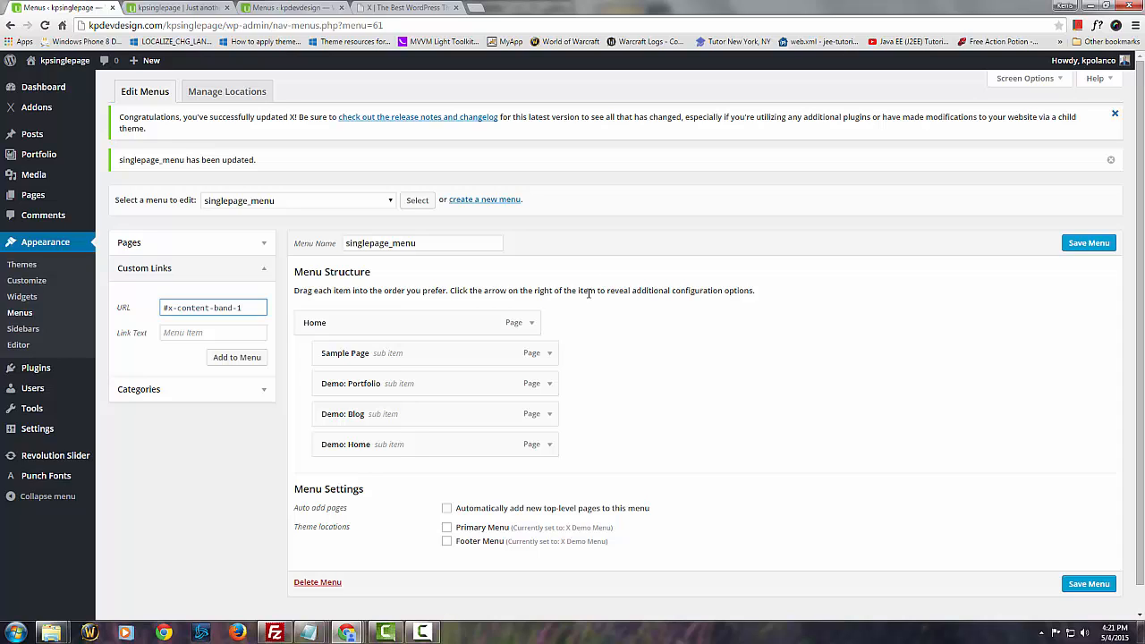
{"action": "left_click", "coordinate": [213, 333]}
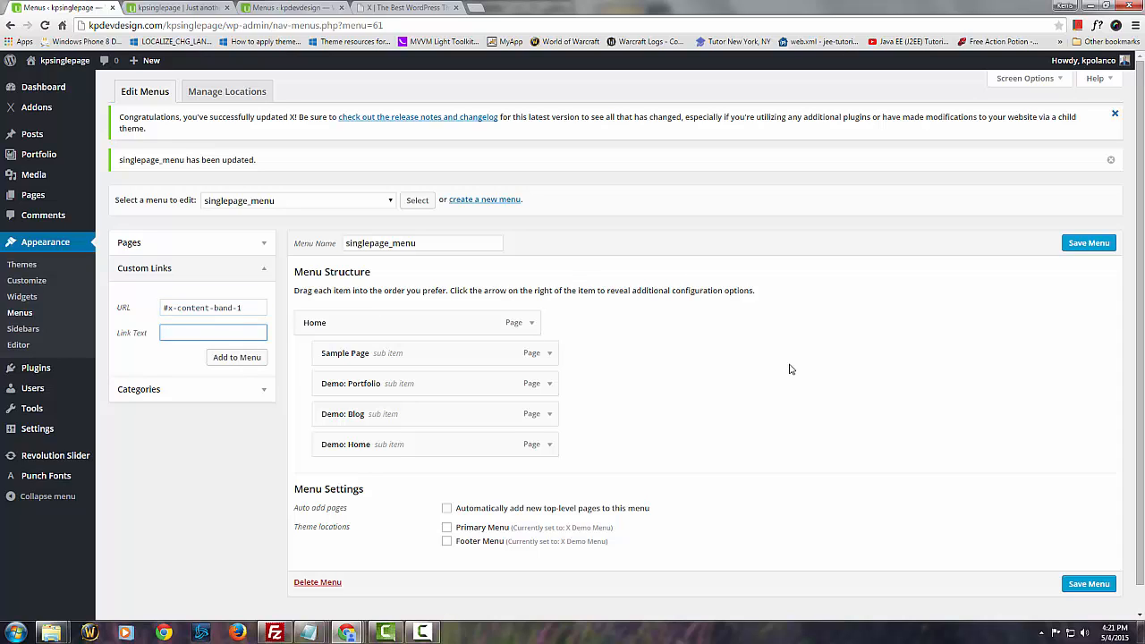
{"action": "type", "text": "ab"}
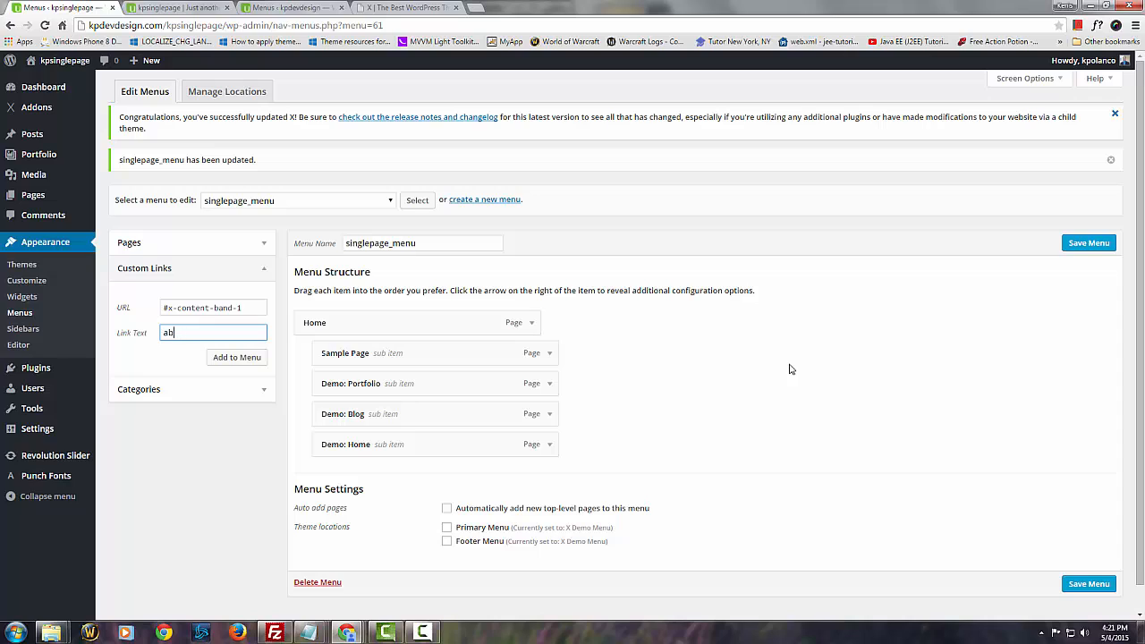
{"action": "type", "text": "About"}
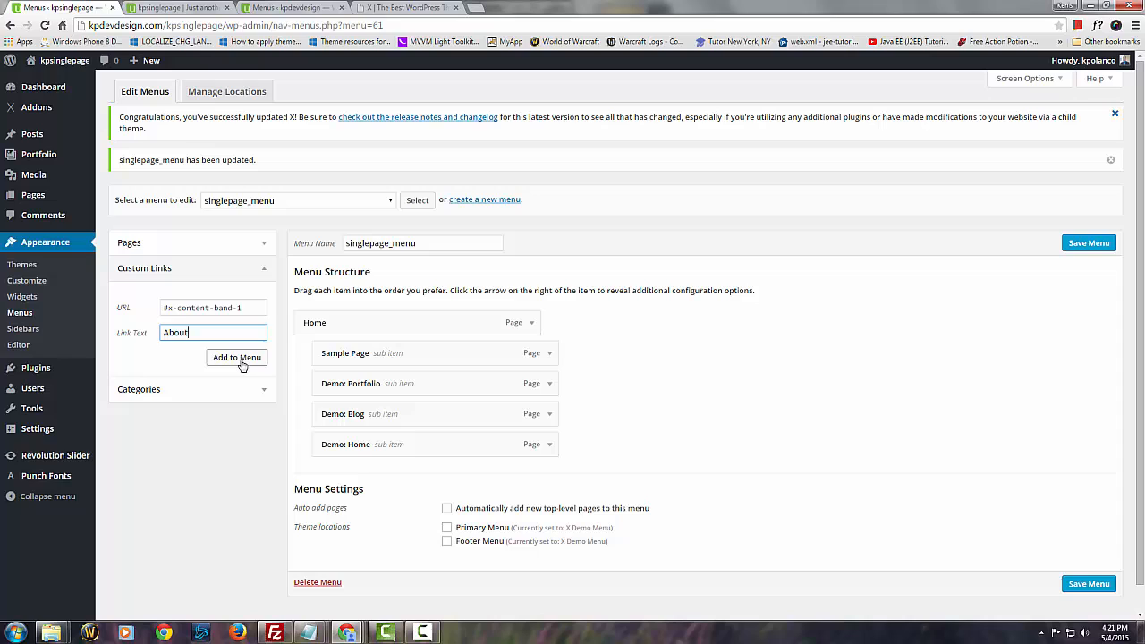
{"action": "left_click", "coordinate": [236, 357]}
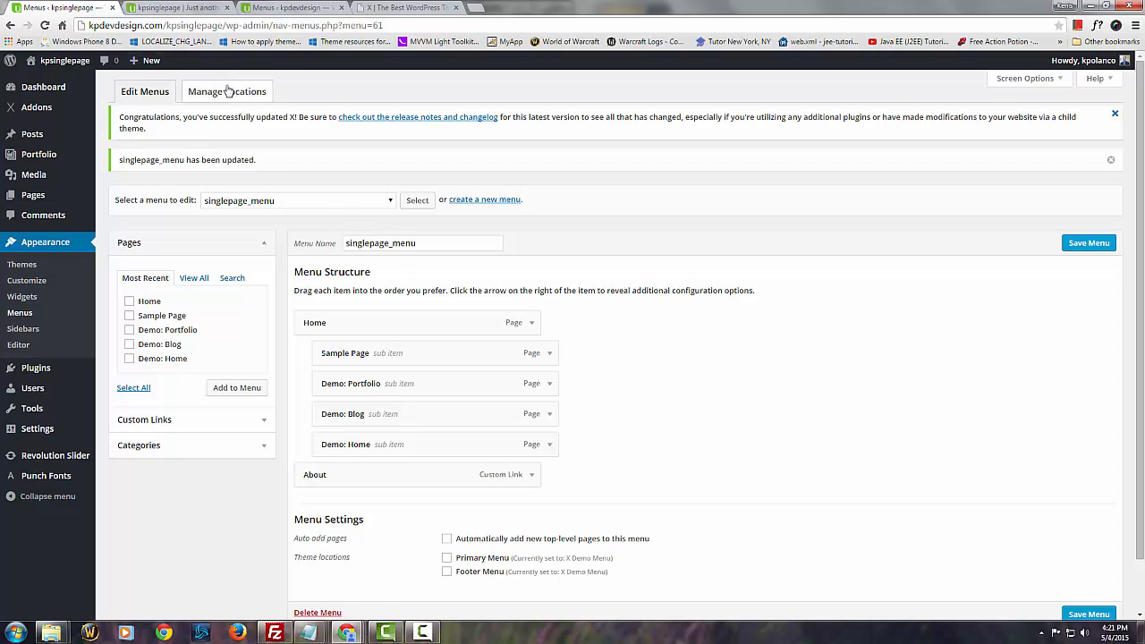
Step: Assign singlepage_menu to the Primary Menu location in Manage Locations
{"action": "left_click", "coordinate": [225, 91]}
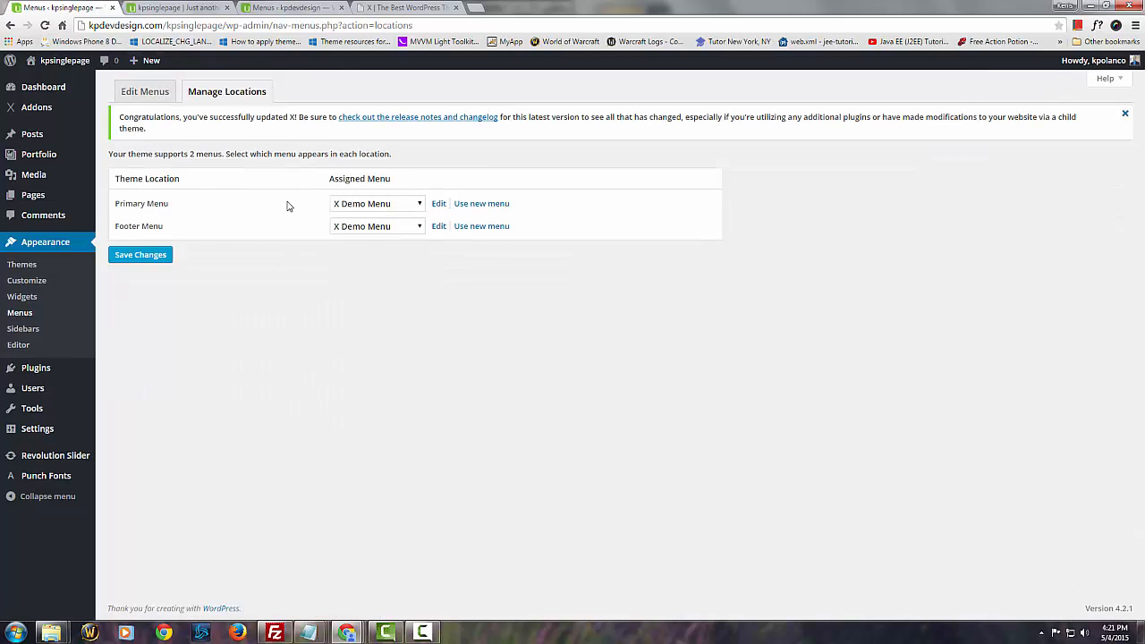
{"action": "left_click", "coordinate": [376, 204]}
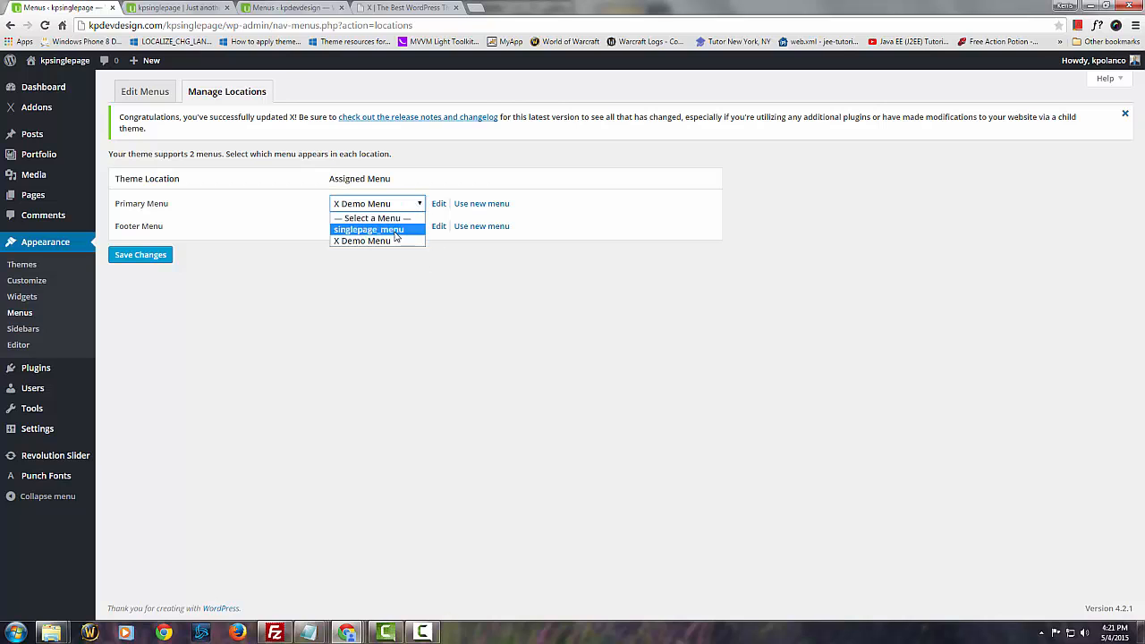
{"action": "left_click", "coordinate": [369, 229]}
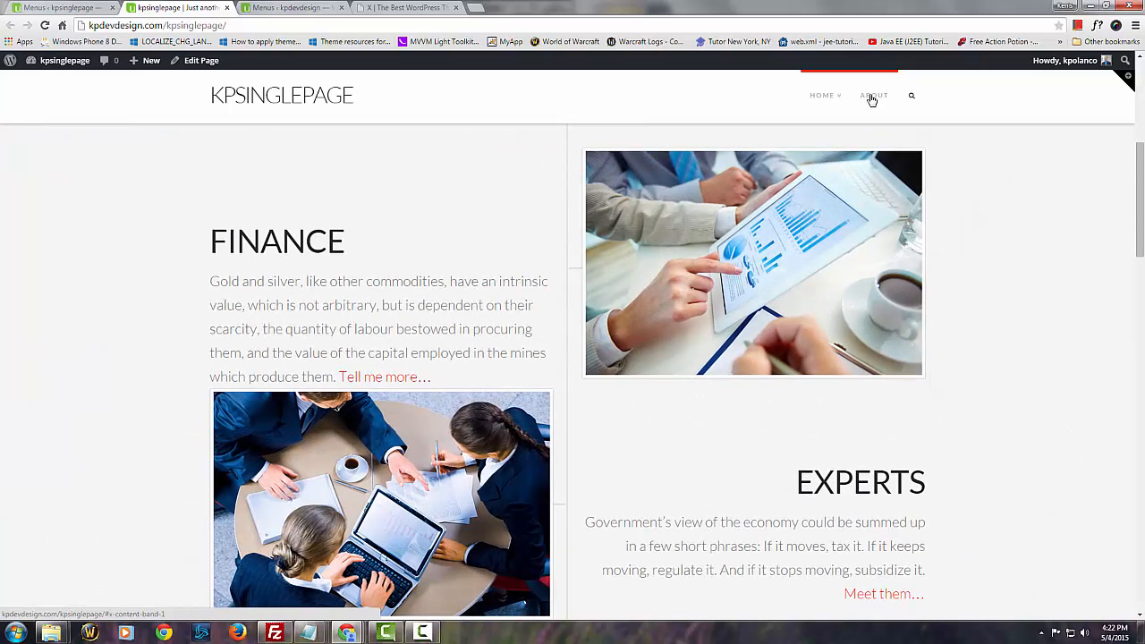
Step: Follow the About link in the live site's header menu
{"action": "left_click", "coordinate": [873, 95]}
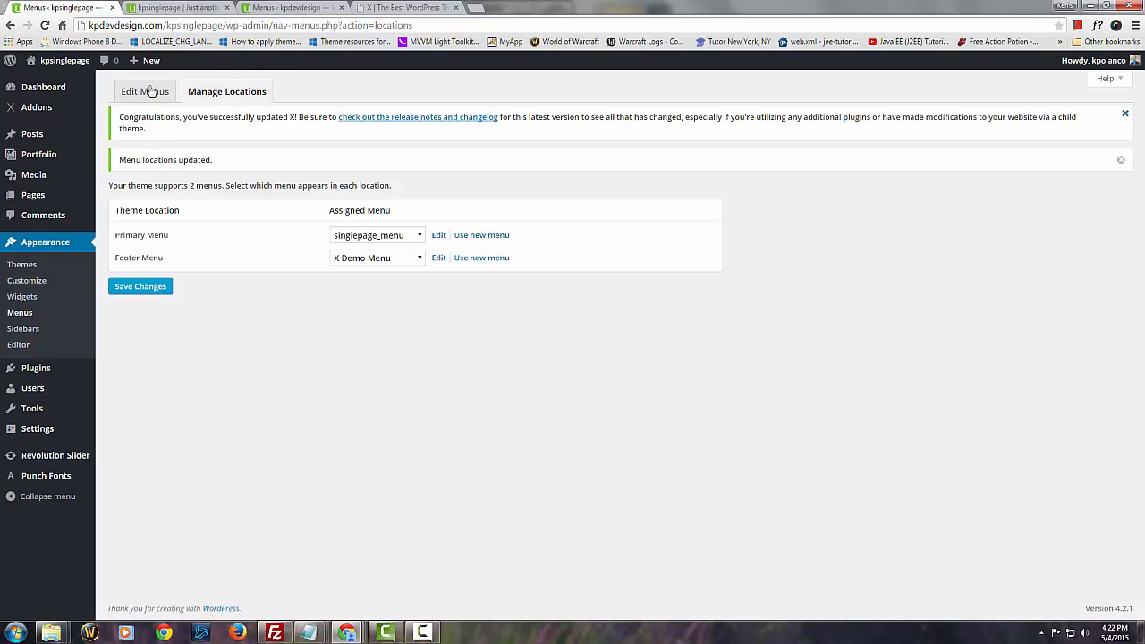
Step: Start a second custom link in Edit Menus with Link Text Services and an empty URL
{"action": "left_click", "coordinate": [143, 89]}
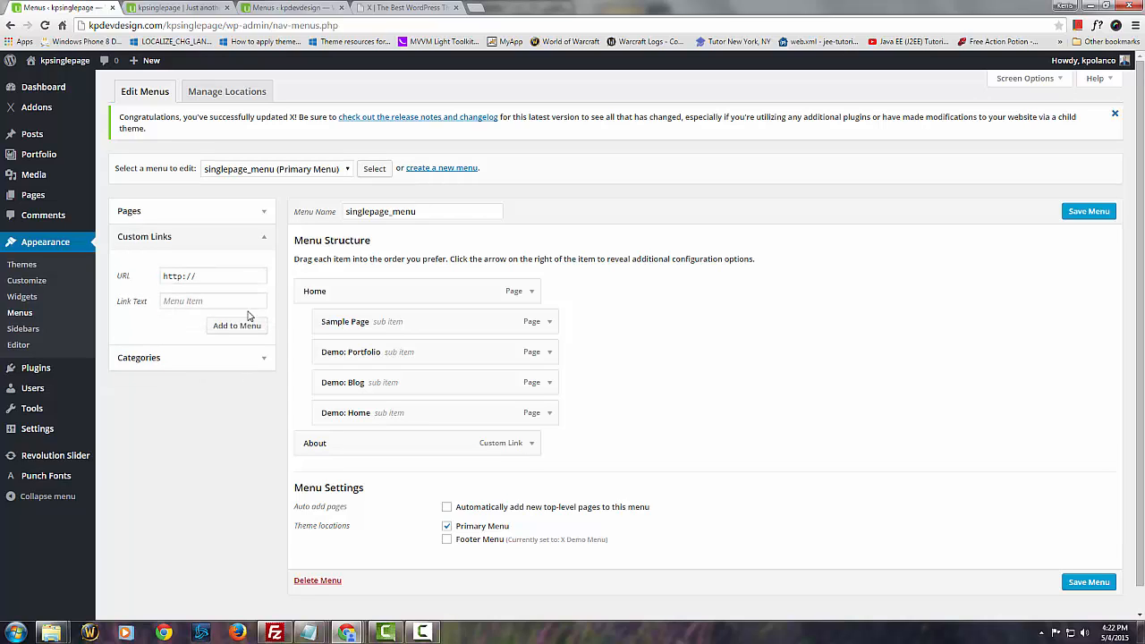
{"action": "left_click", "coordinate": [211, 275]}
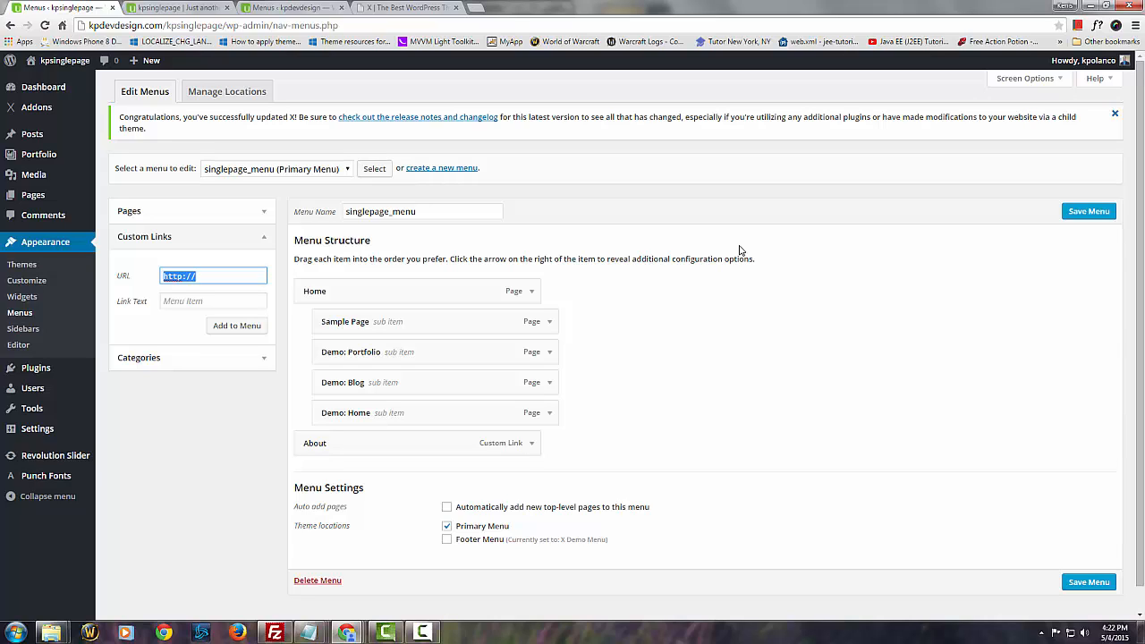
{"action": "left_click", "coordinate": [213, 276]}
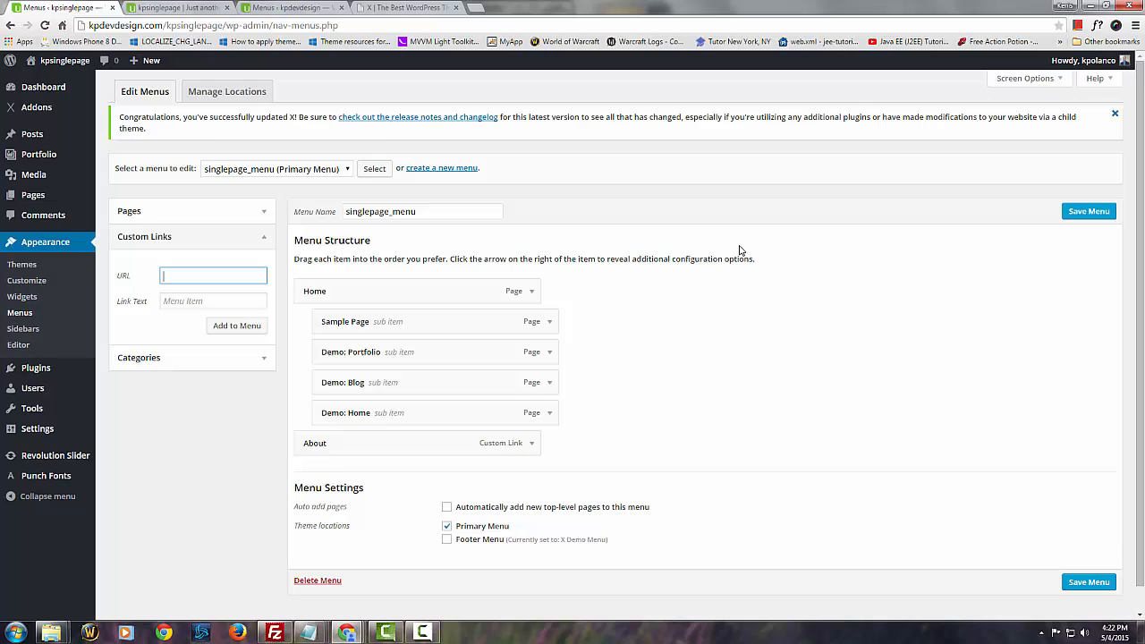
{"action": "type", "text": "Services"}
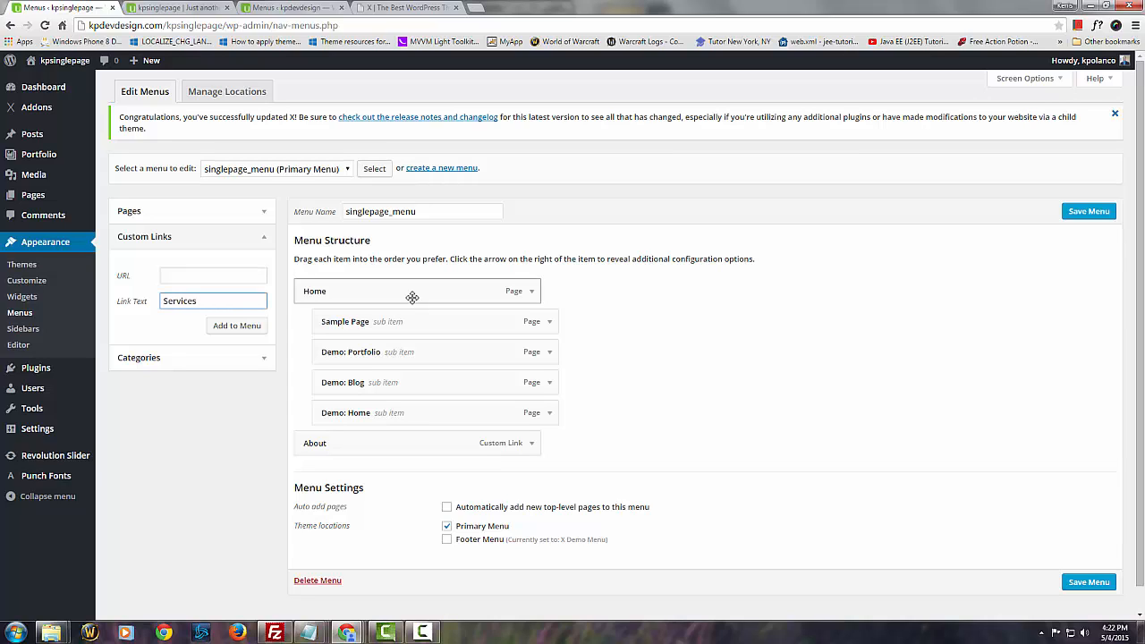
{"action": "left_click", "coordinate": [213, 275]}
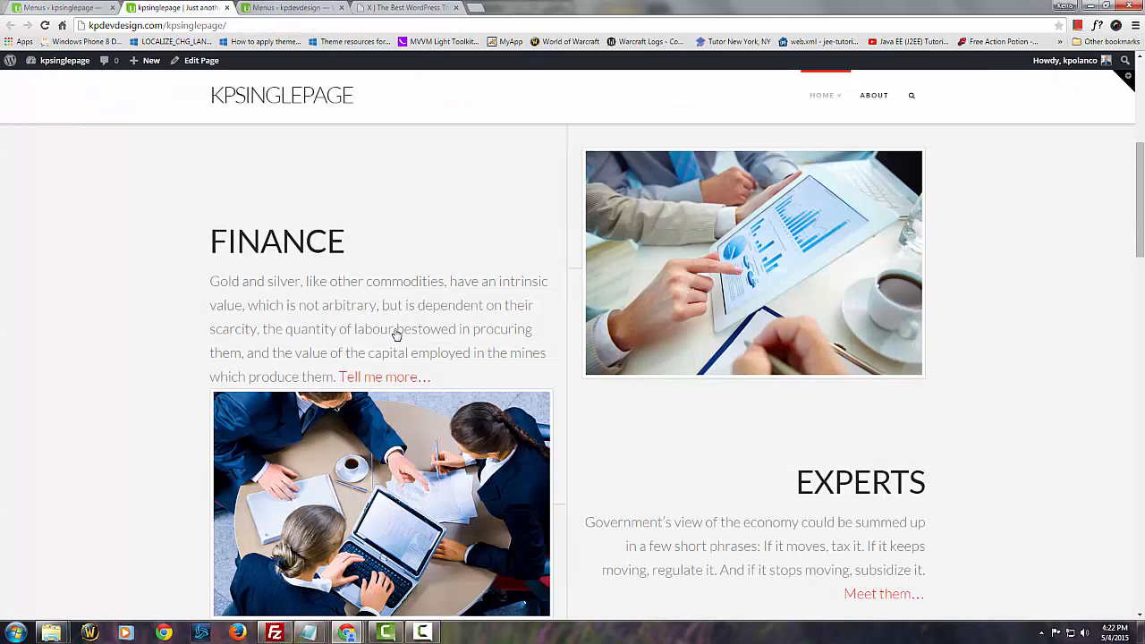
Step: Dismiss the live page's context menu and return to the Menus admin tab
{"action": "right_click", "coordinate": [397, 337]}
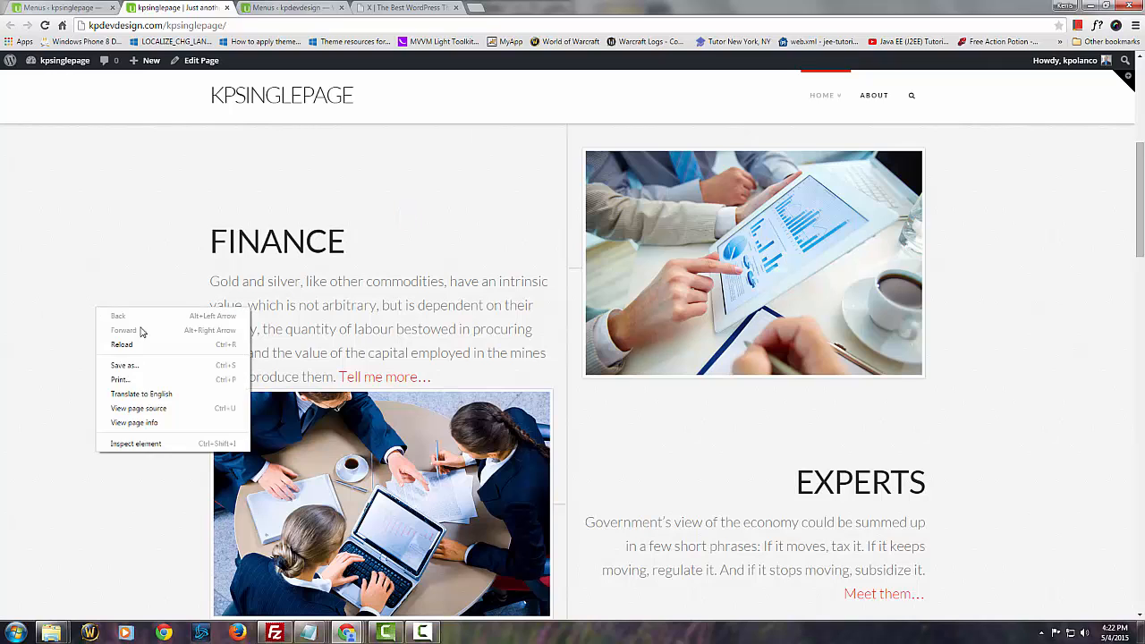
{"action": "left_click", "coordinate": [200, 344]}
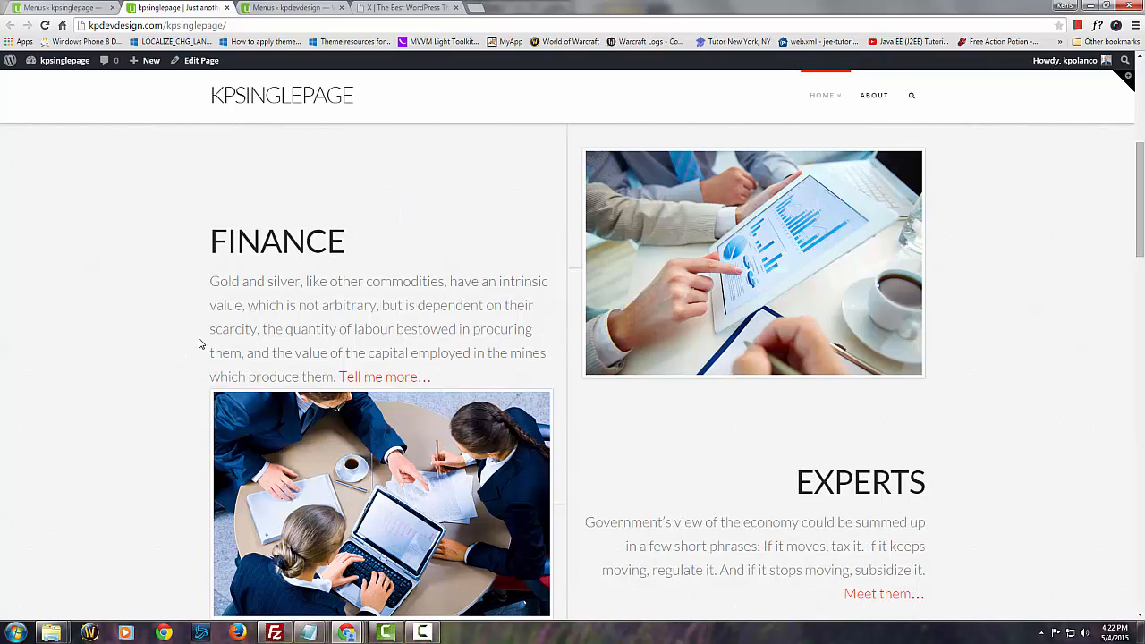
{"action": "key", "text": "F12"}
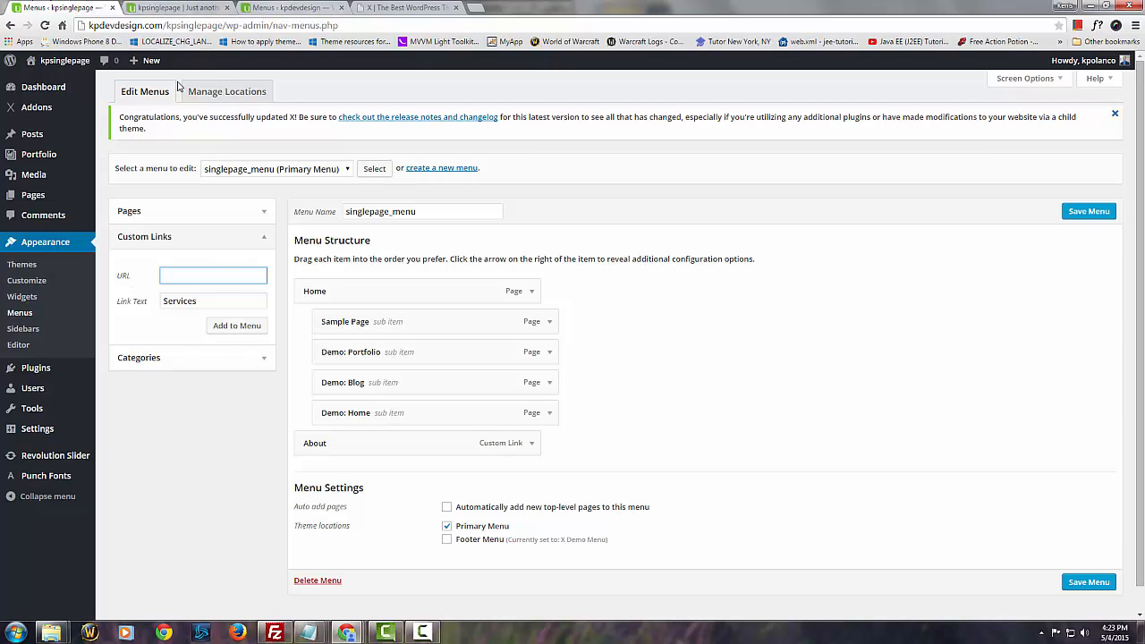
Step: Confirm the About item's URL #x-content-band-1 and save singlepage_menu
{"action": "left_click", "coordinate": [534, 444]}
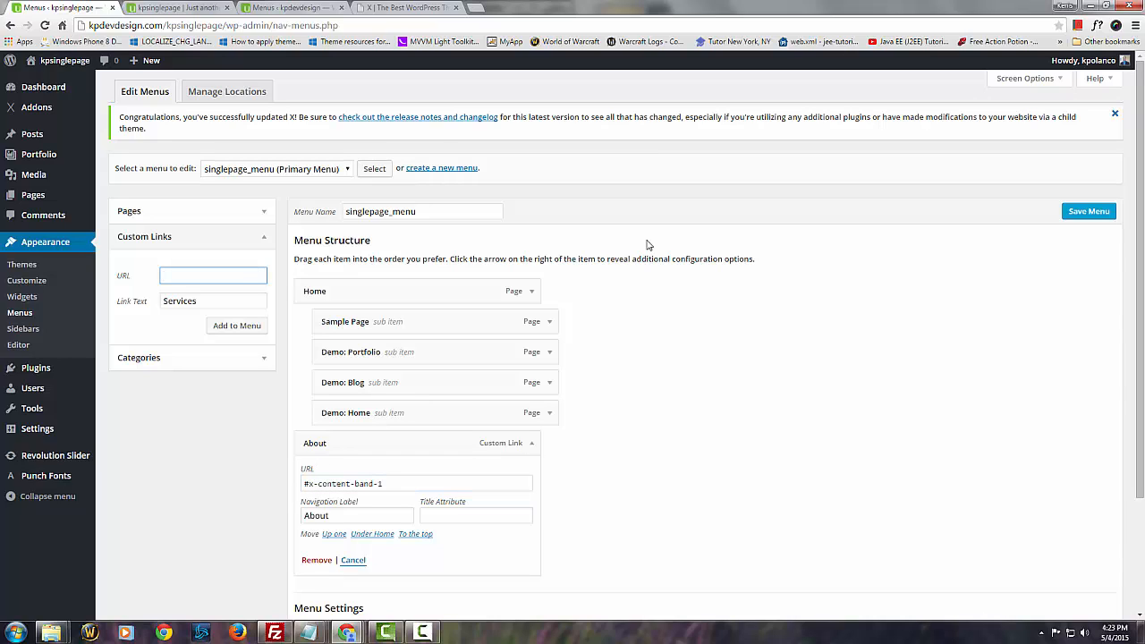
{"action": "type", "text": "#x-content-band-4"}
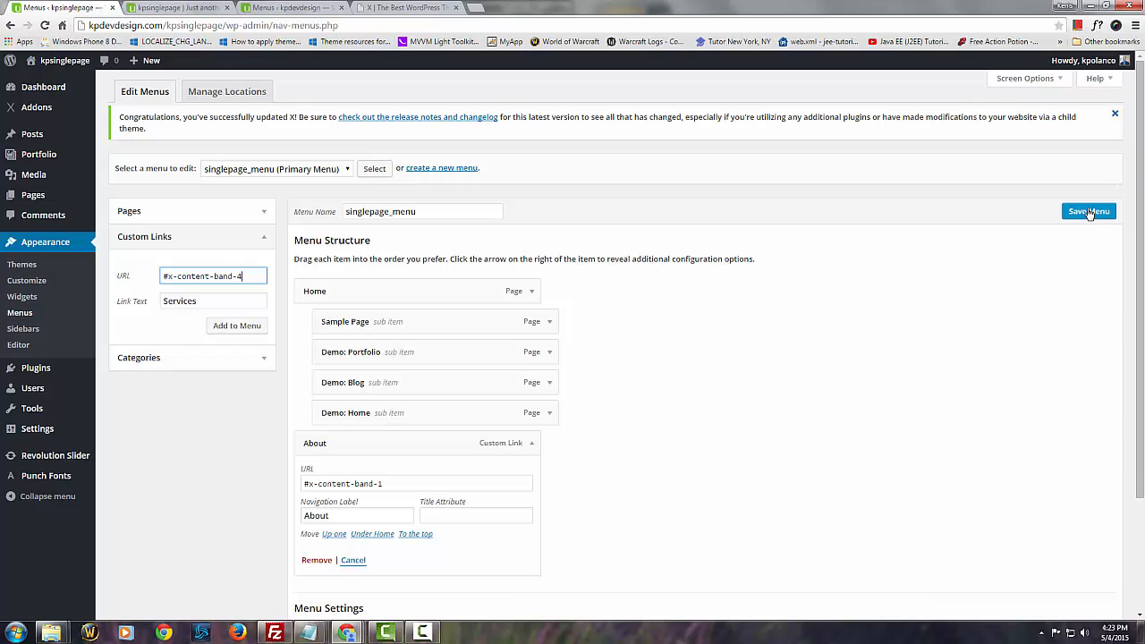
{"action": "left_click", "coordinate": [1088, 212]}
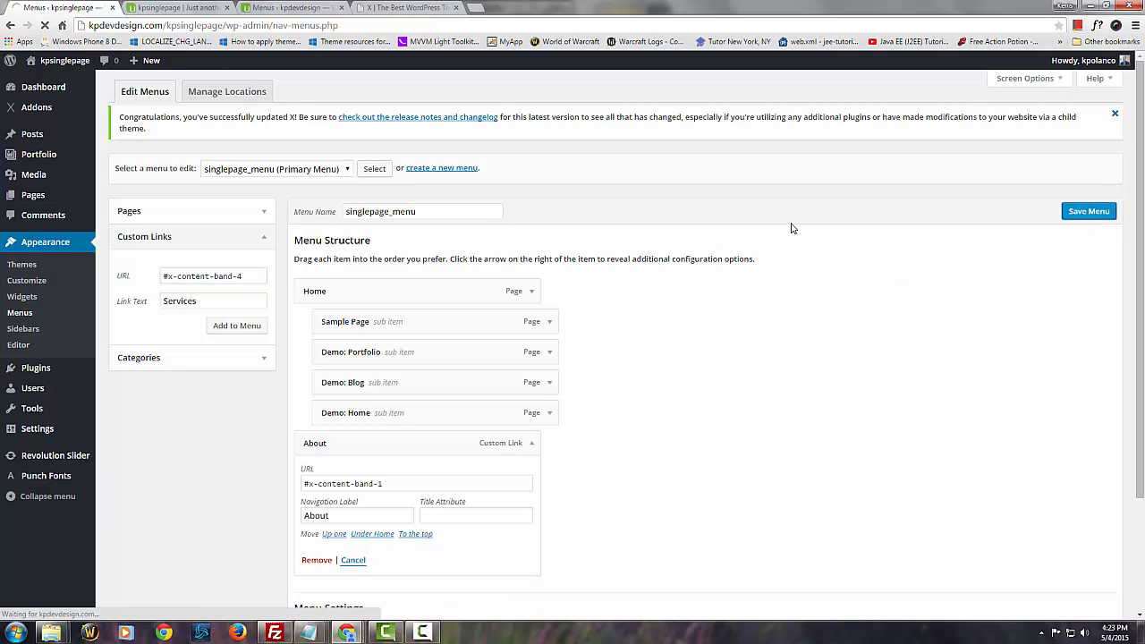
{"action": "left_click", "coordinate": [1088, 211]}
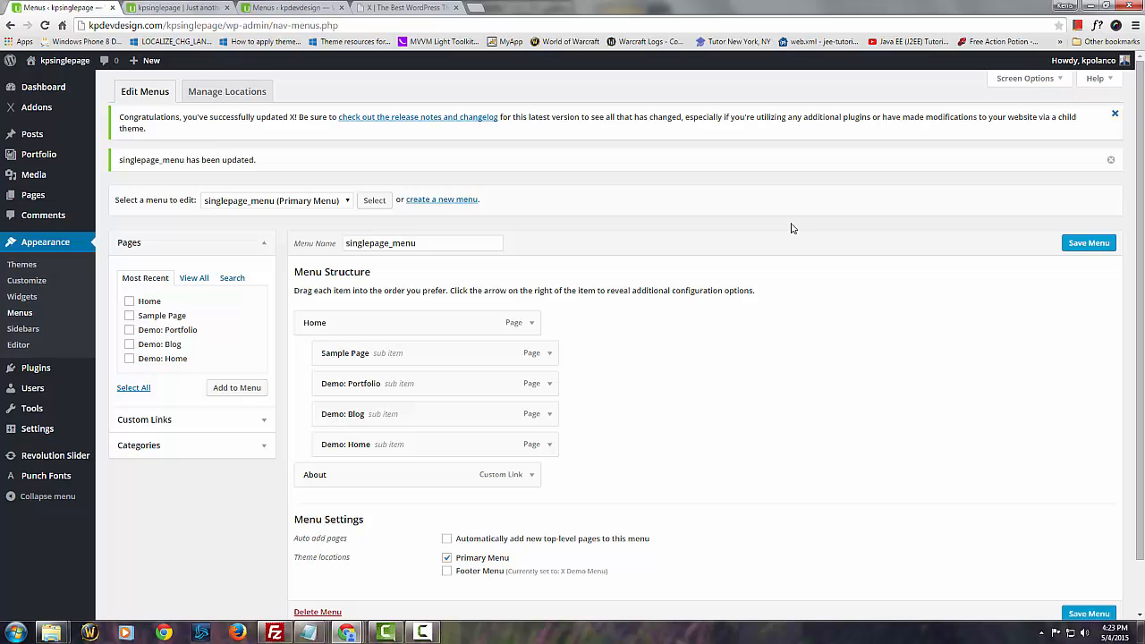
{"action": "mouse_move", "coordinate": [192, 423]}
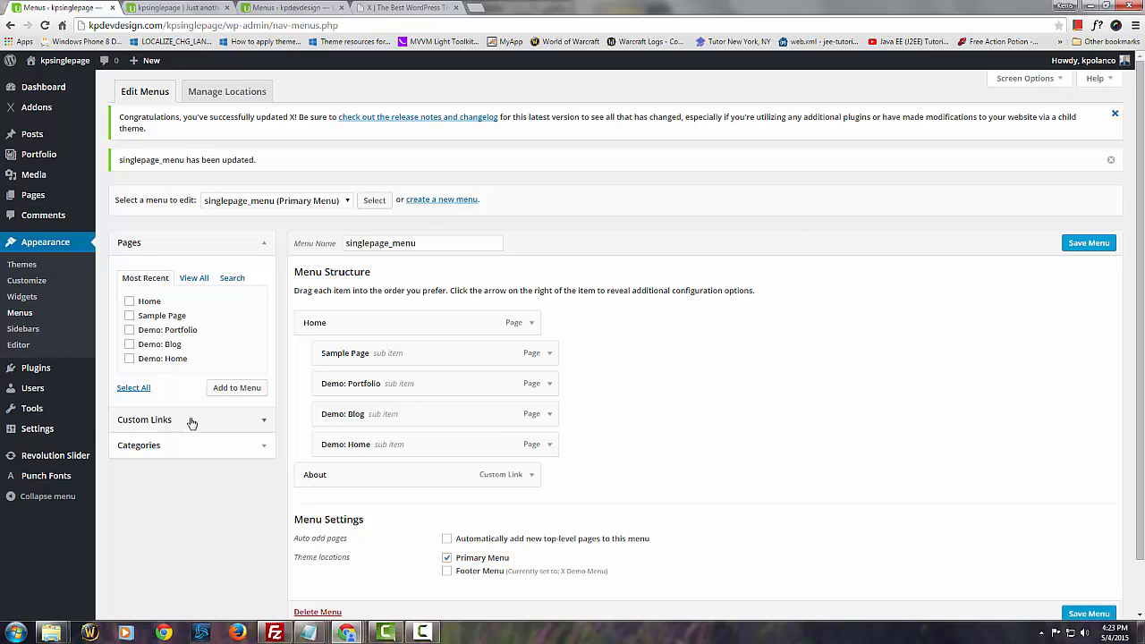
Step: Add a Services custom link with URL #x-content-band-4 beneath About in the menu
{"action": "left_click", "coordinate": [143, 419]}
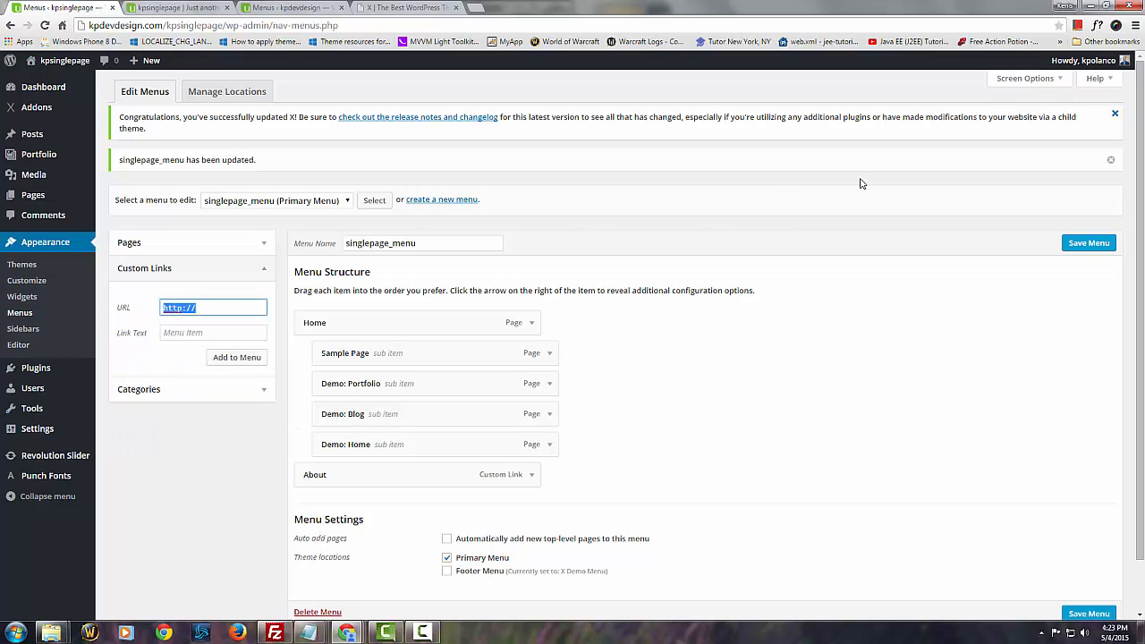
{"action": "type", "text": "#x-content-band-1"}
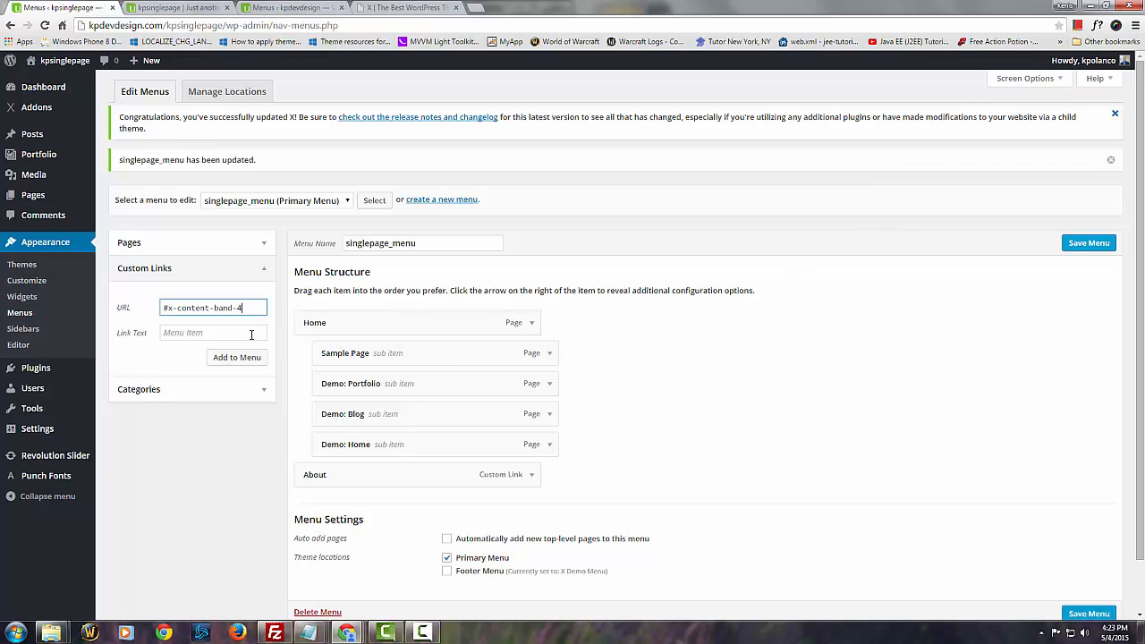
{"action": "type", "text": "Ser"}
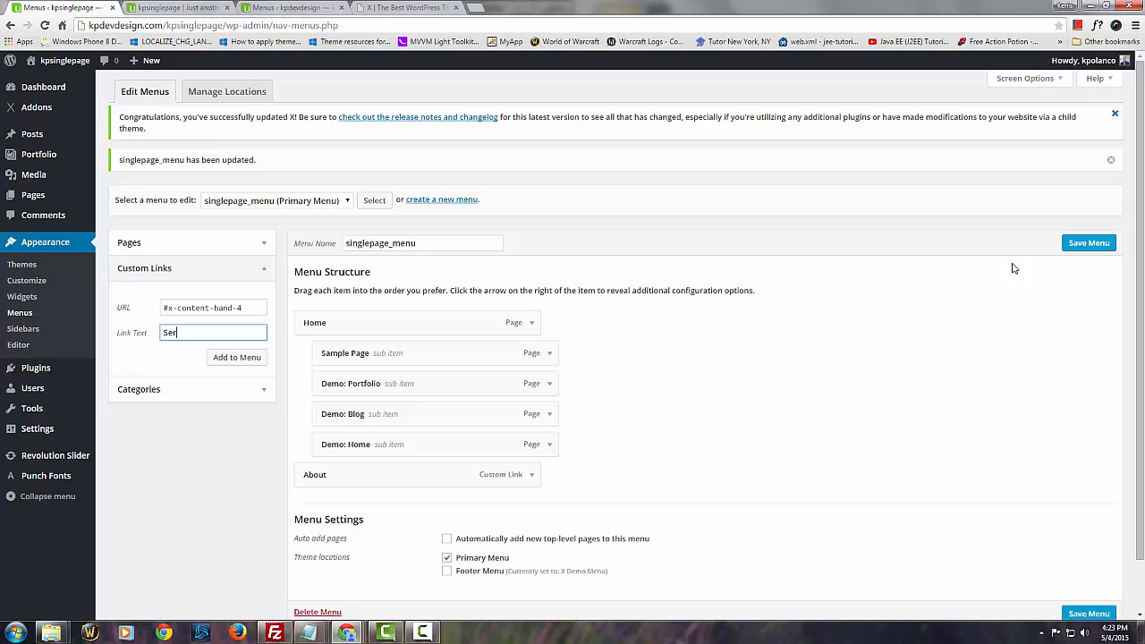
{"action": "type", "text": "vi"}
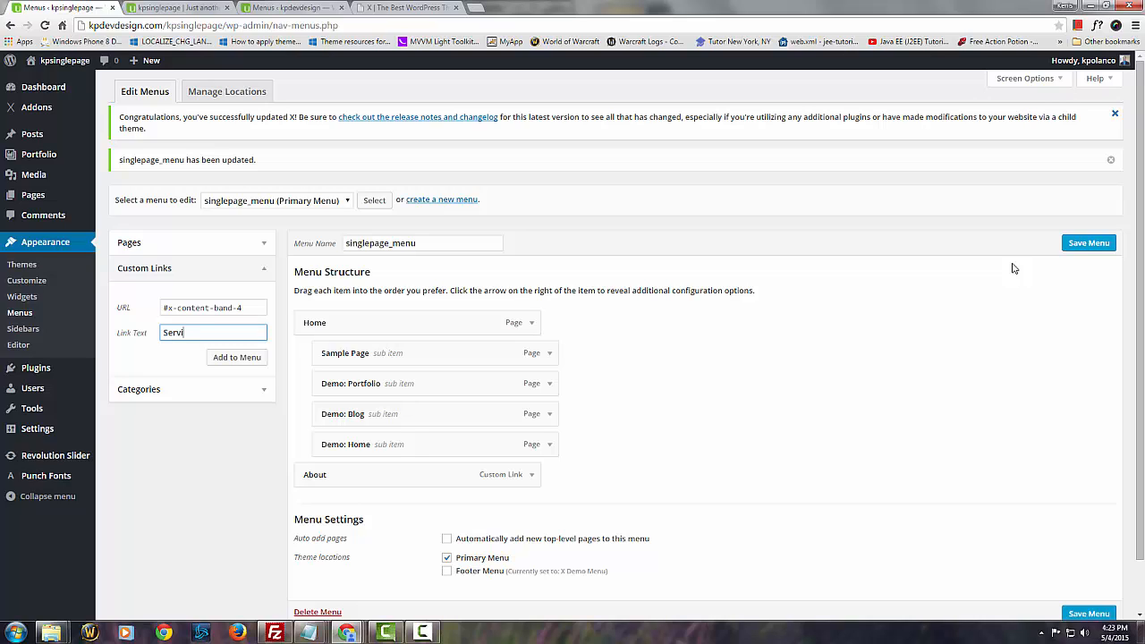
{"action": "type", "text": "ces"}
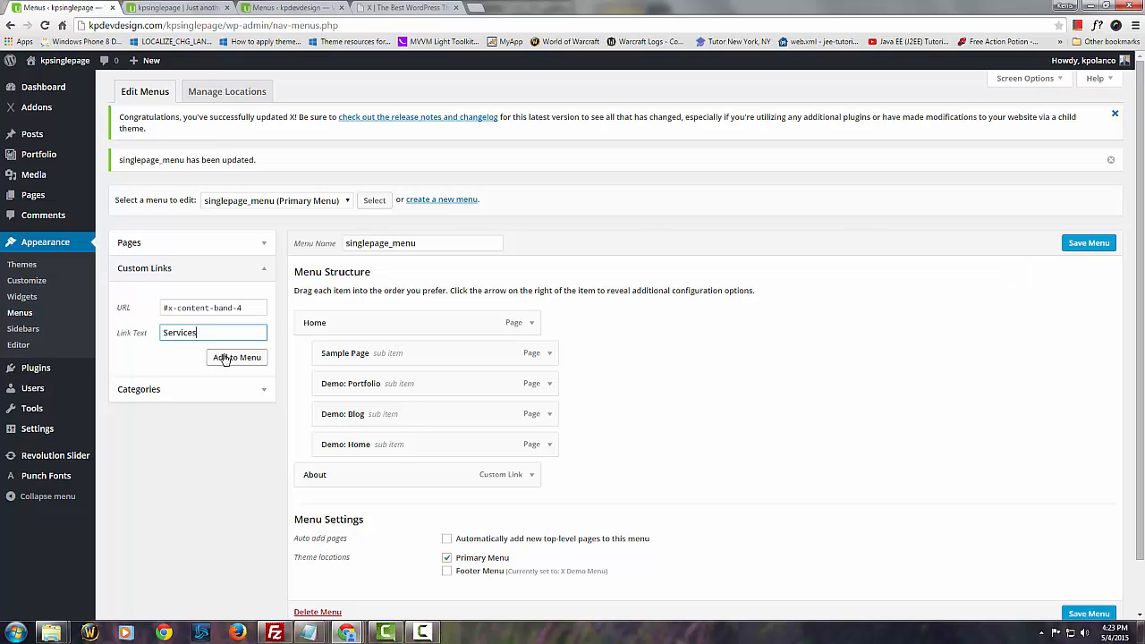
{"action": "left_click", "coordinate": [236, 358]}
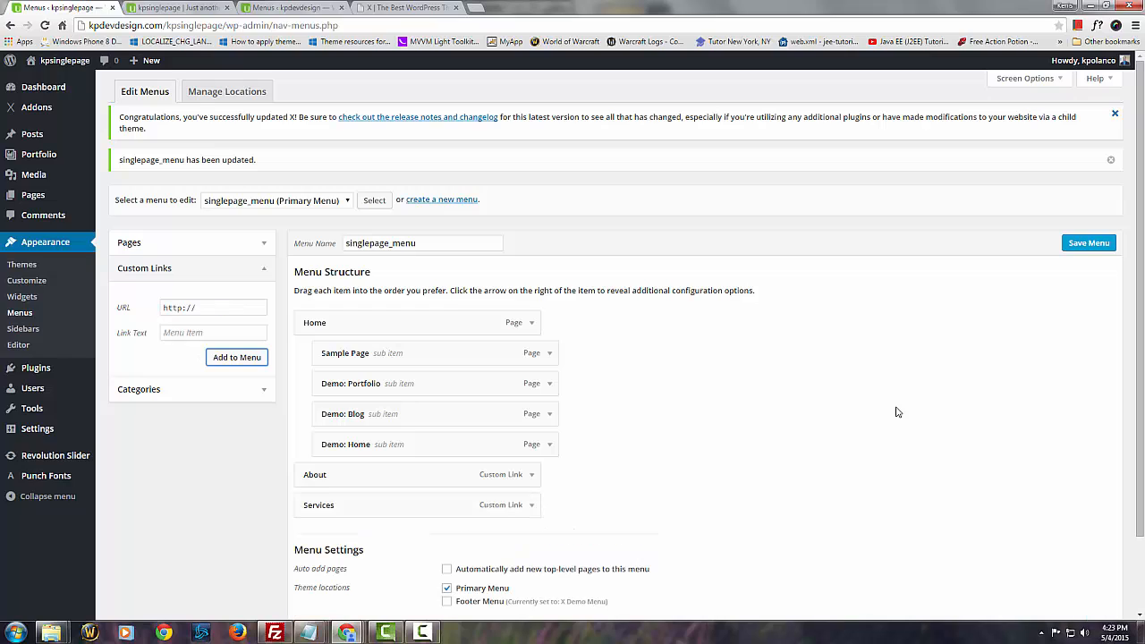
{"action": "mouse_move", "coordinate": [902, 469]}
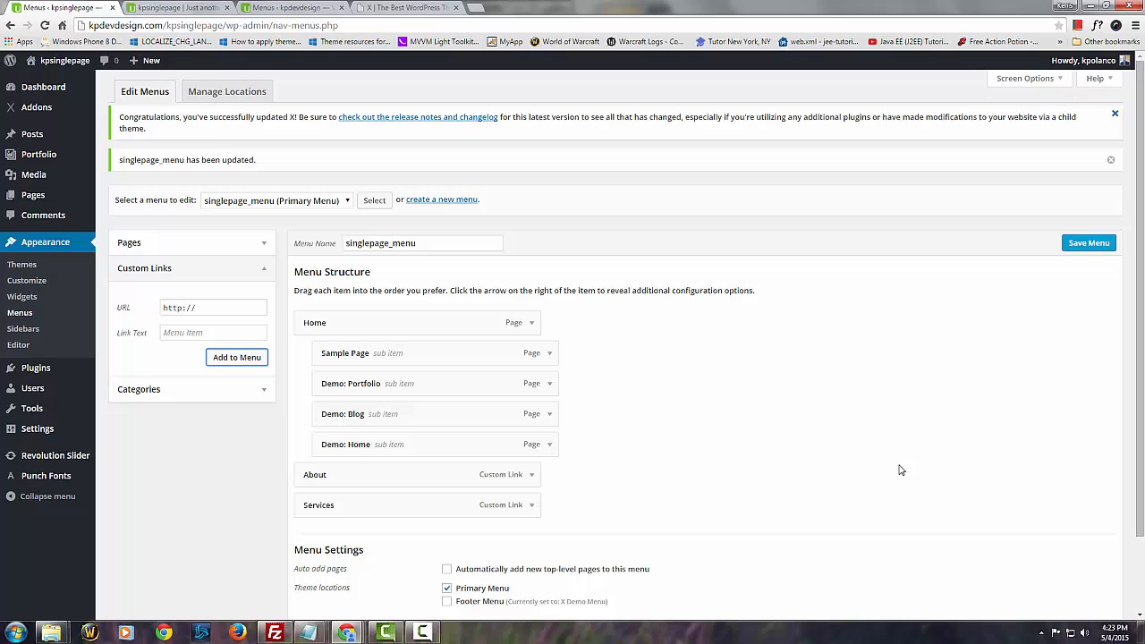
{"action": "mouse_move", "coordinate": [91, 325]}
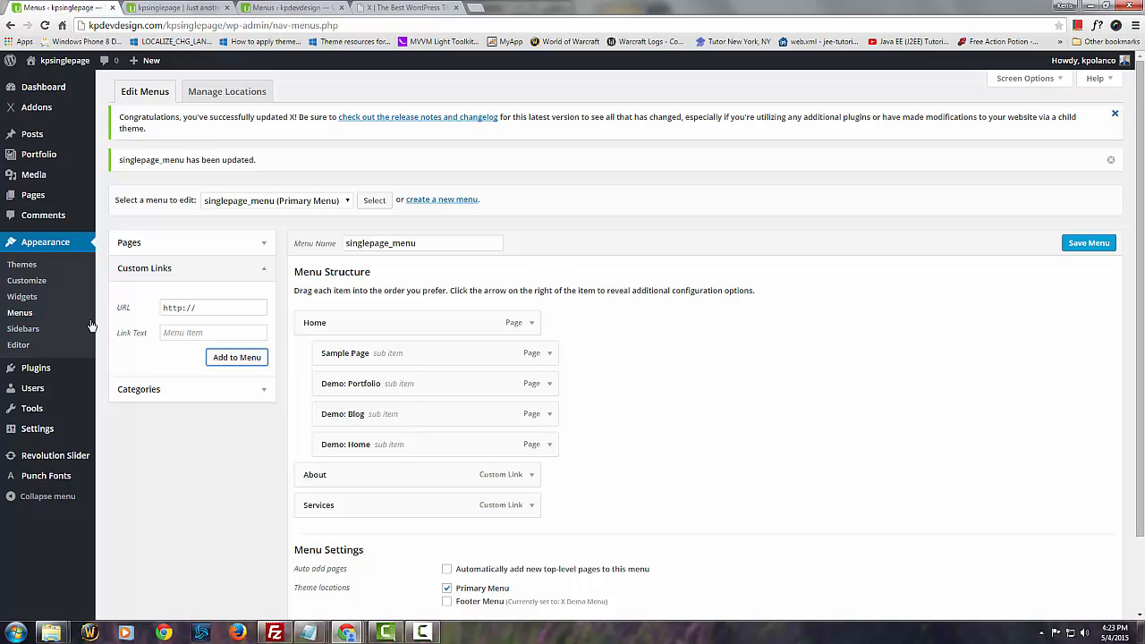
{"action": "mouse_move", "coordinate": [177, 308]}
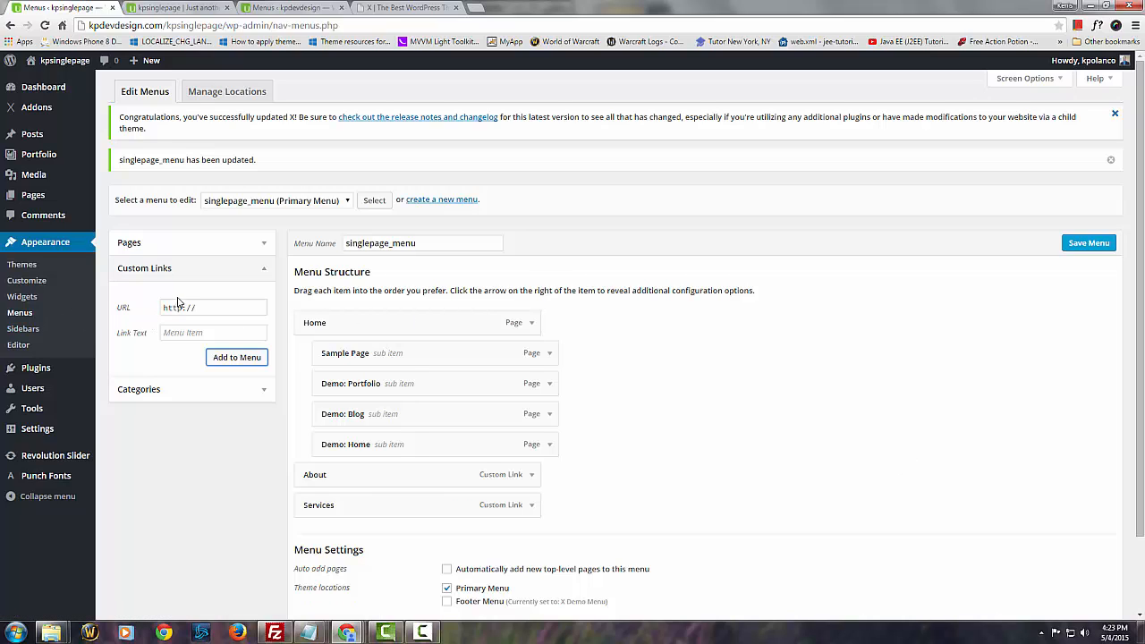
Step: Add a Portfolio custom link to a #x-content-band anchor and check the live header
{"action": "left_click", "coordinate": [213, 331]}
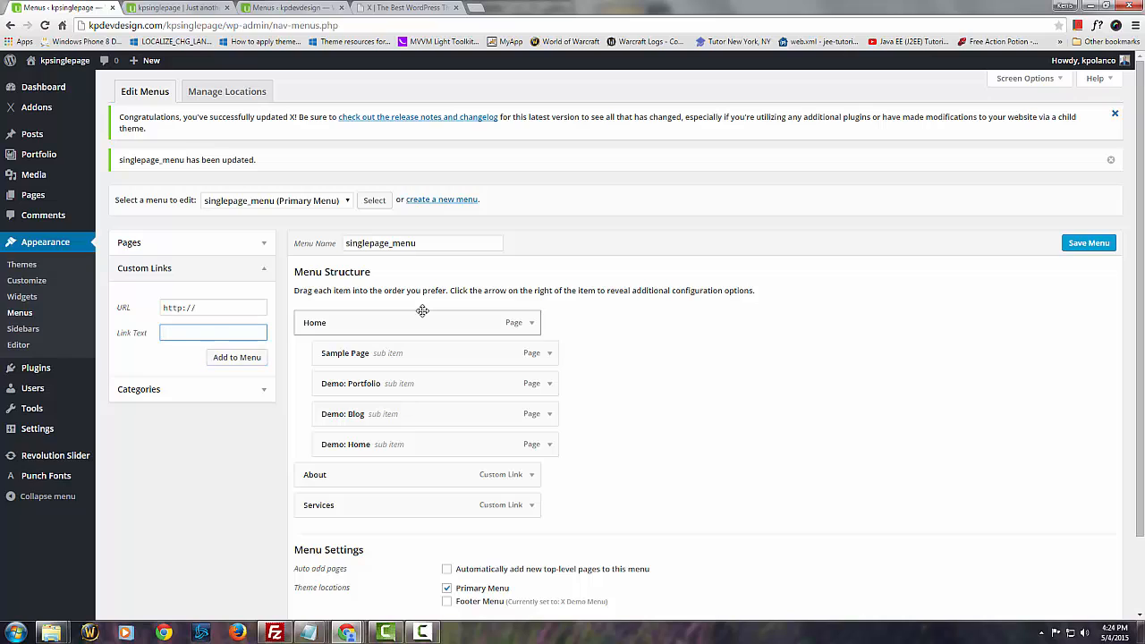
{"action": "type", "text": "Portfol"}
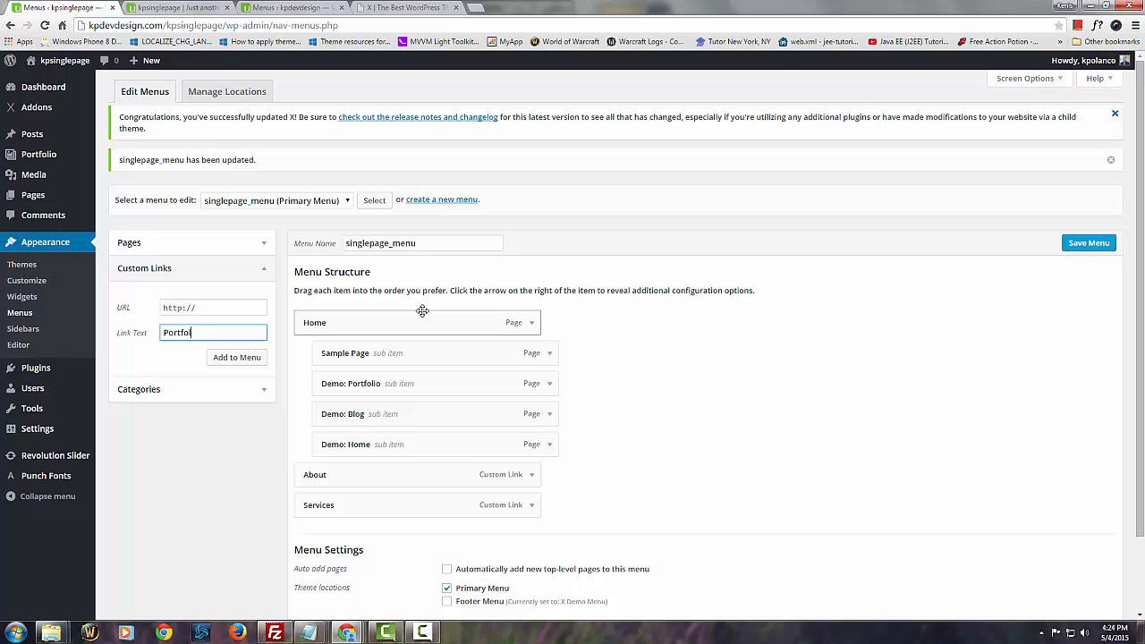
{"action": "type", "text": "io"}
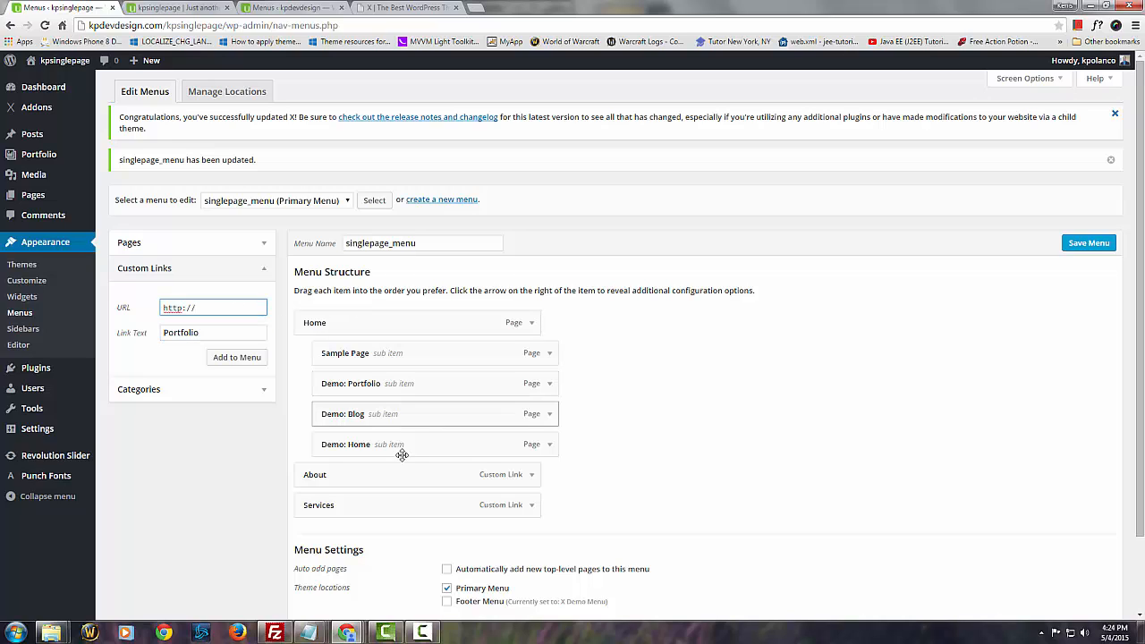
{"action": "type", "text": "#x-content-band-1"}
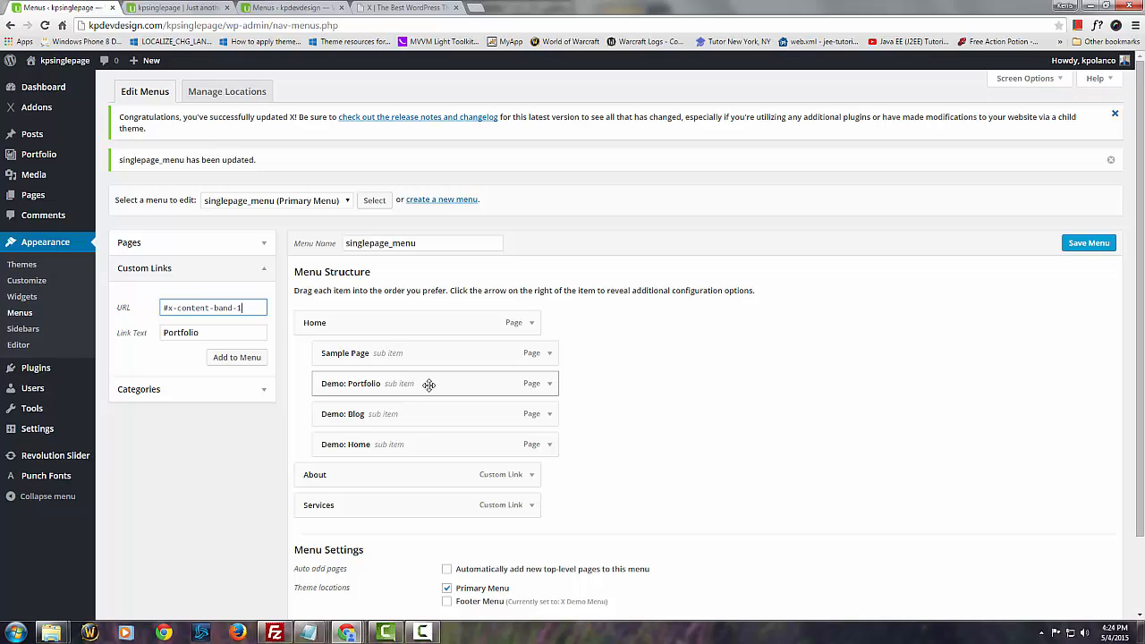
{"action": "key", "text": "Backspace"}
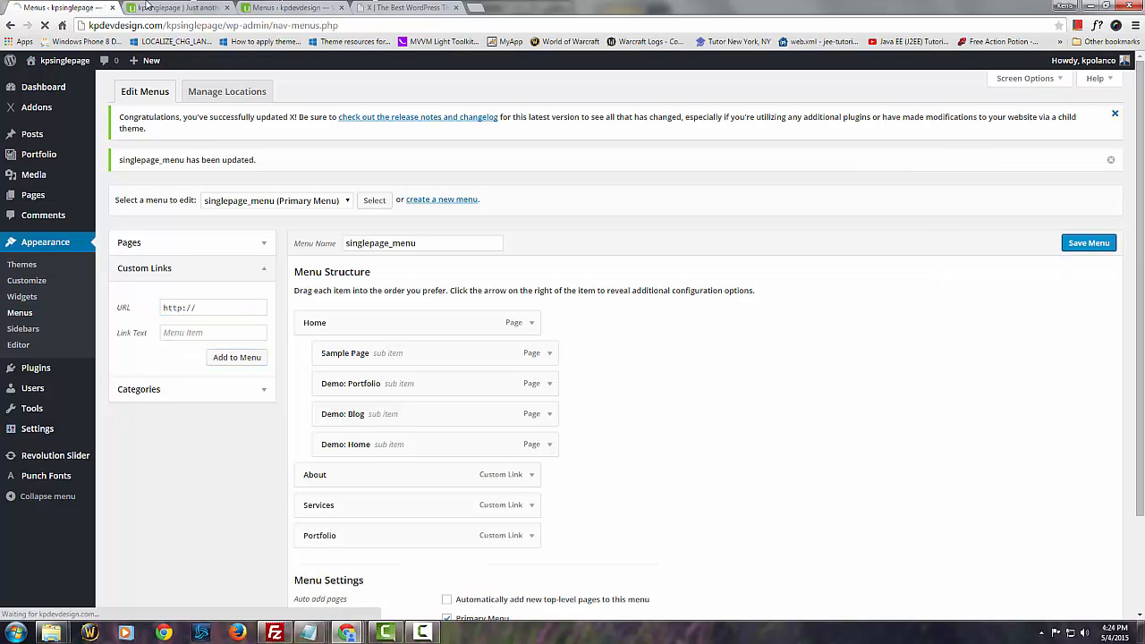
{"action": "left_click", "coordinate": [179, 7]}
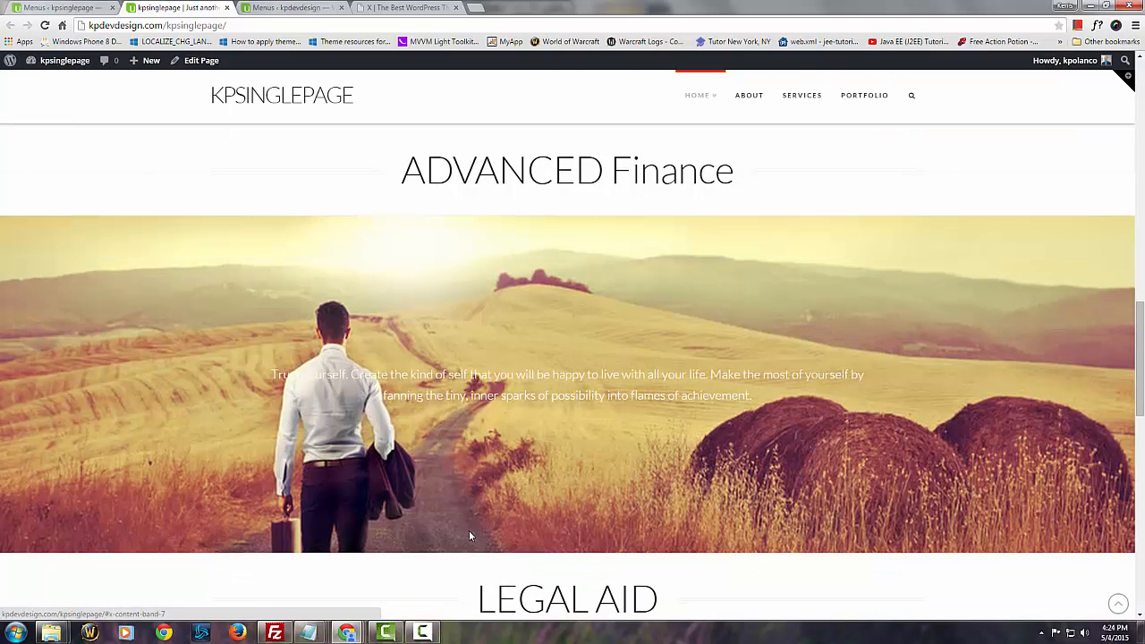
{"action": "scroll", "scroll_direction": "down", "scroll_amount": 3}
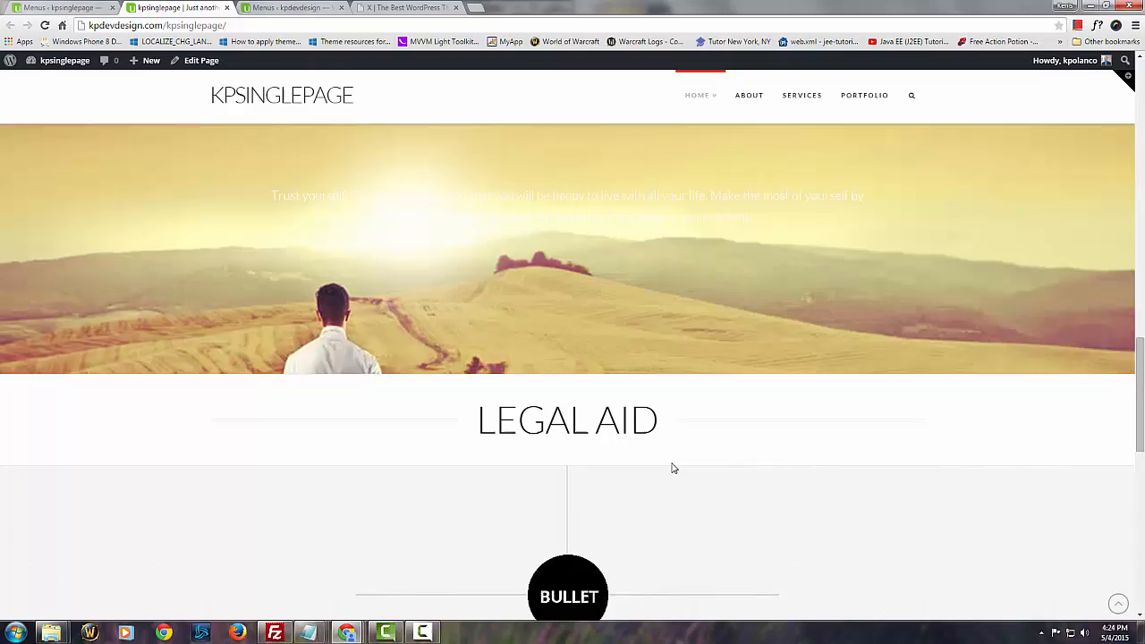
{"action": "scroll", "scroll_direction": "down", "scroll_amount": 3}
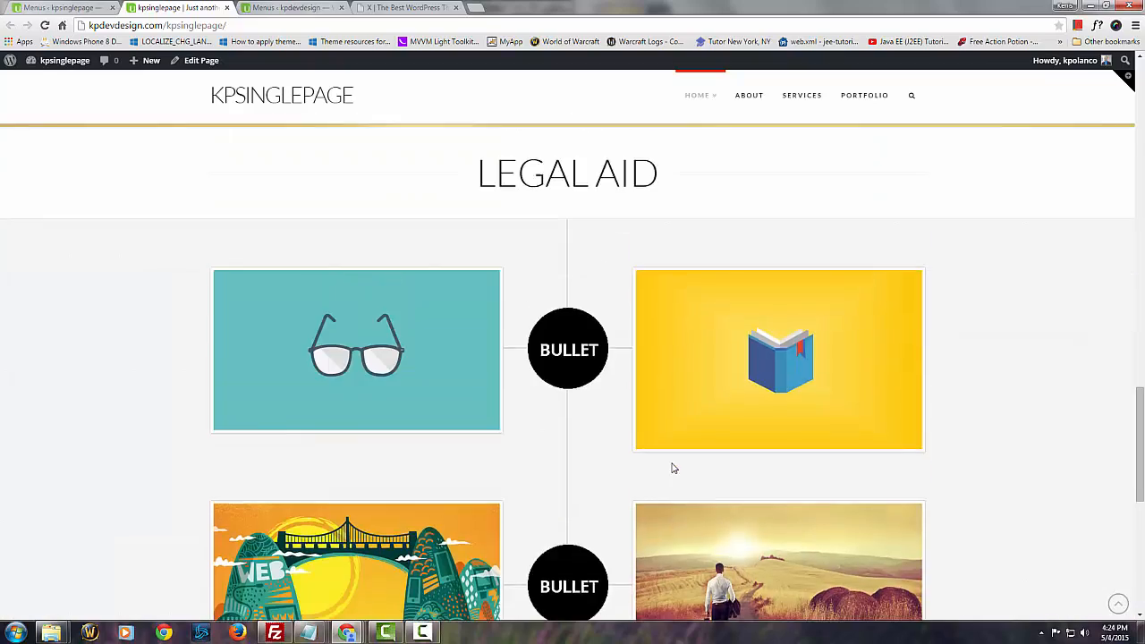
{"action": "scroll", "scroll_direction": "down", "scroll_amount": 3}
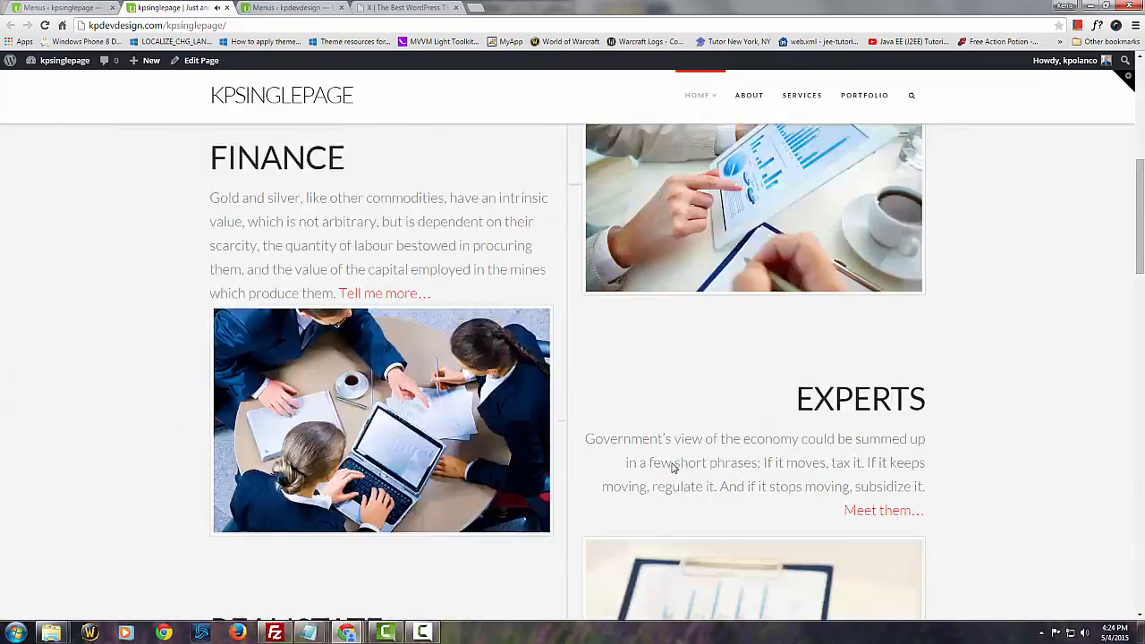
{"action": "scroll", "scroll_direction": "down", "scroll_amount": 3}
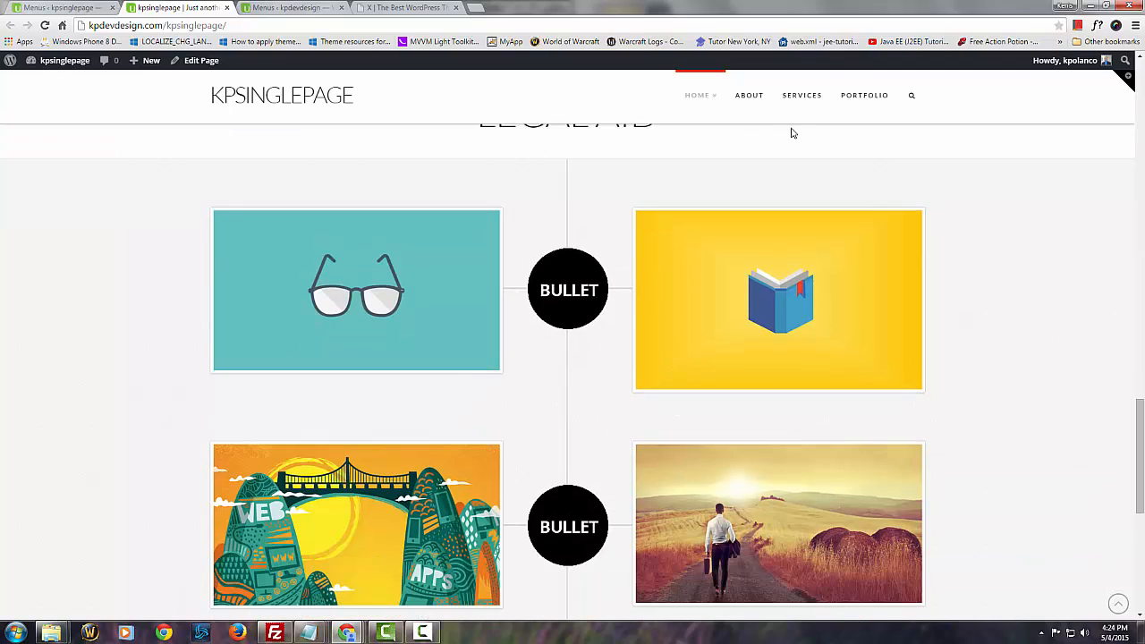
{"action": "mouse_move", "coordinate": [801, 94]}
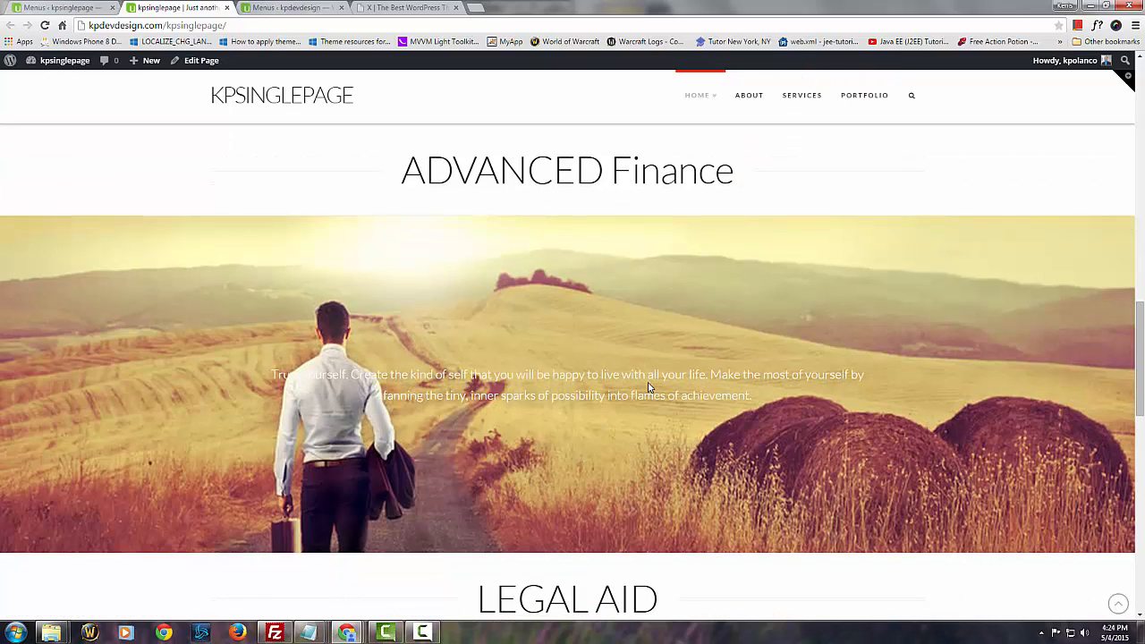
{"action": "scroll", "scroll_direction": "down", "scroll_amount": 3}
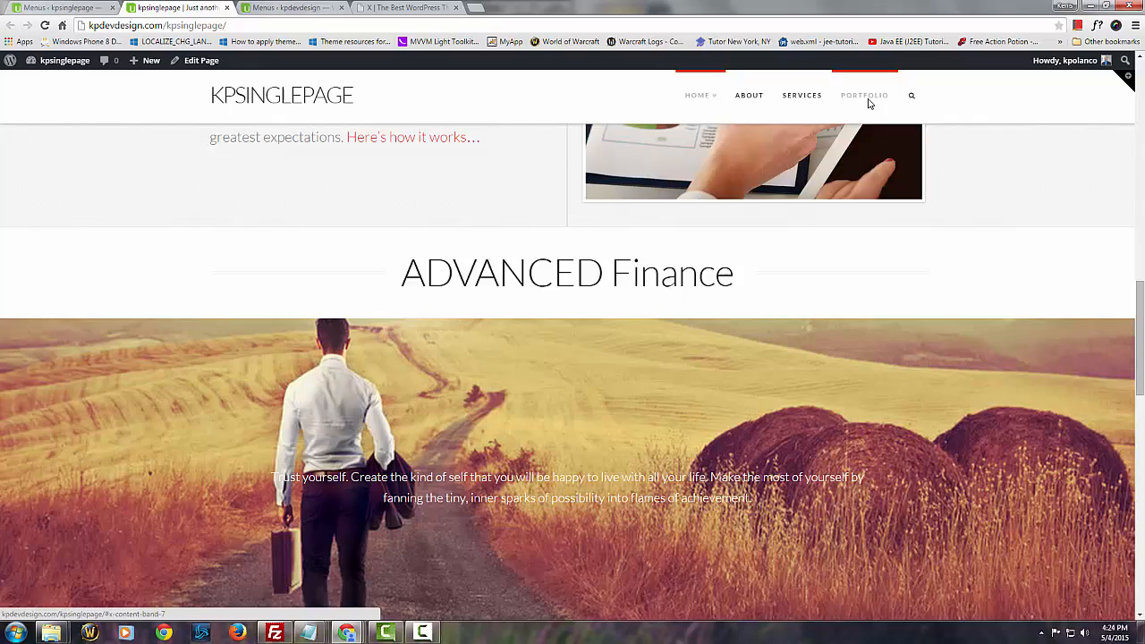
{"action": "scroll", "scroll_direction": "down", "scroll_amount": 3}
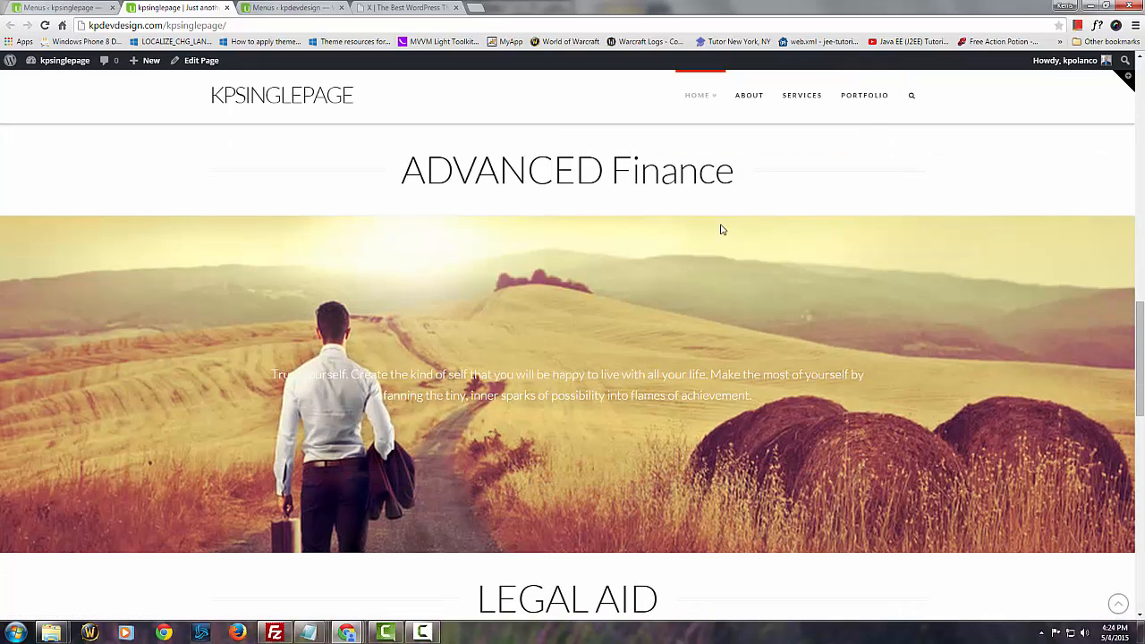
{"action": "mouse_move", "coordinate": [951, 225]}
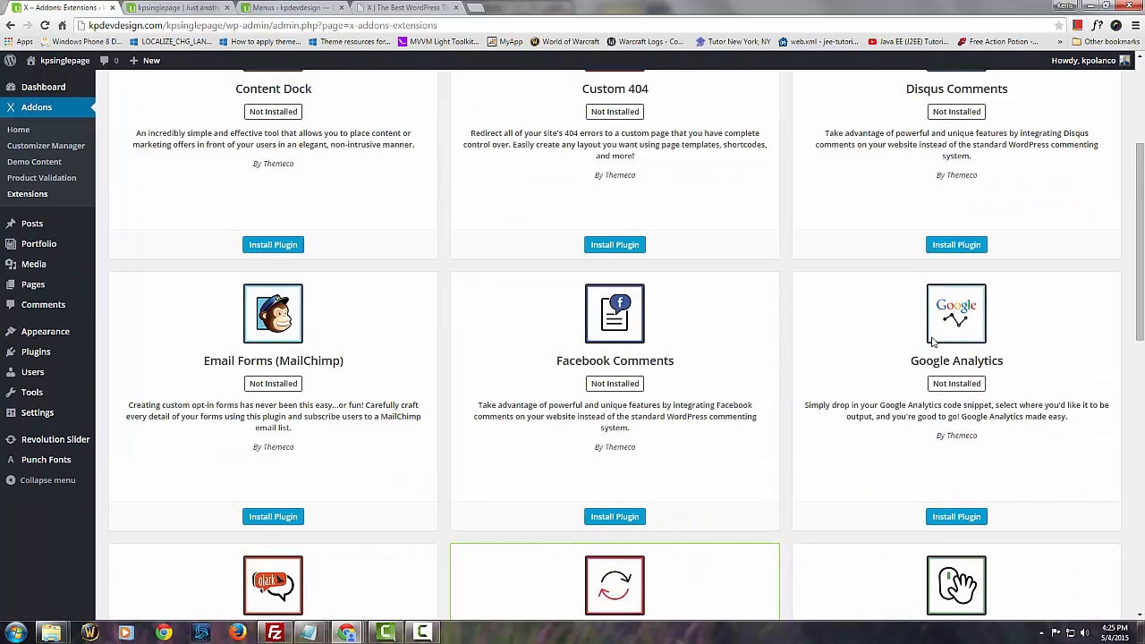
Step: Install the Smooth Scroll plugin from the X Addons extensions list
{"action": "scroll", "scroll_direction": "down", "scroll_amount": 3}
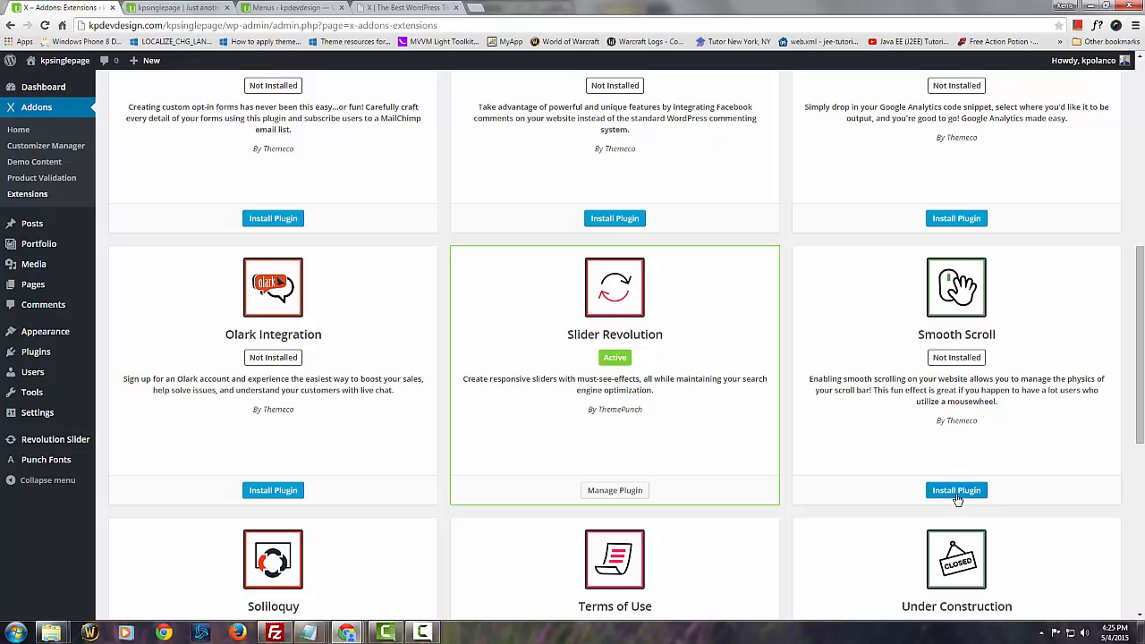
{"action": "left_click", "coordinate": [955, 490]}
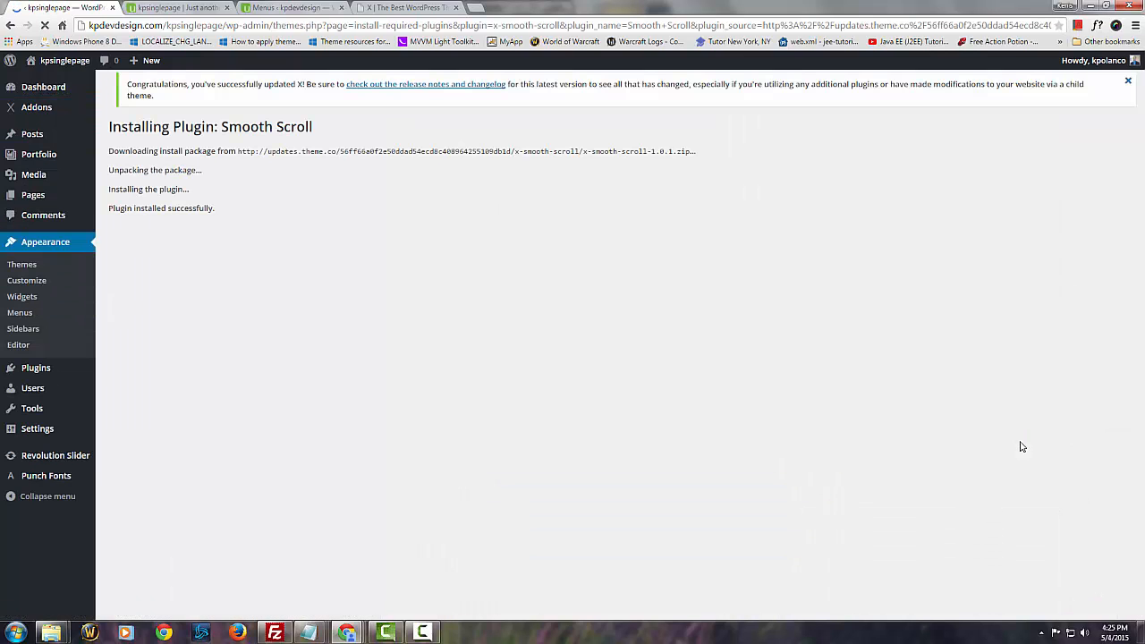